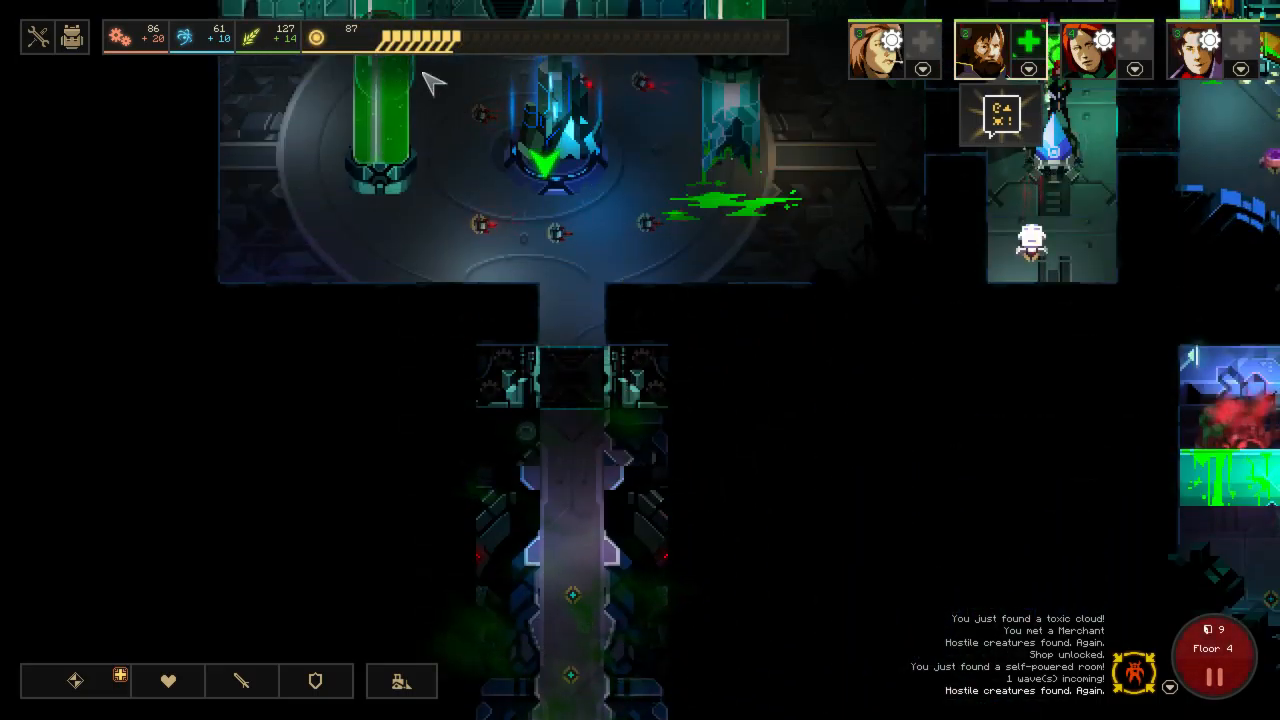
mouse_move(152, 38)
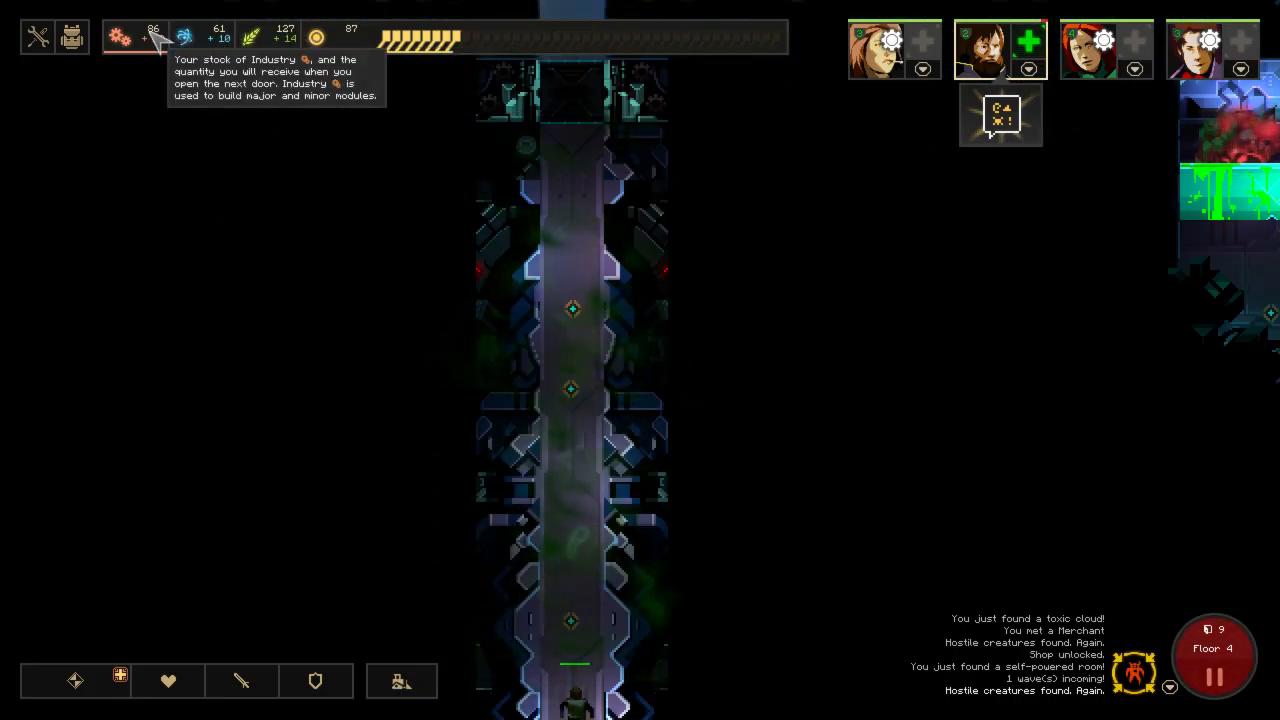
mouse_move(288, 36)
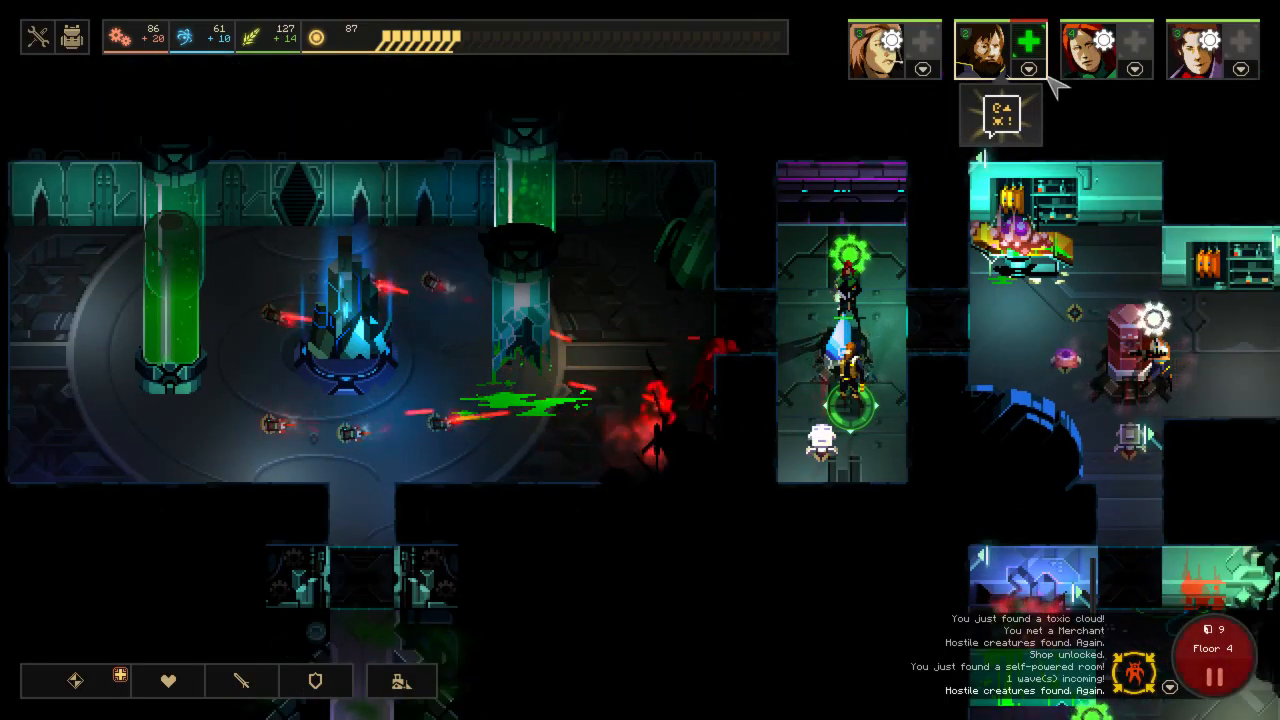
Bring up the hero sheet and backpack to review the party's equipment.
click(1000, 48)
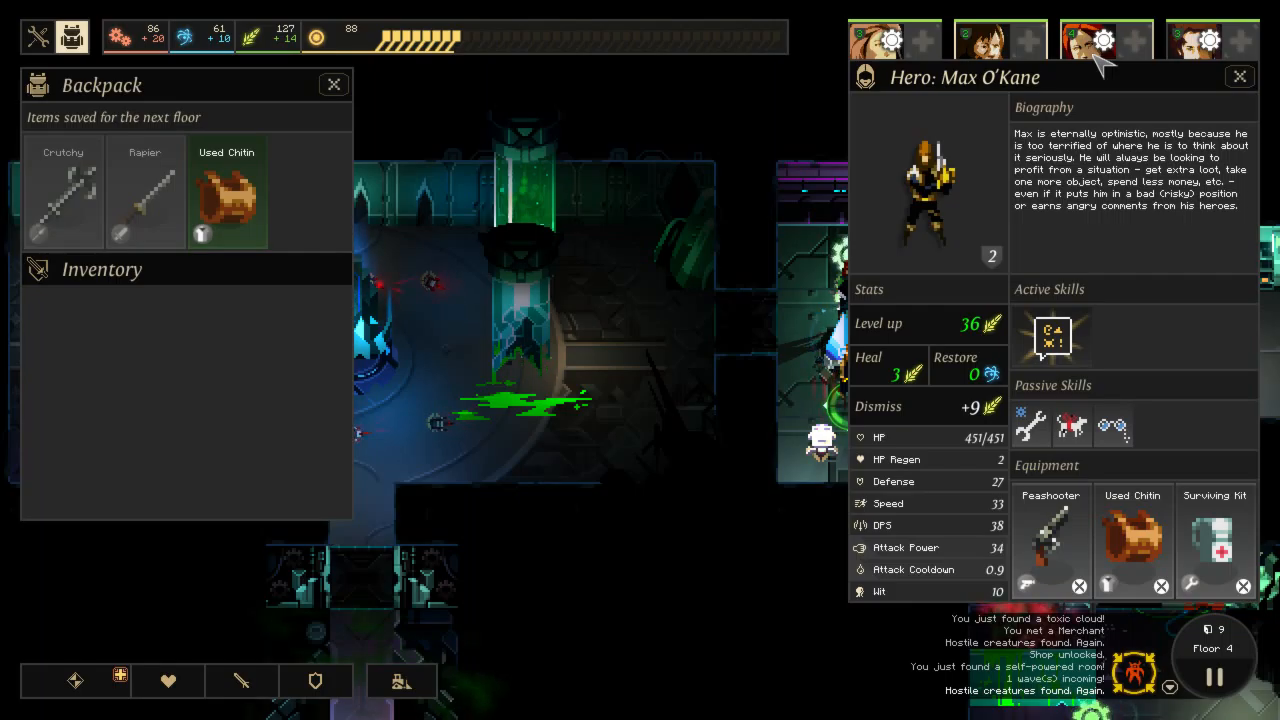
mouse_move(1090, 524)
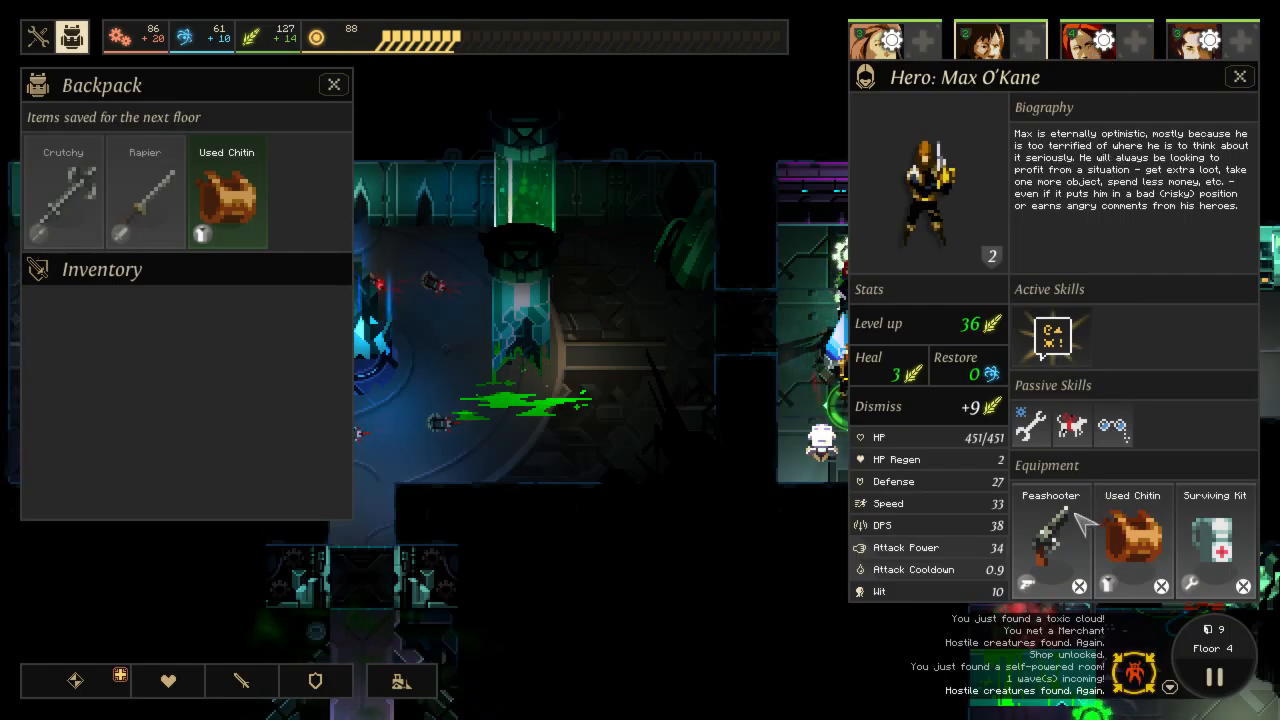
mouse_move(1240, 544)
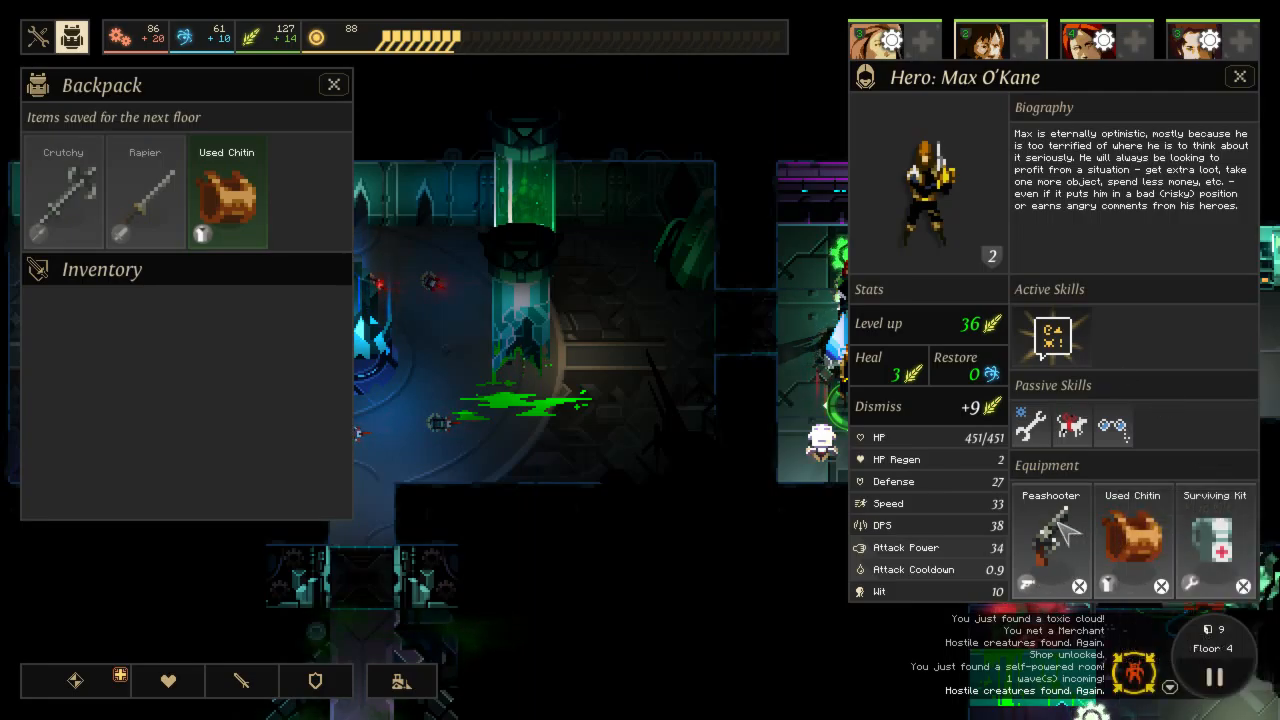
mouse_move(1132, 540)
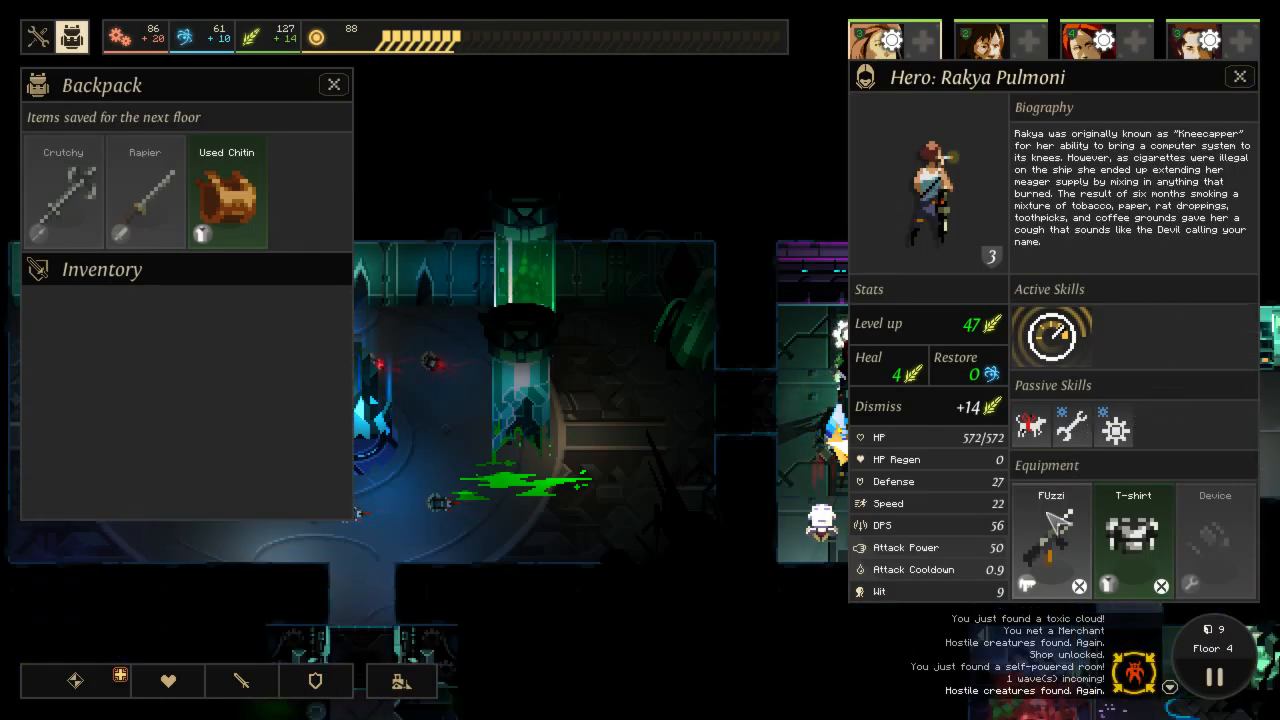
mouse_move(1224, 250)
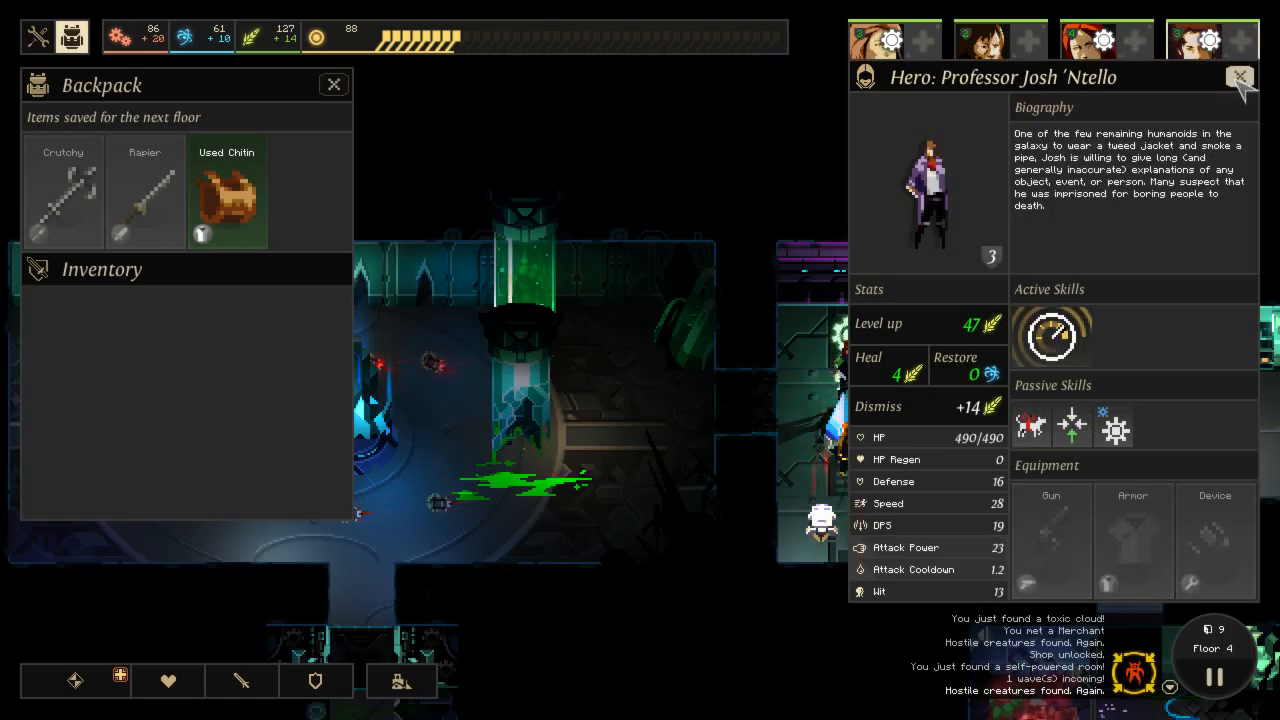
Dismiss the hero sheet, move across the dungeon, then show Professor Josh 'Ntello's sheet again.
click(1240, 78)
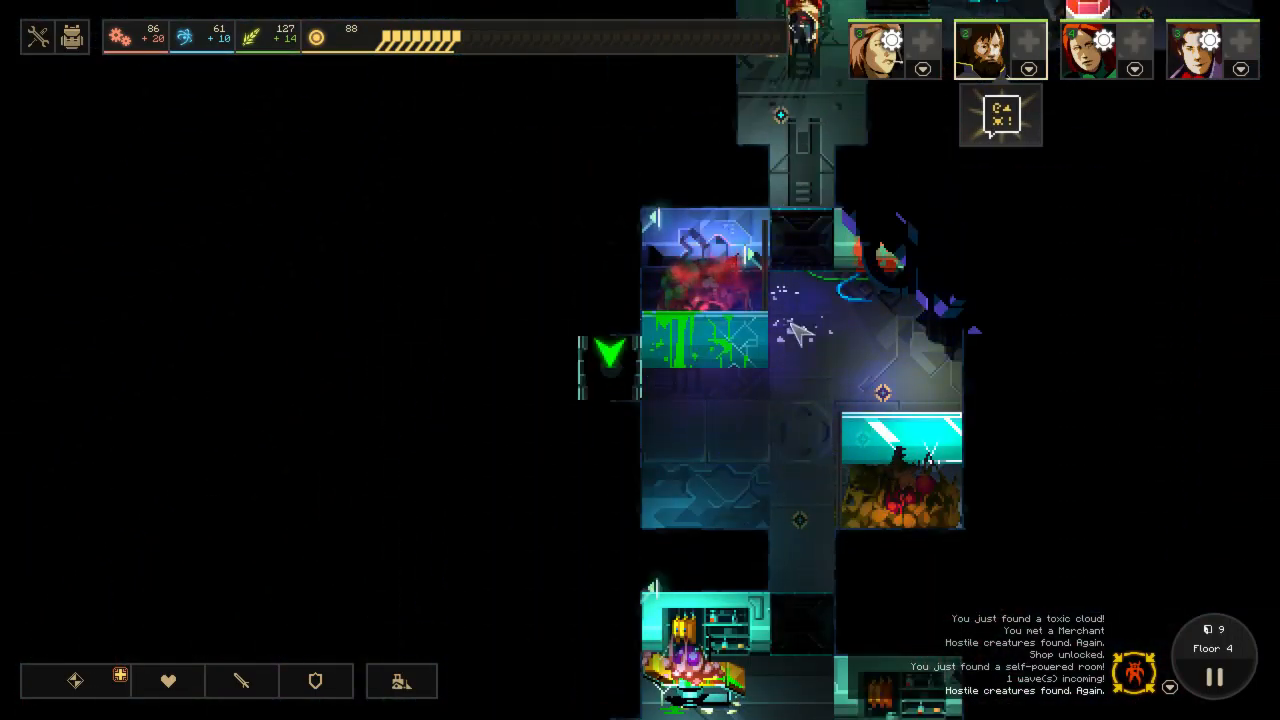
click(1000, 48)
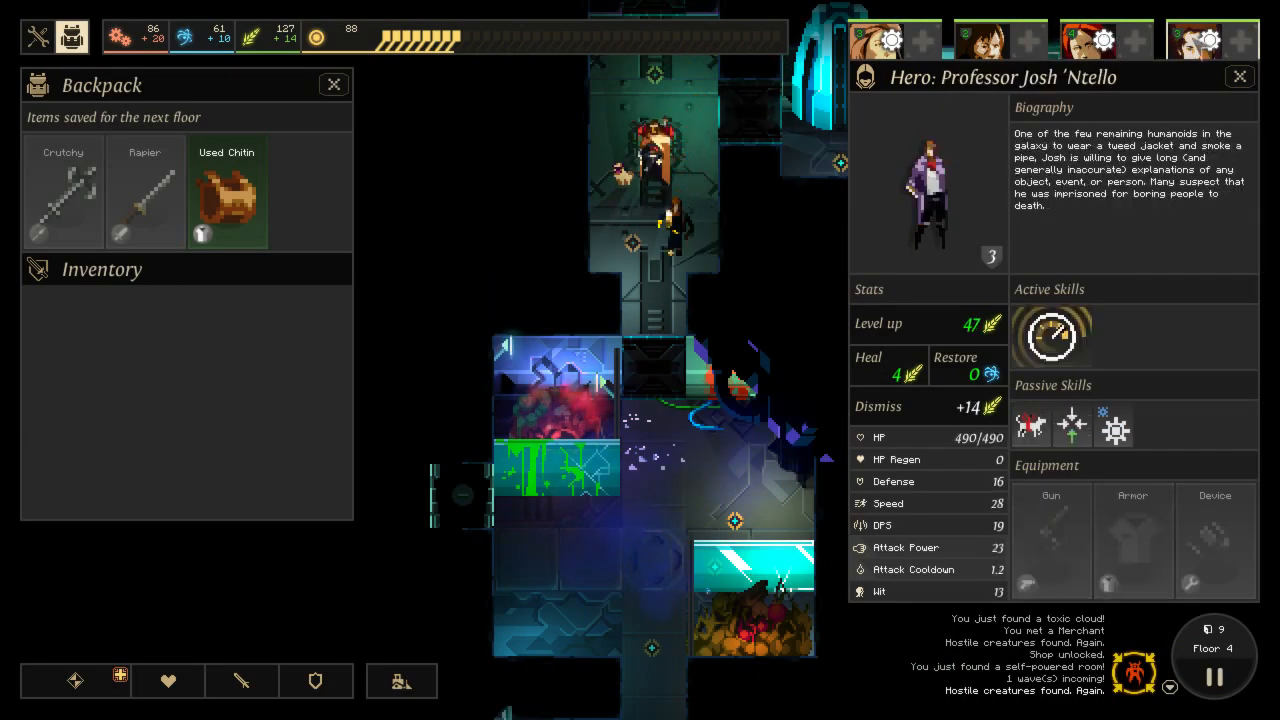
click(894, 40)
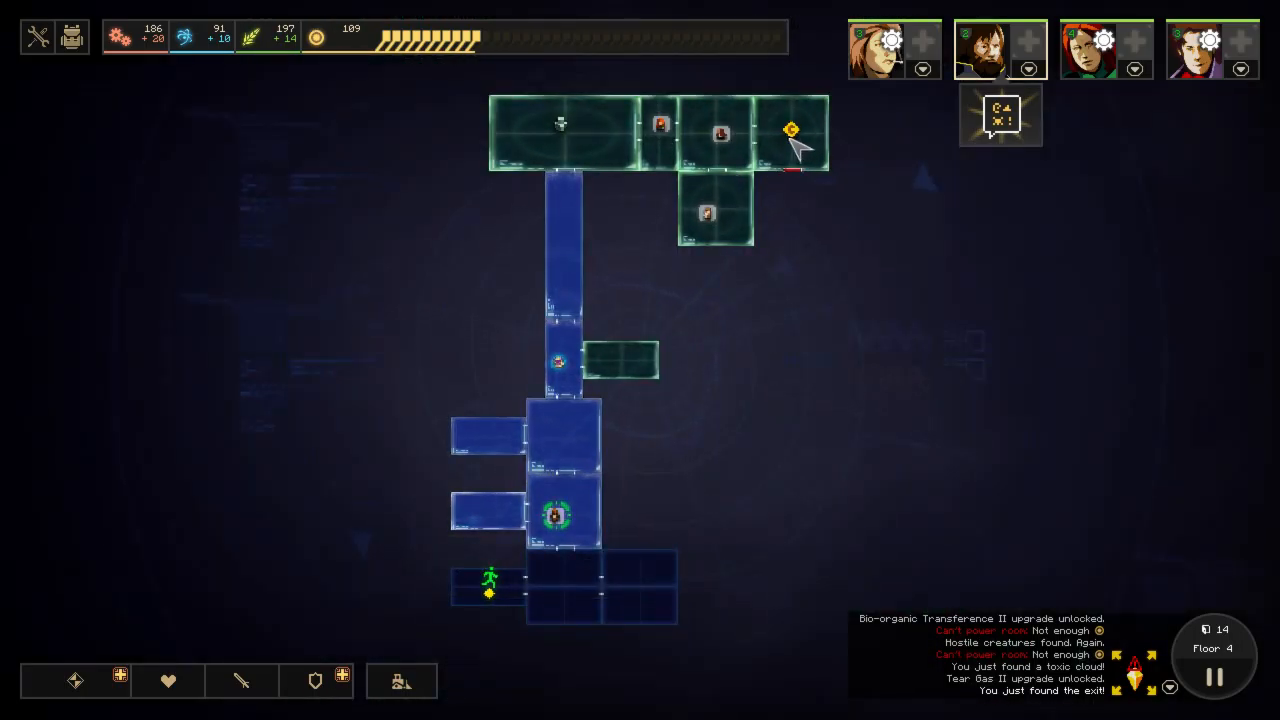
mouse_move(576, 584)
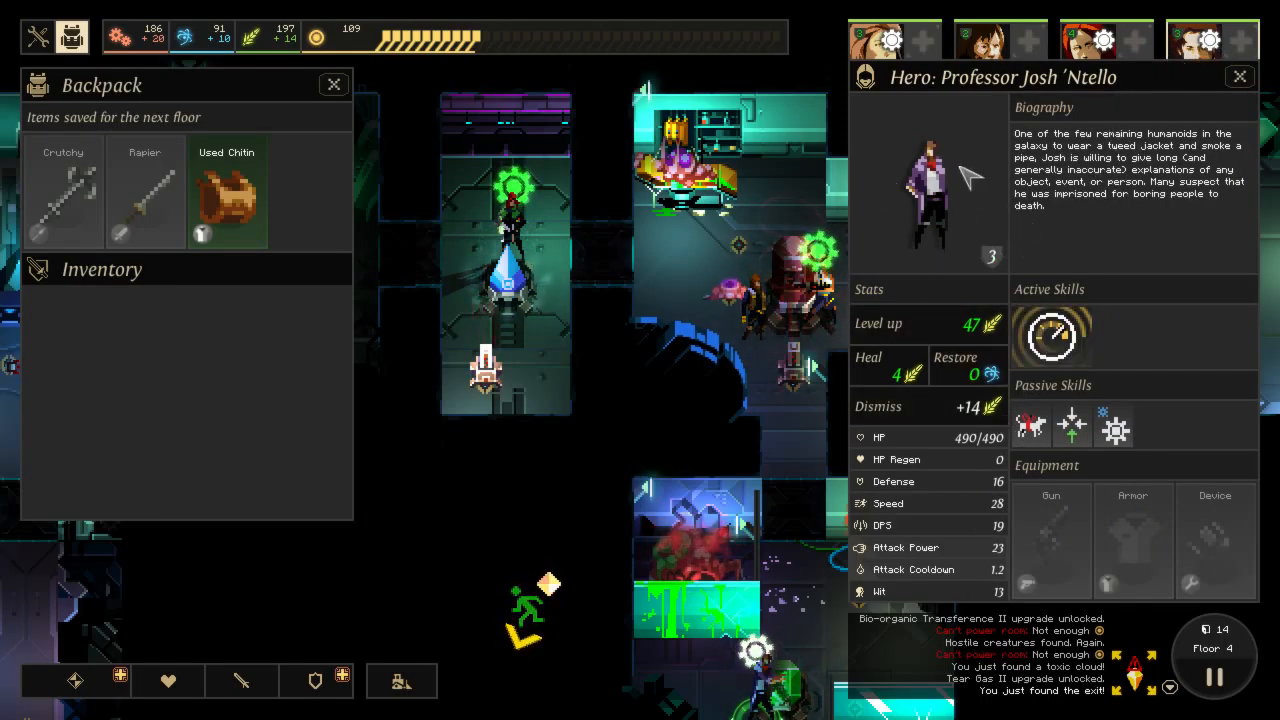
Show Rakya Pulmoni's sheet with her Fizzz and T-shirt equipment.
click(892, 38)
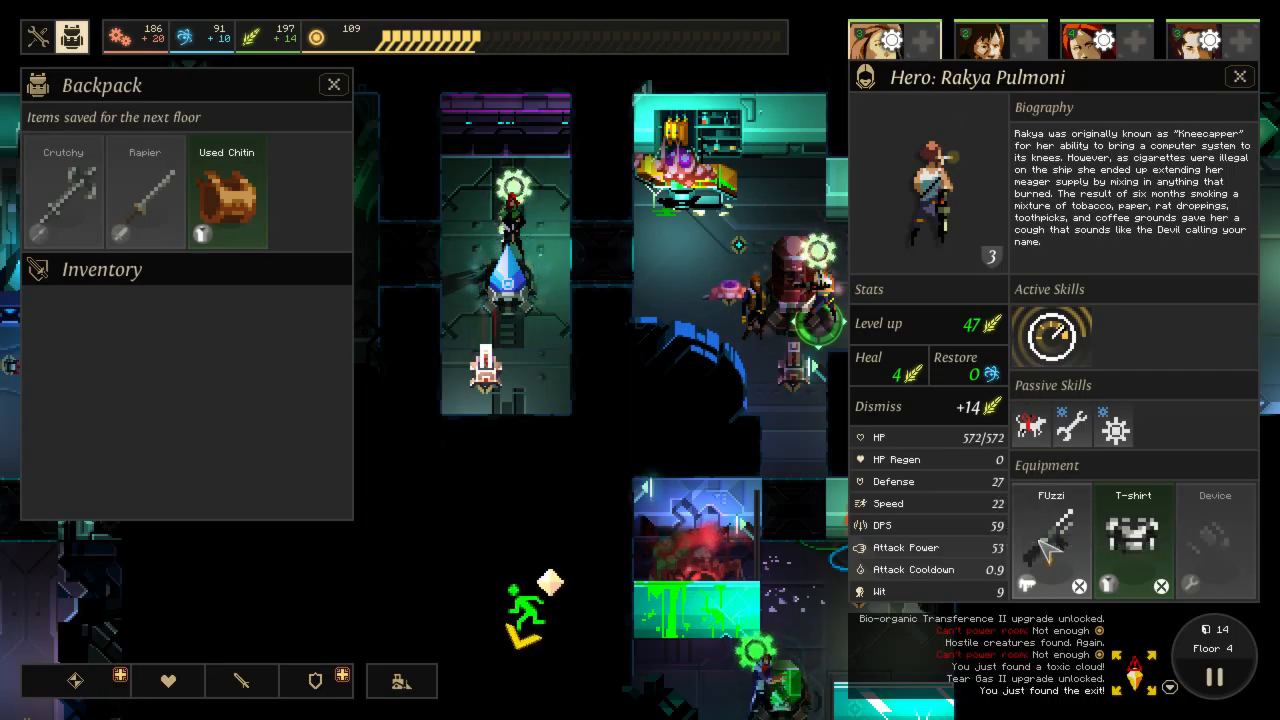
mouse_move(1132, 540)
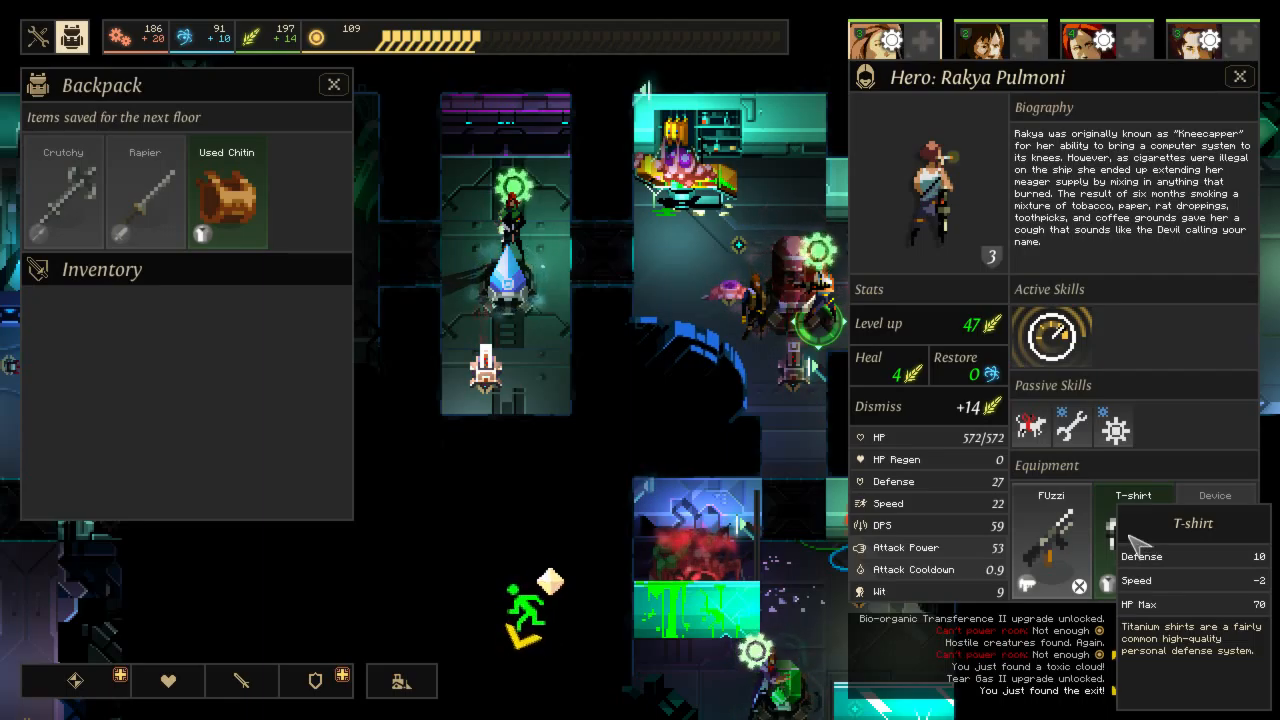
mouse_move(1136, 530)
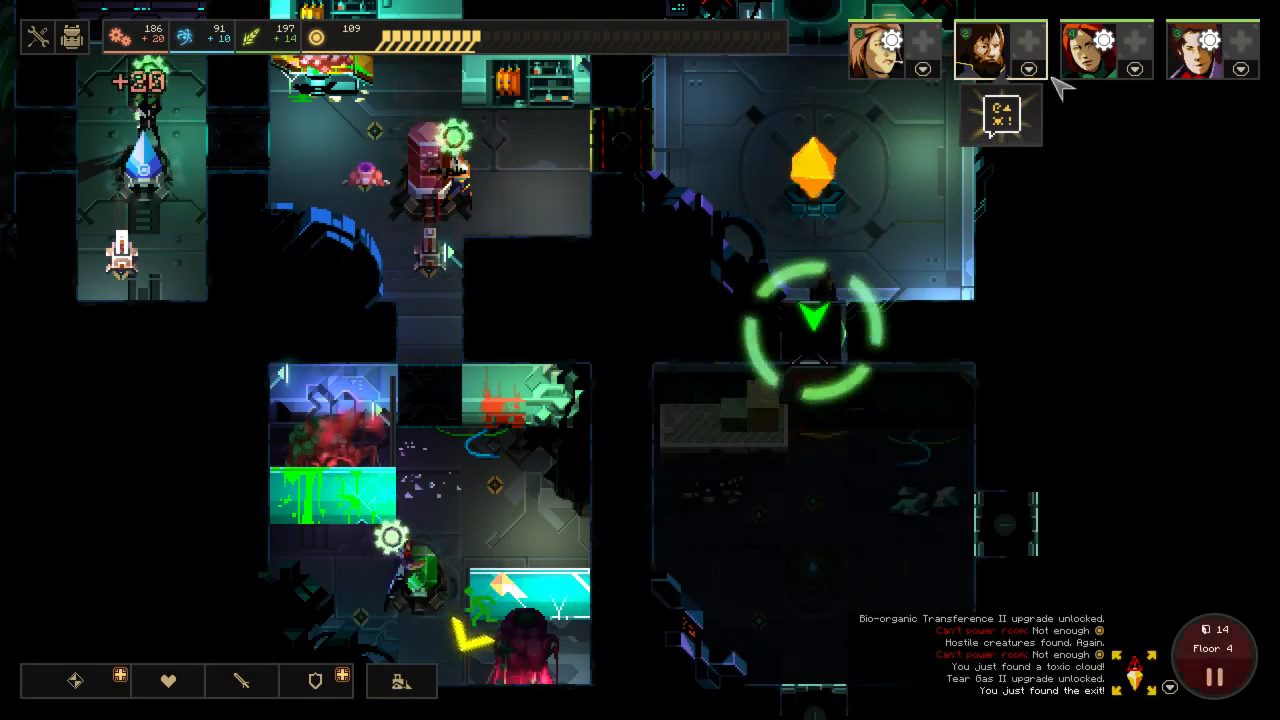
click(998, 50)
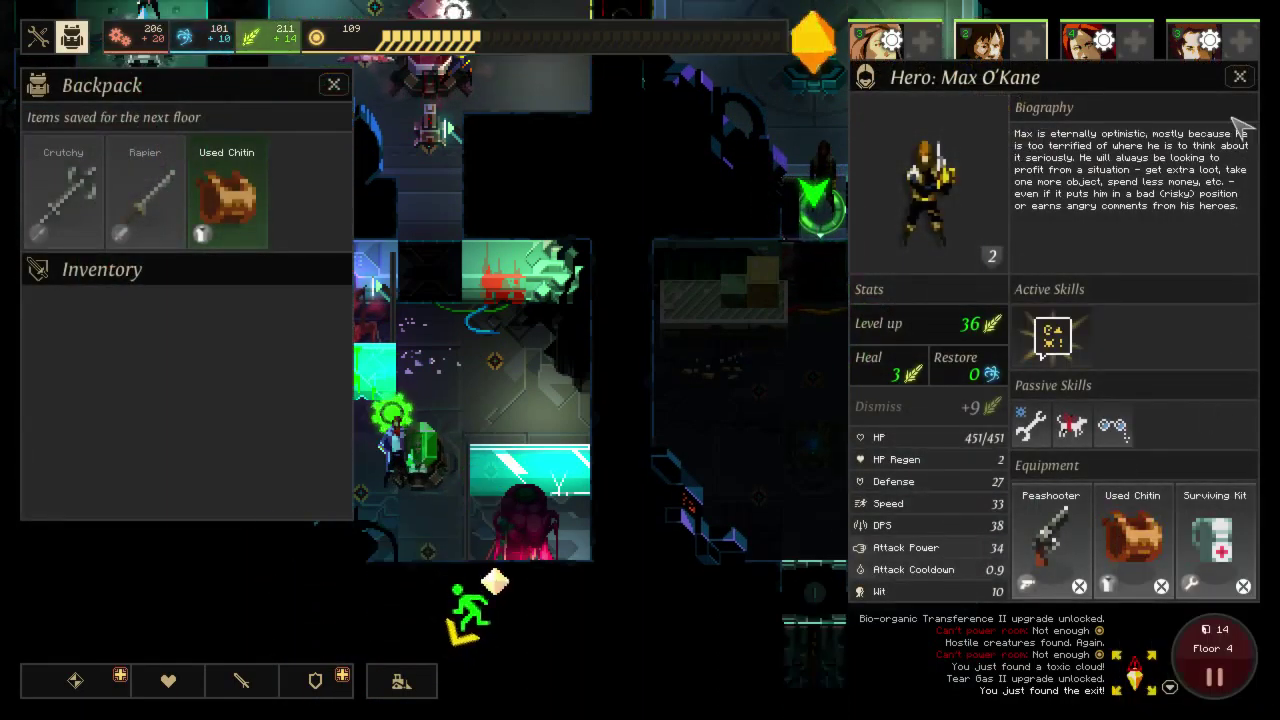
click(1240, 76)
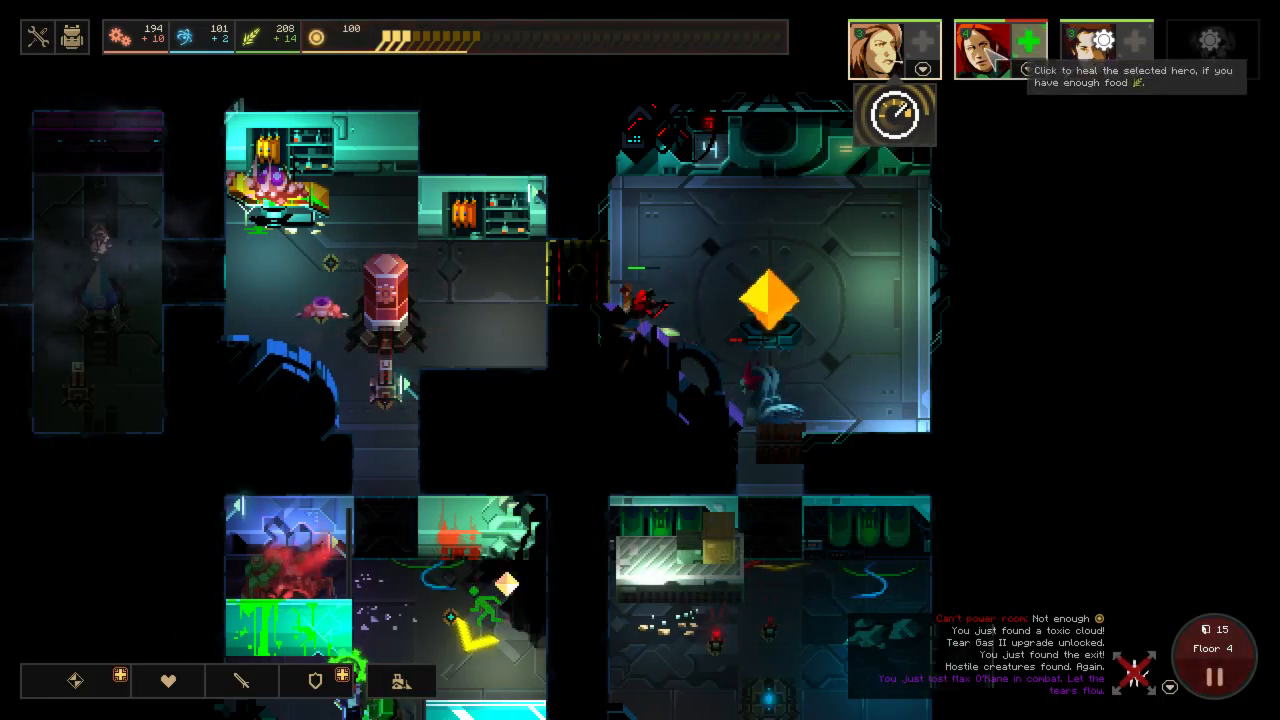
click(1000, 50)
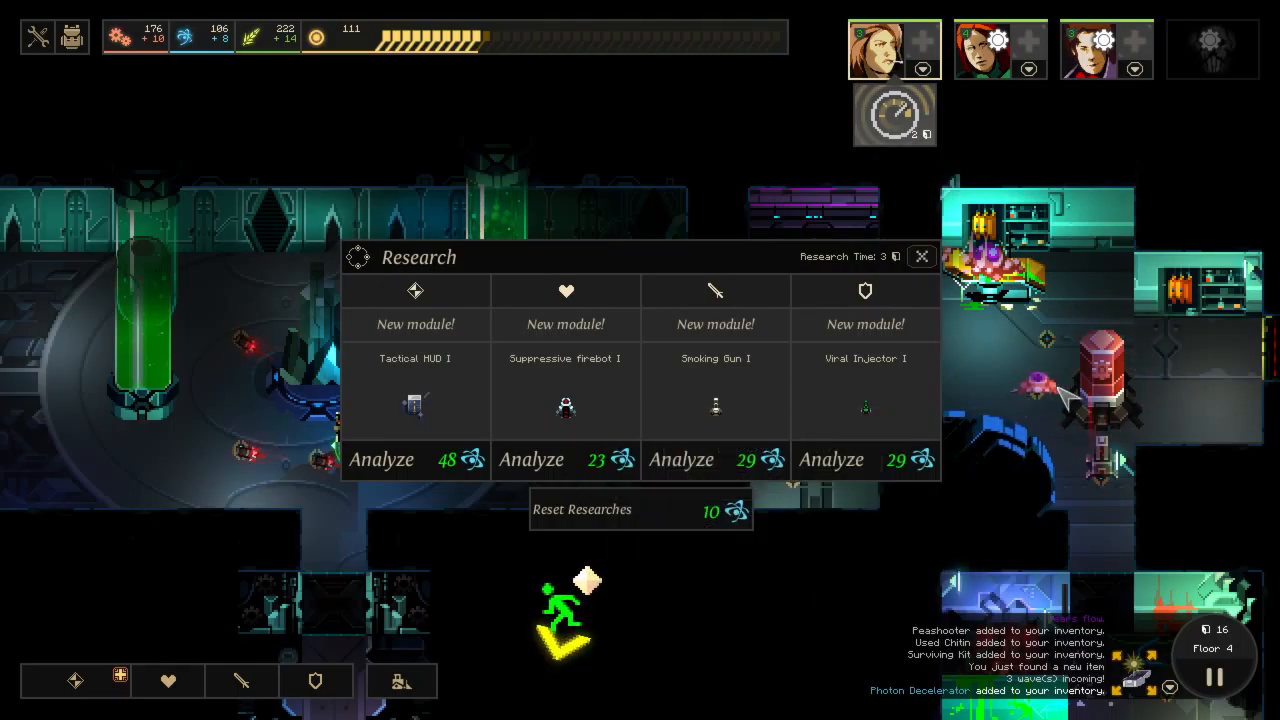
mouse_move(416, 458)
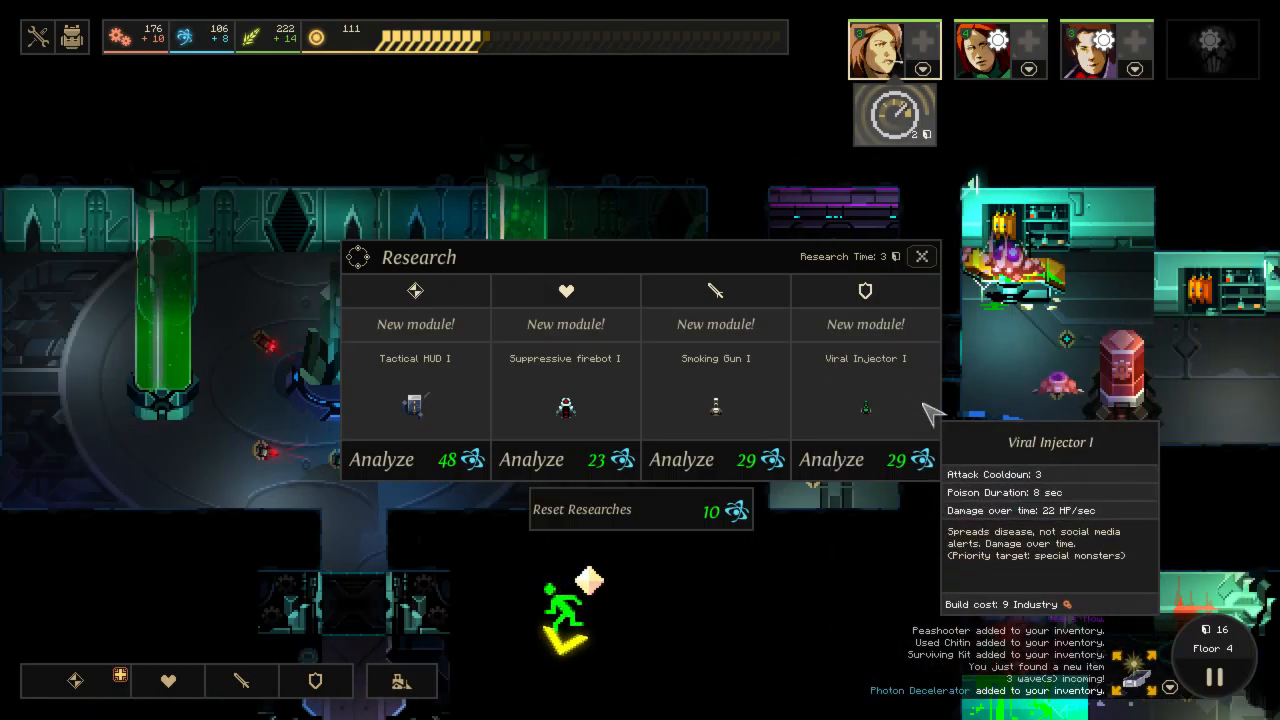
mouse_move(1010, 400)
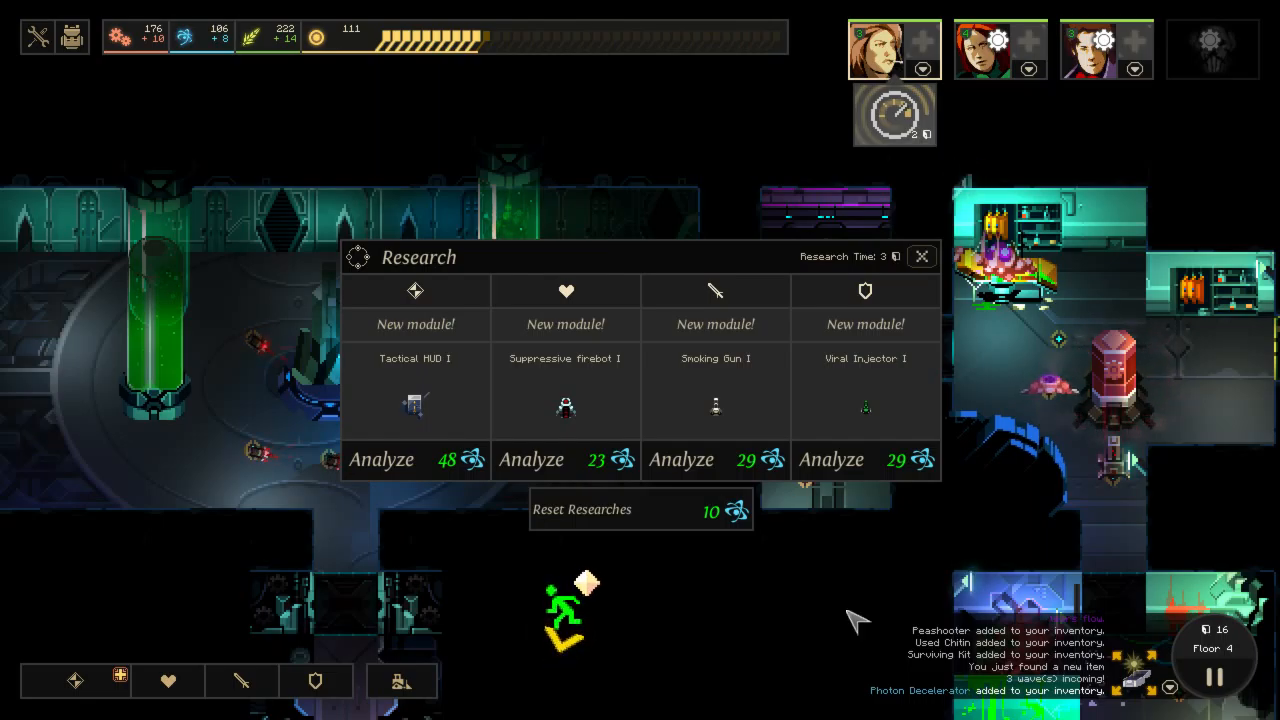
mouse_move(1140, 370)
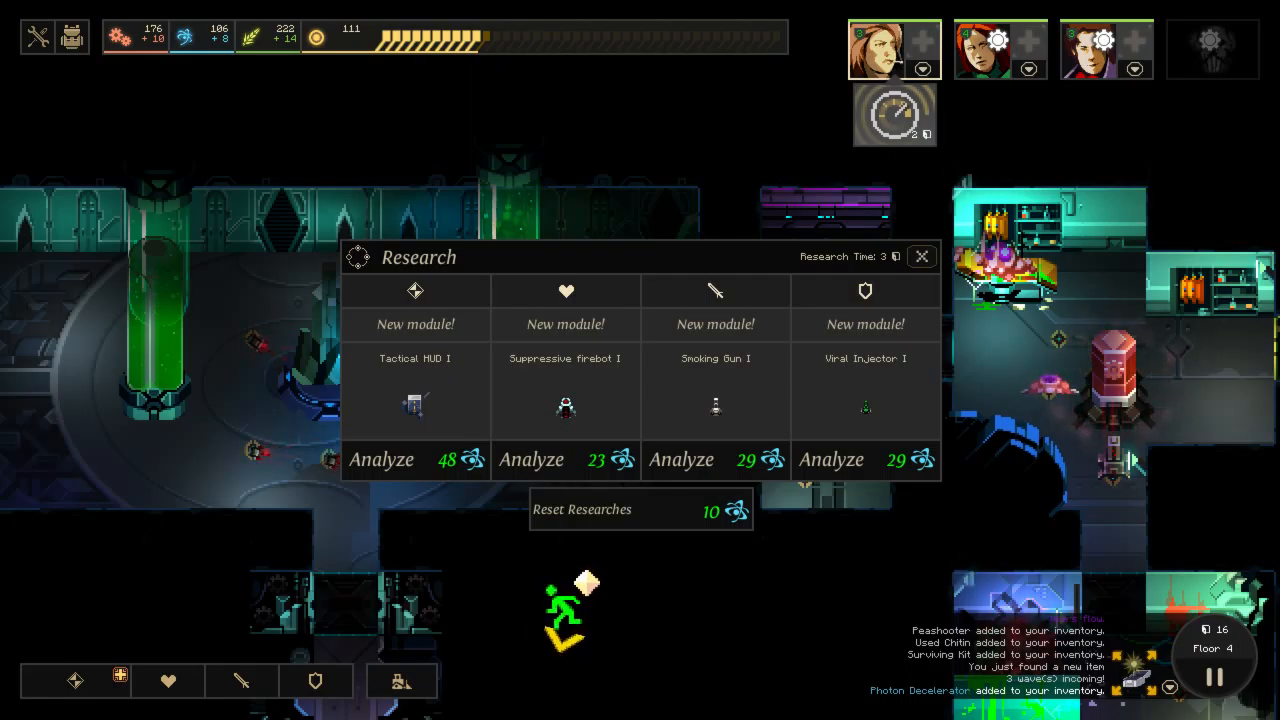
Leave the Research overview without analyzing anything.
click(920, 256)
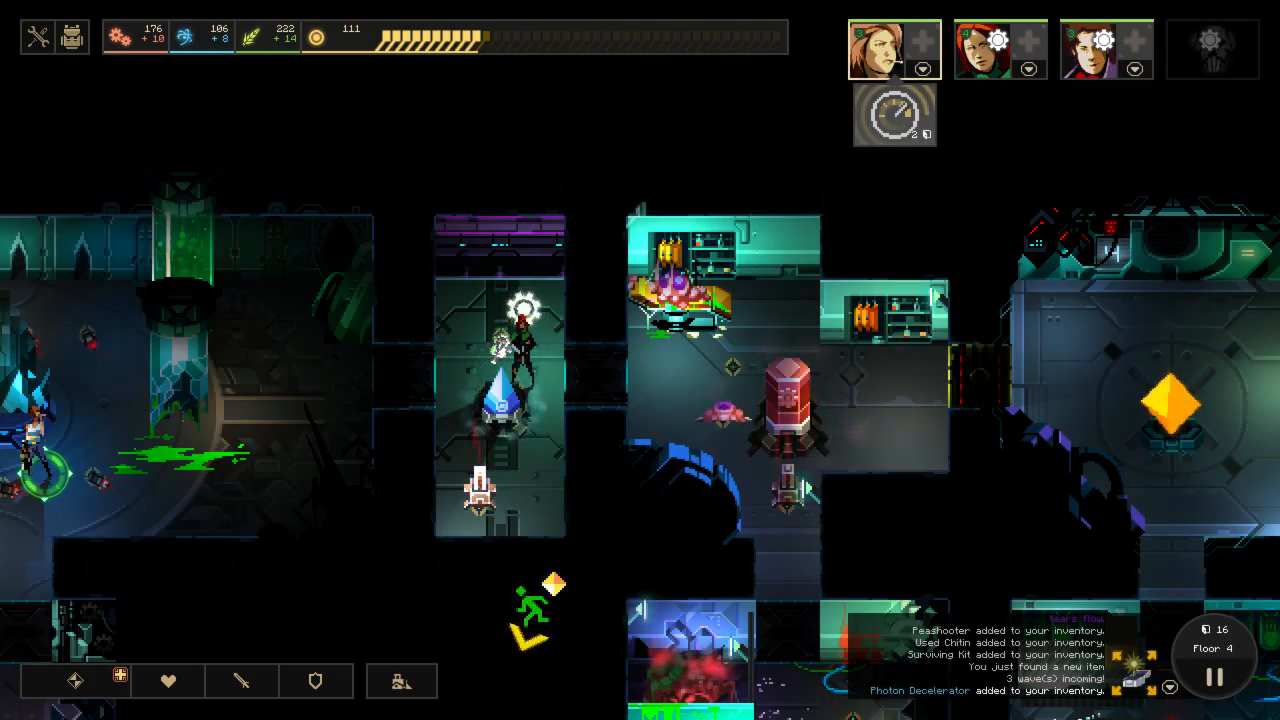
mouse_move(418, 180)
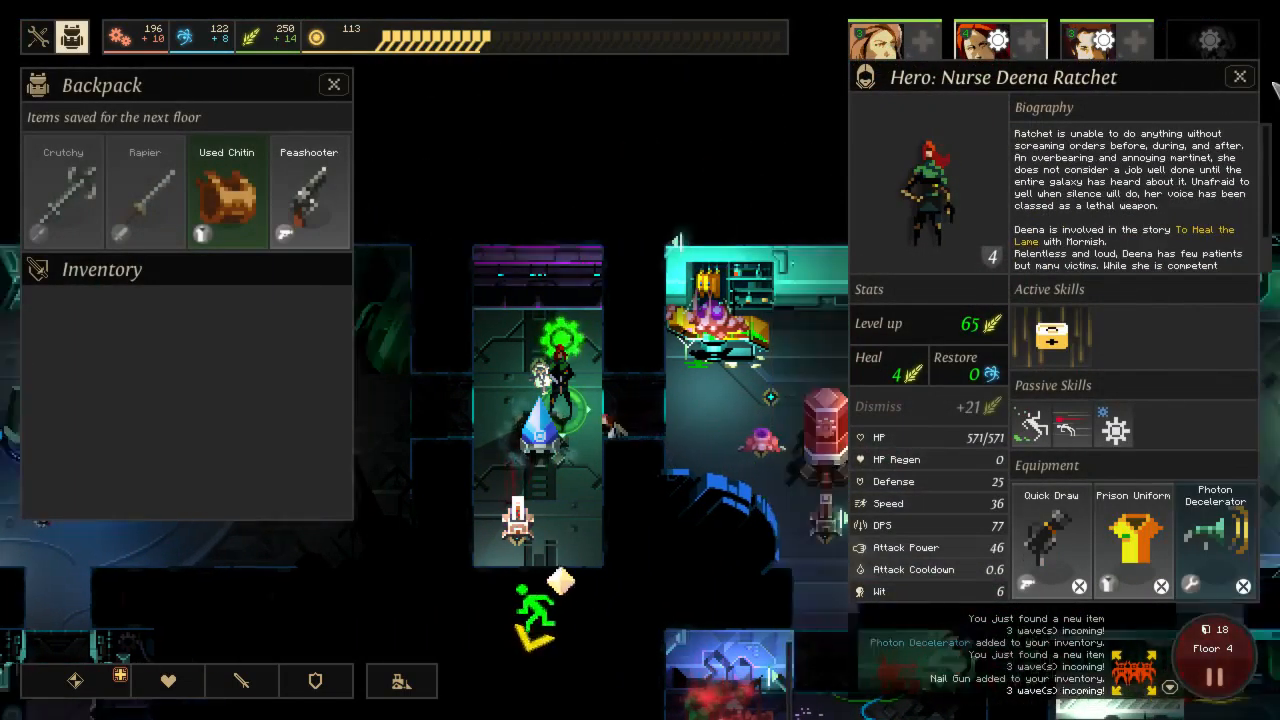
Dismiss the hero panels and recruit Hikensha as the fourth party member.
click(1240, 76)
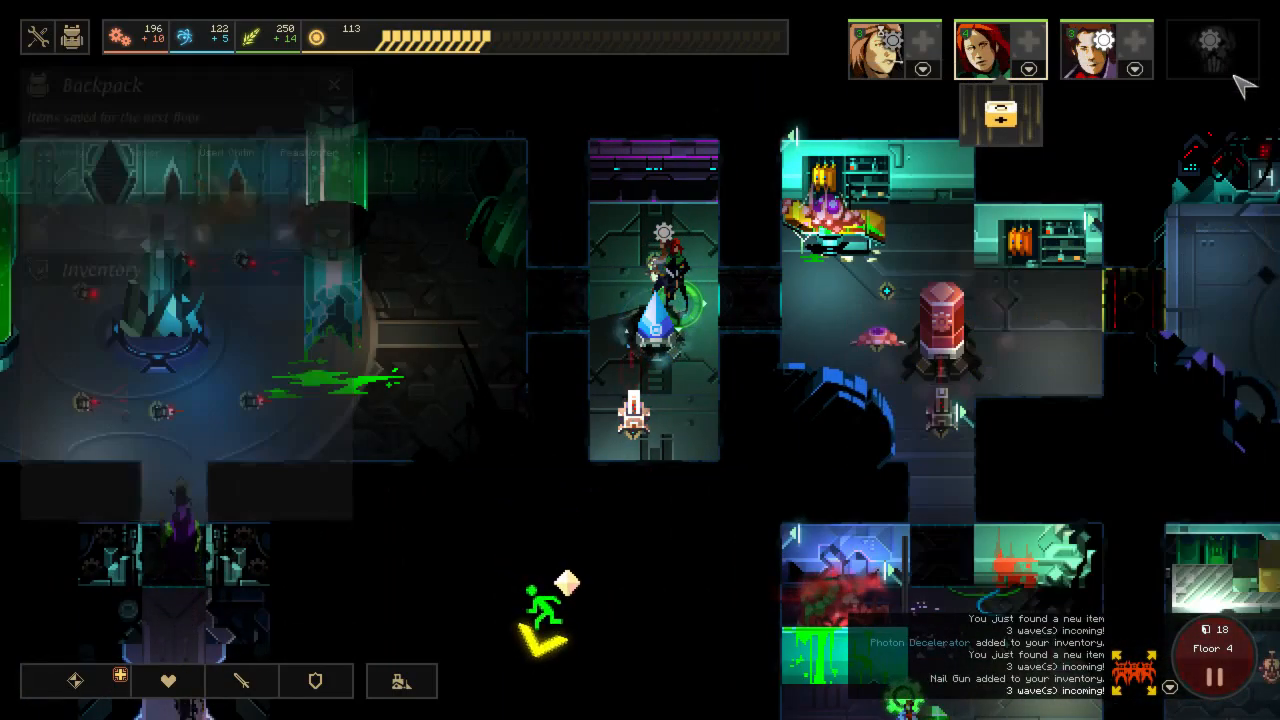
click(334, 84)
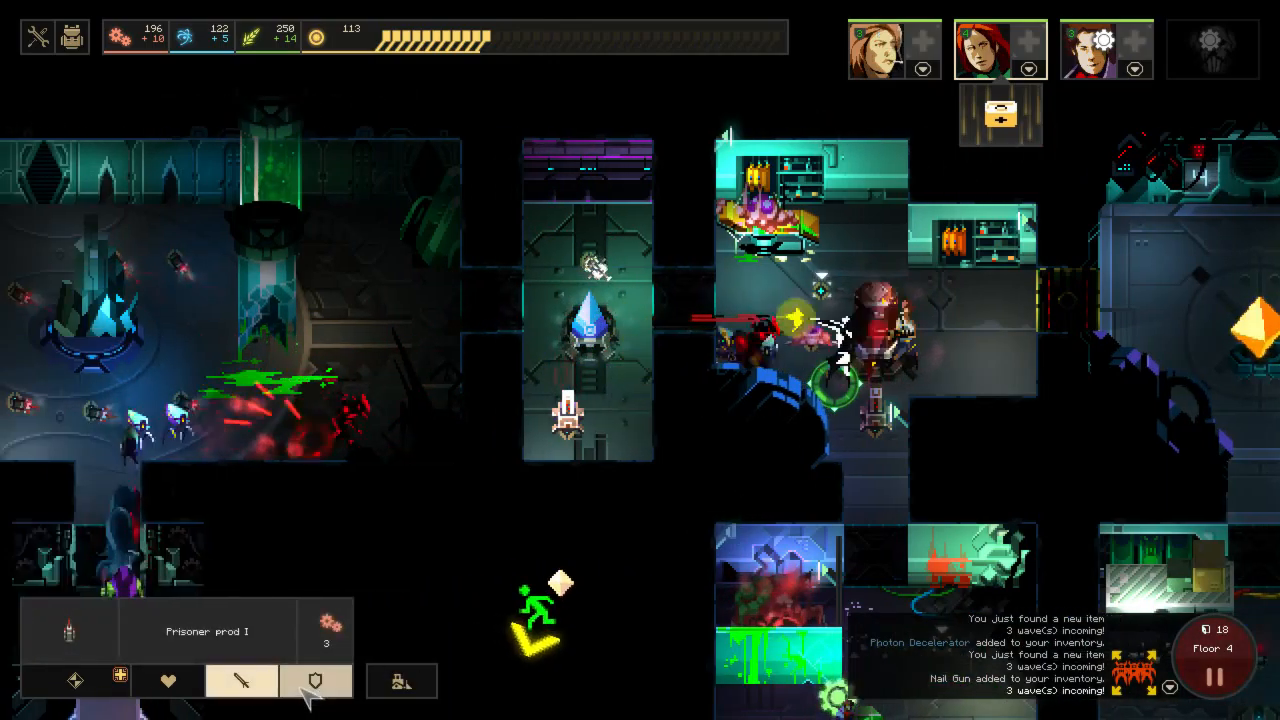
click(316, 680)
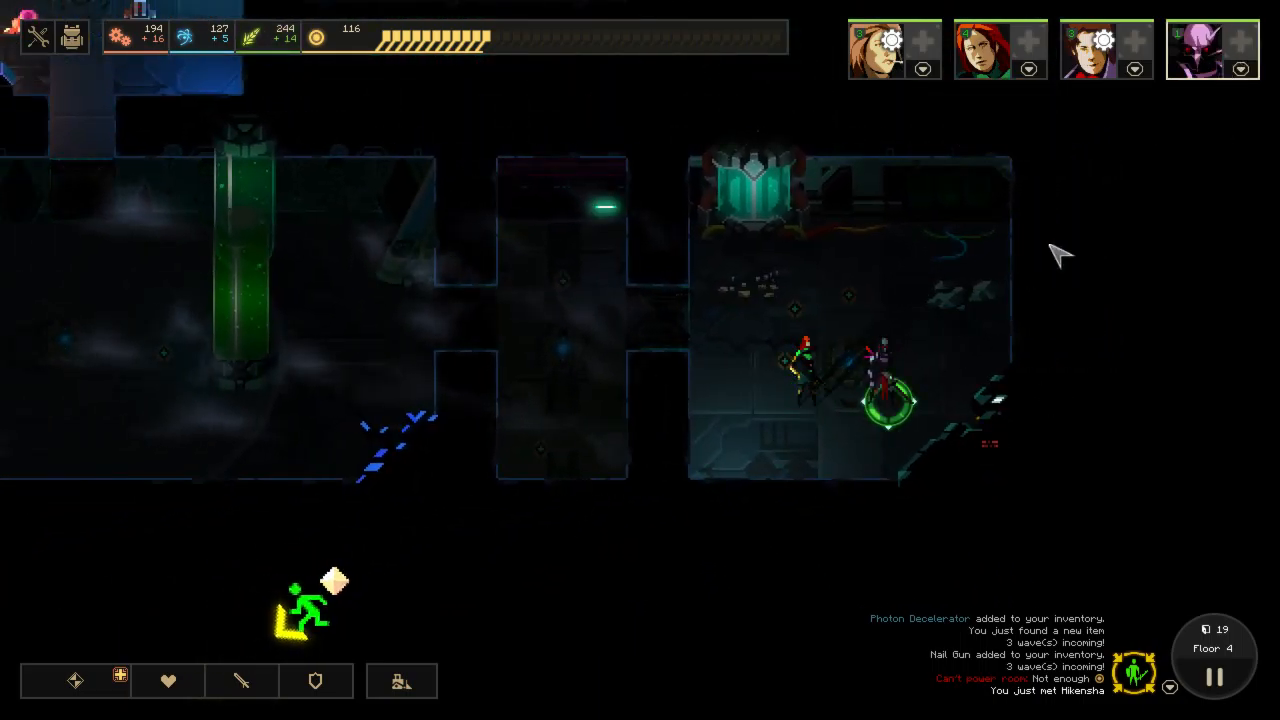
Show Hikensha's sheet with her Rapier and empty armour and device slots.
click(1212, 48)
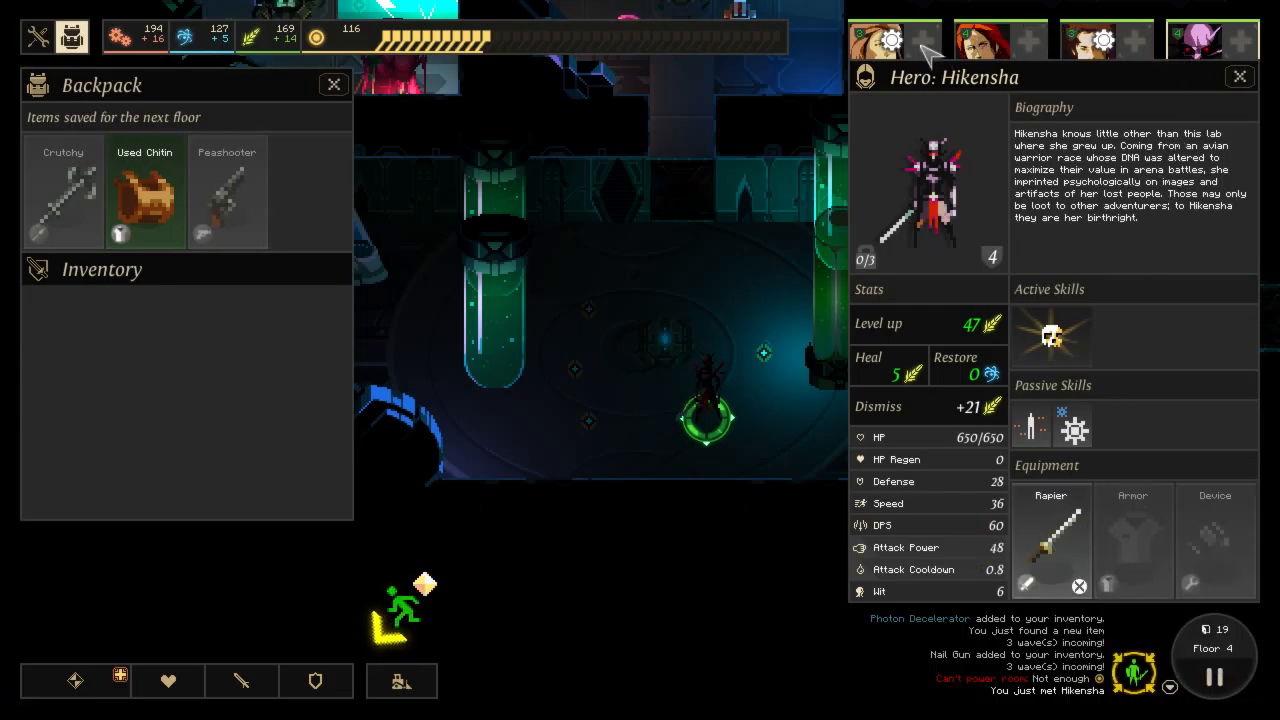
mouse_move(1224, 44)
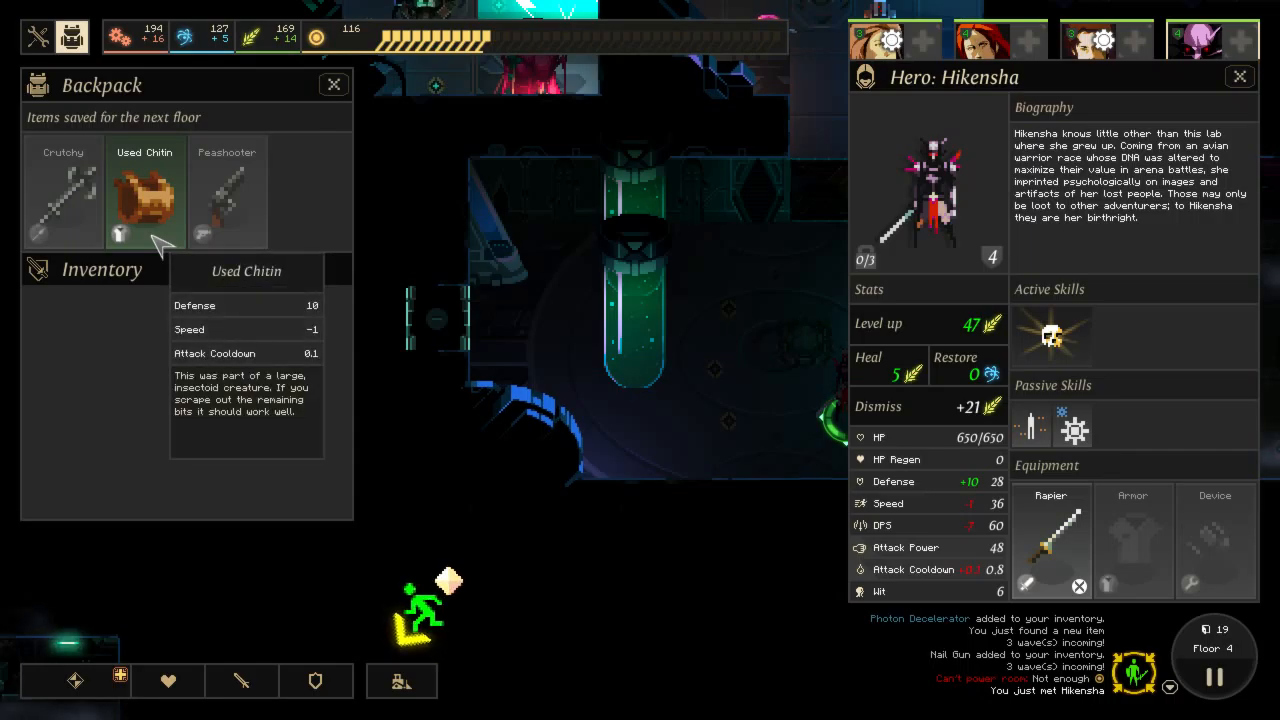
Equip the Used Chitin on Hikensha, raising her defense to 38.
click(144, 190)
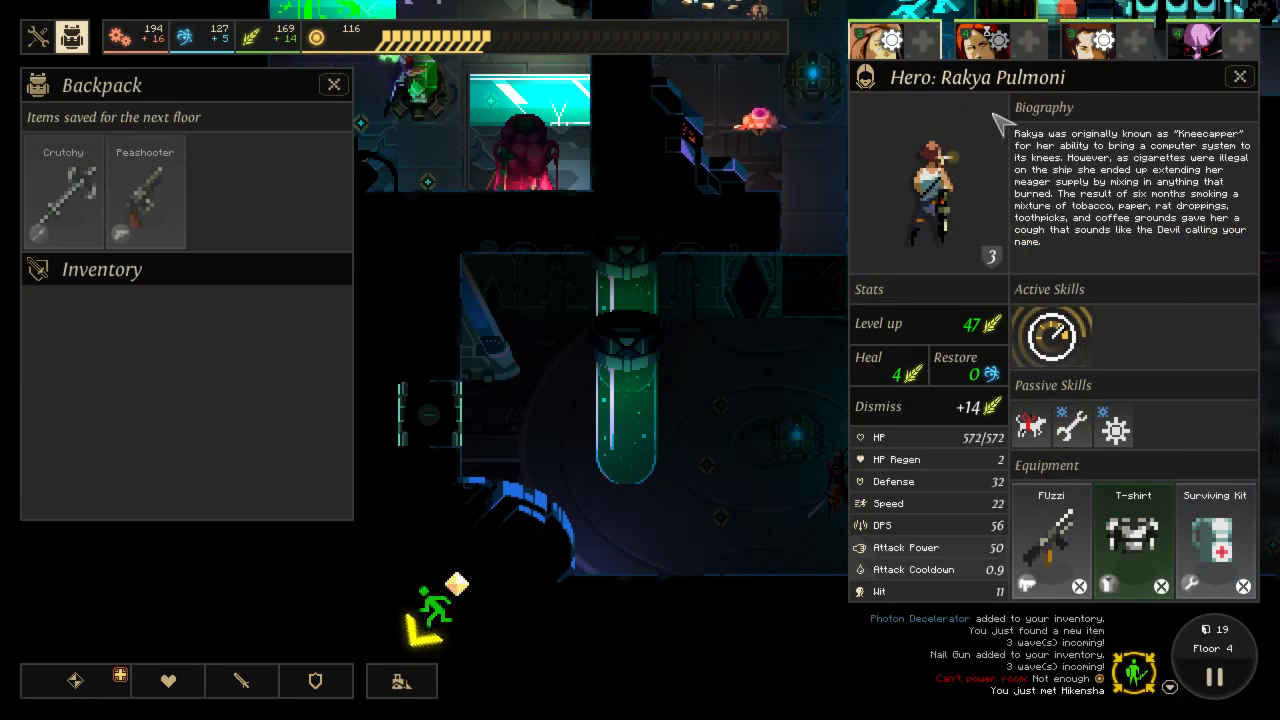
click(1196, 38)
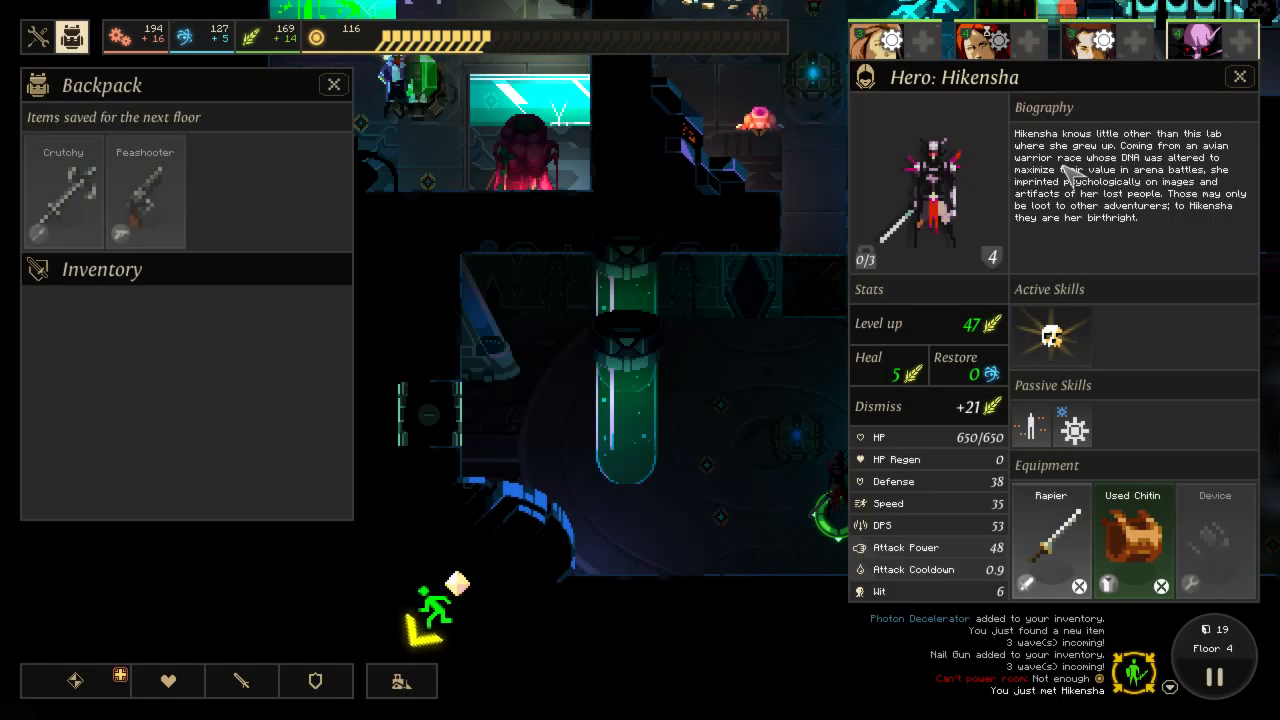
mouse_move(1180, 100)
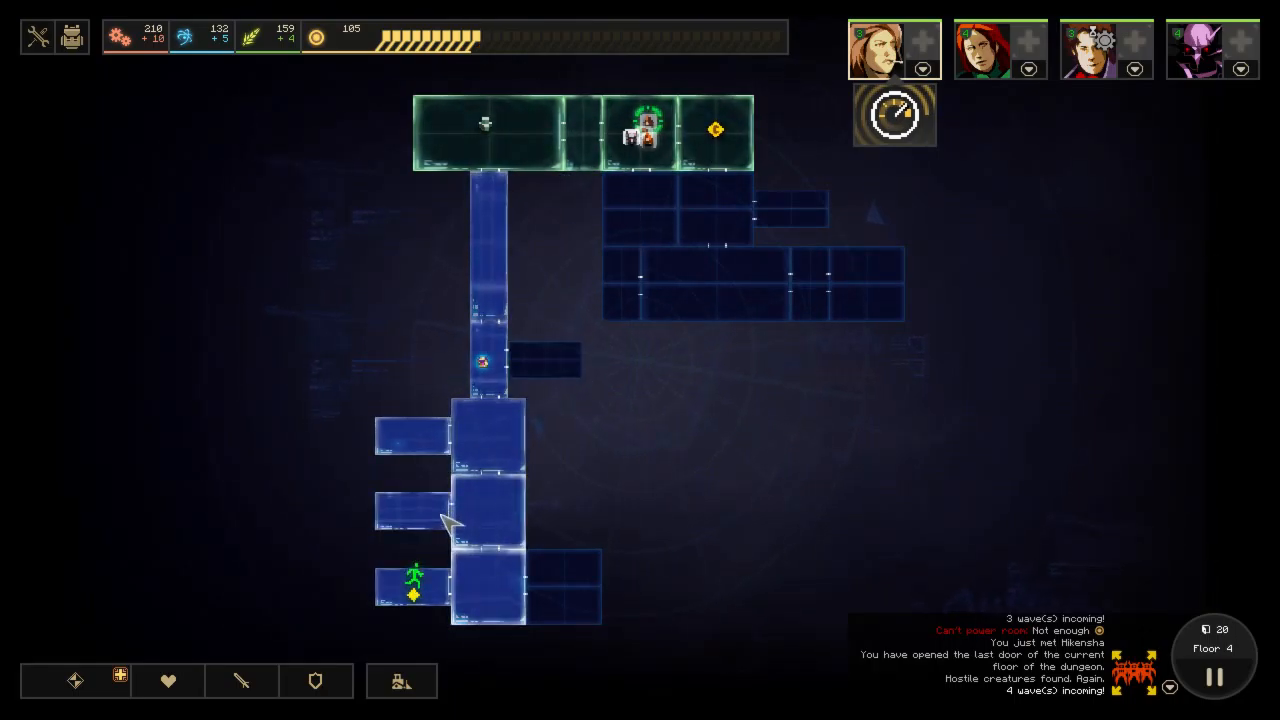
mouse_move(610, 320)
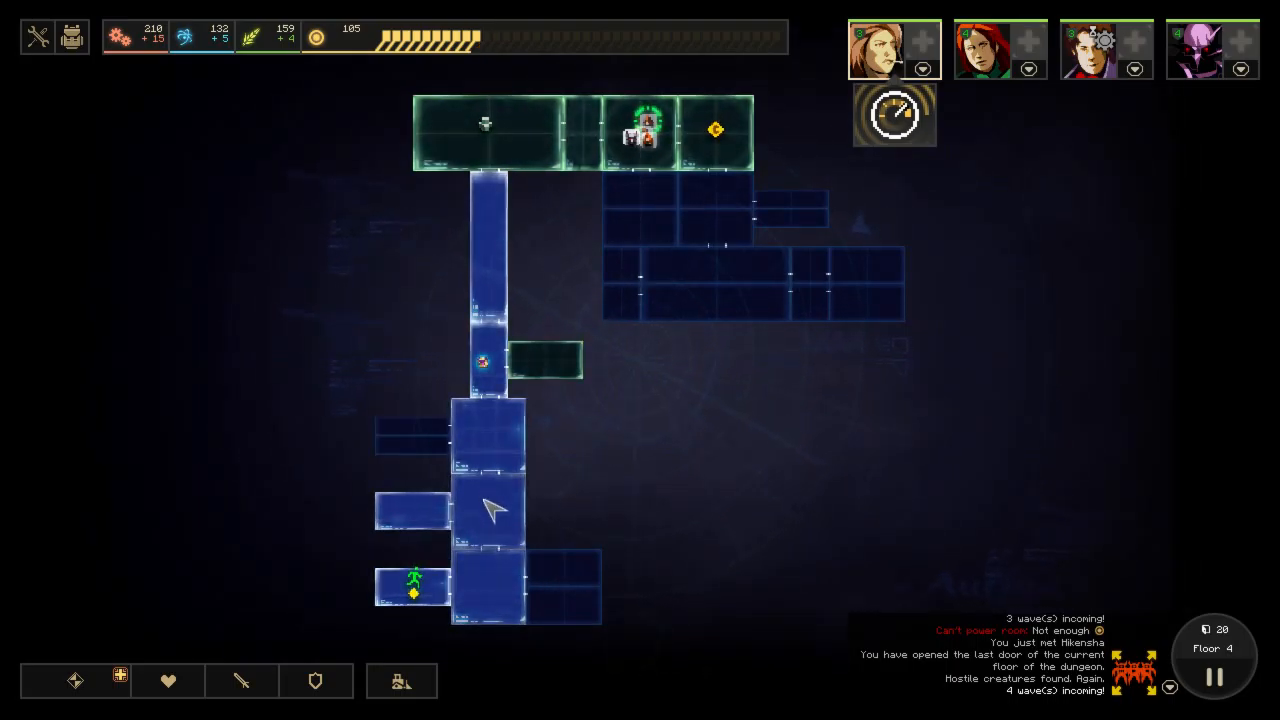
Select Hikensha so the whole party gathers at the floor 4 exit, 4/4 ready.
click(1000, 48)
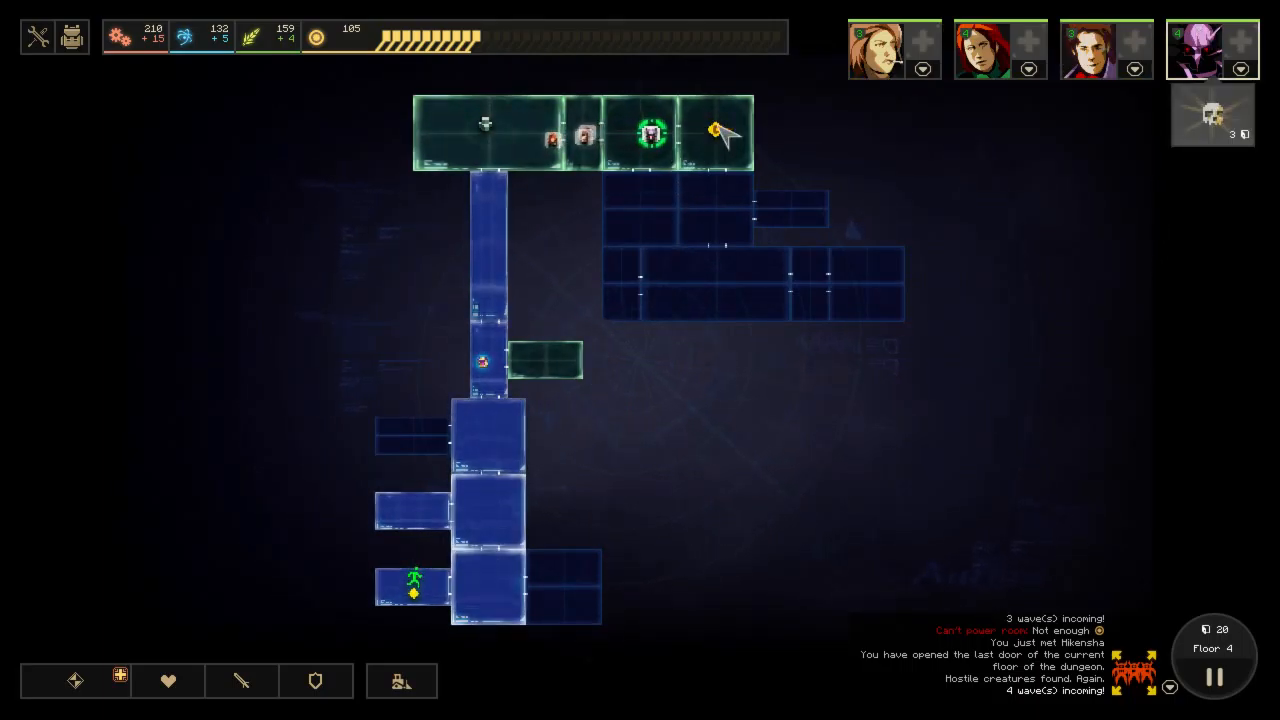
click(1212, 48)
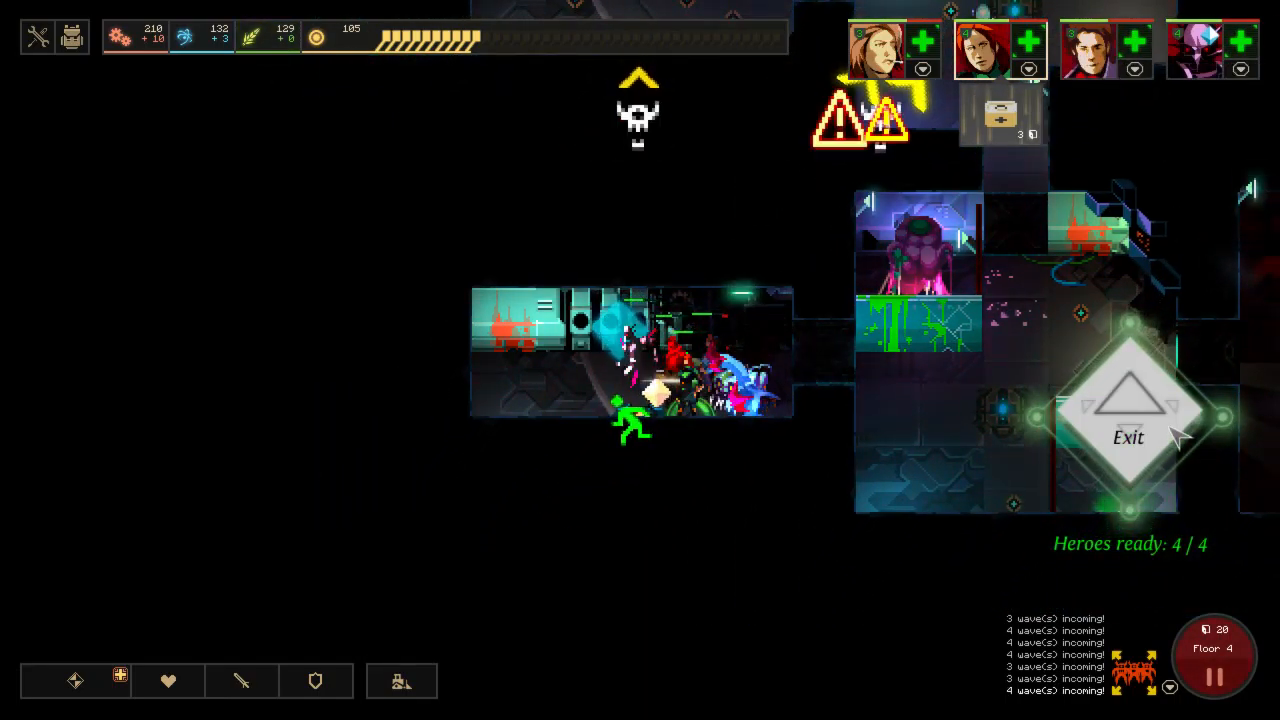
Leave floor 4 with the party, reaching the Floor Cleared summary with score 4148.
click(1128, 436)
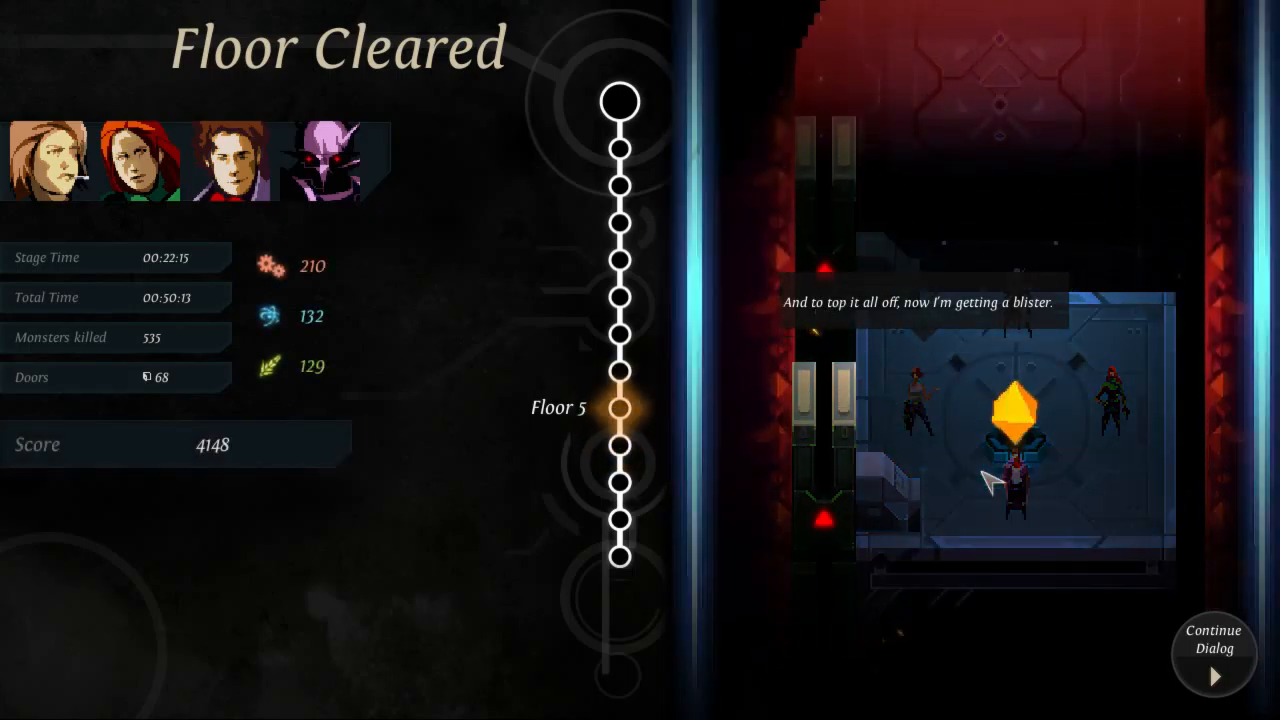
mouse_move(740, 336)
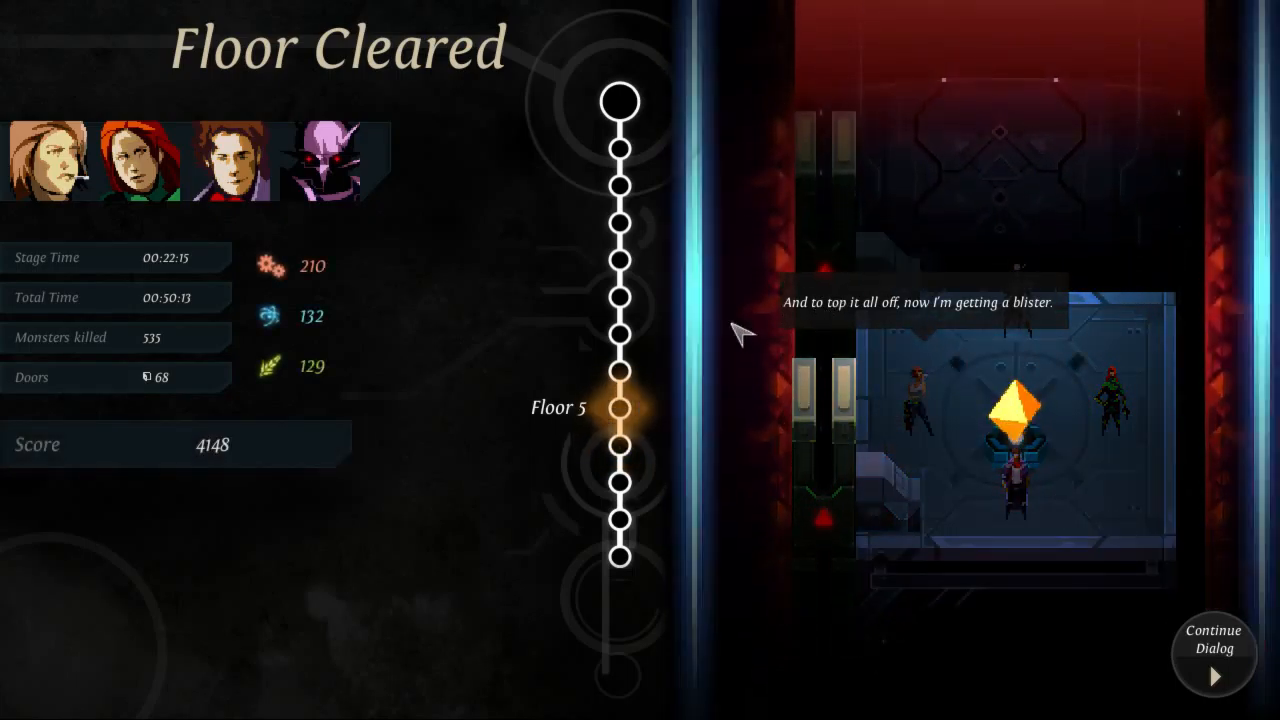
click(1212, 650)
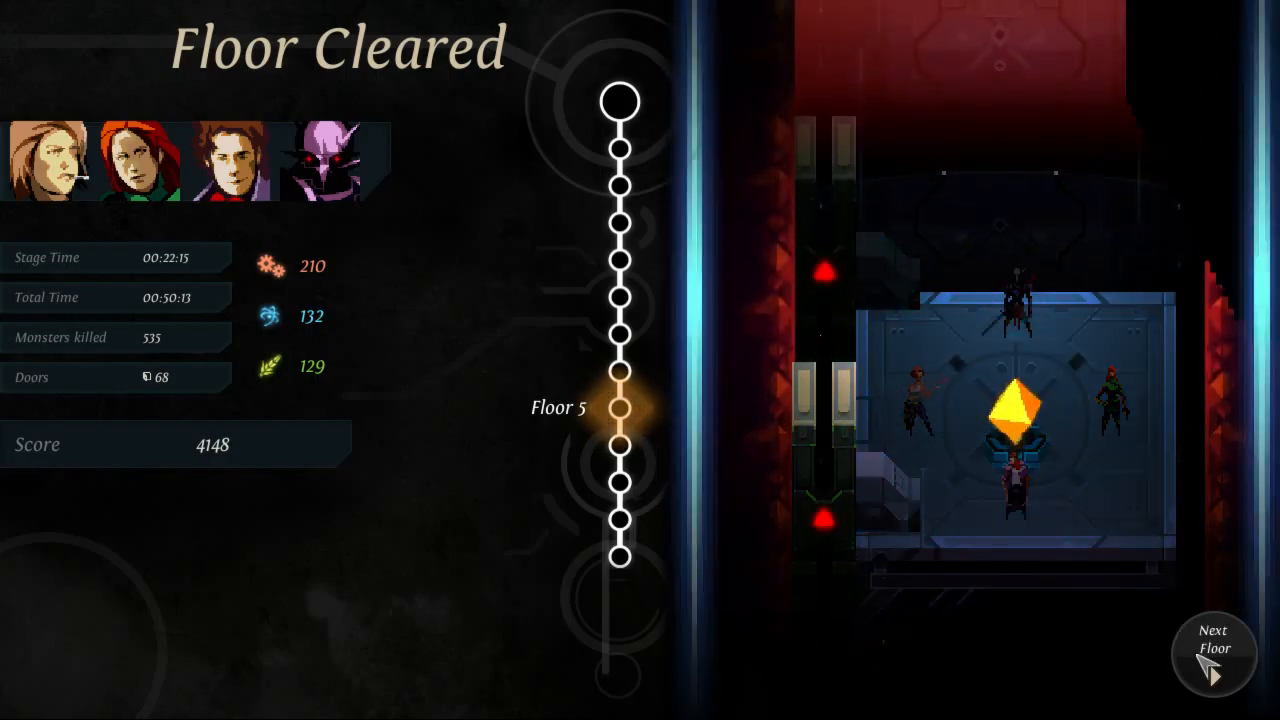
Descend from the Floor Cleared screen to floor 5.
click(1212, 648)
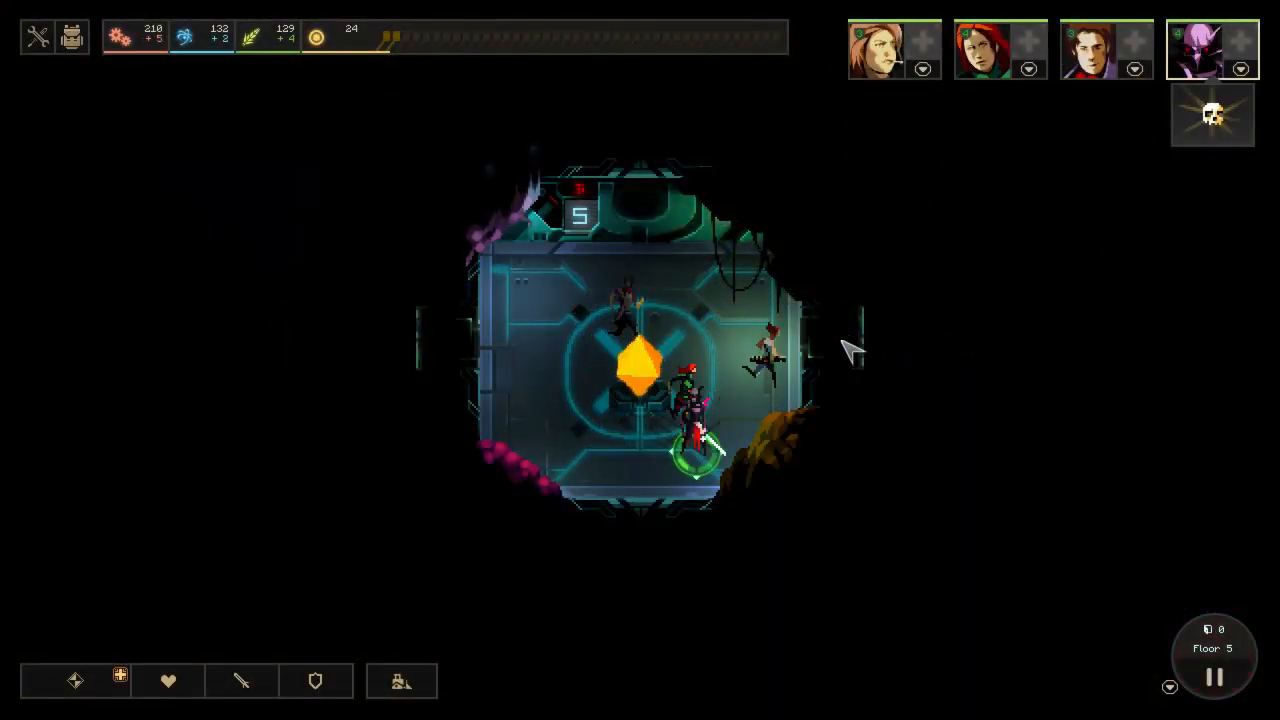
Start research on Tesla Module I and Neurostun module I while sending a hero to the right room.
click(850, 350)
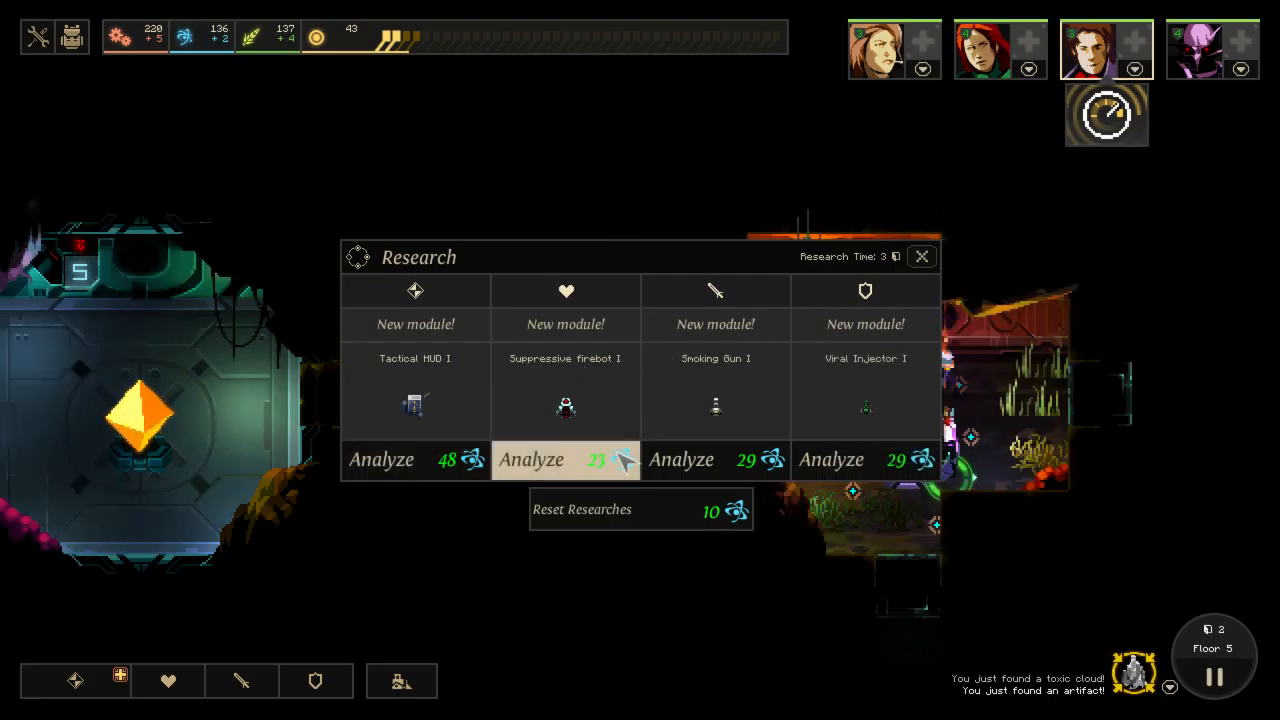
mouse_move(716, 458)
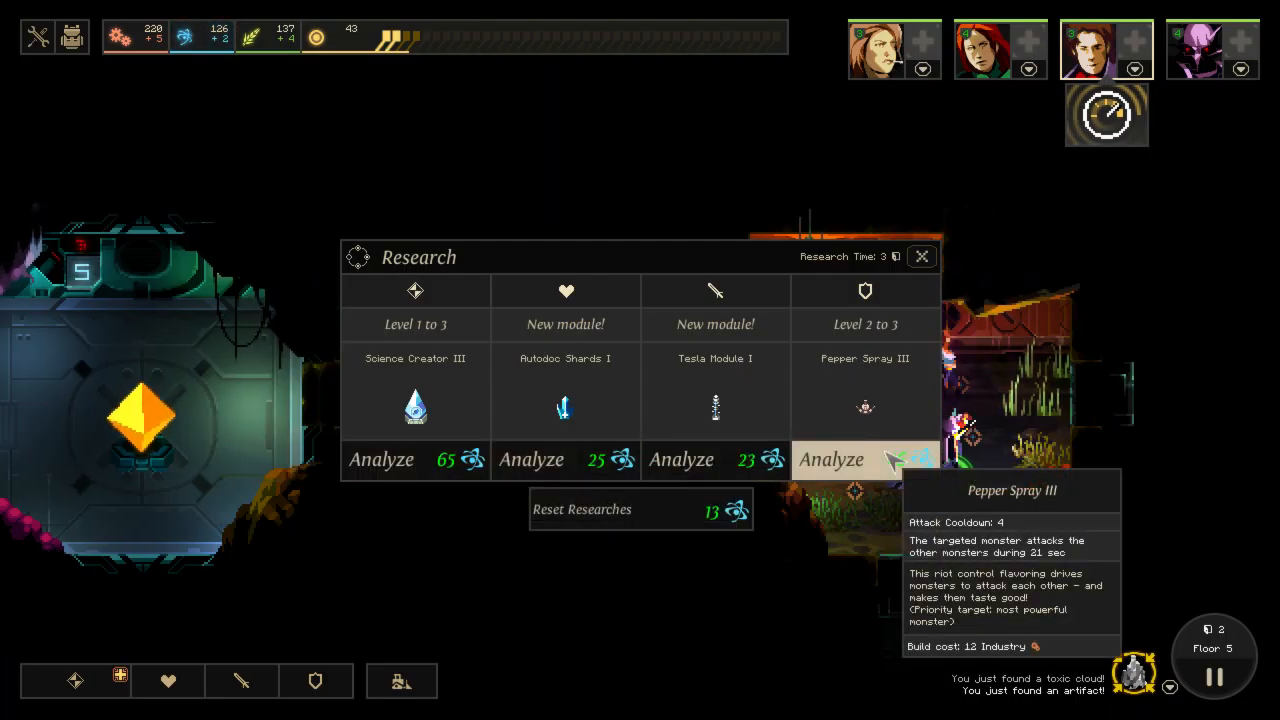
mouse_move(716, 458)
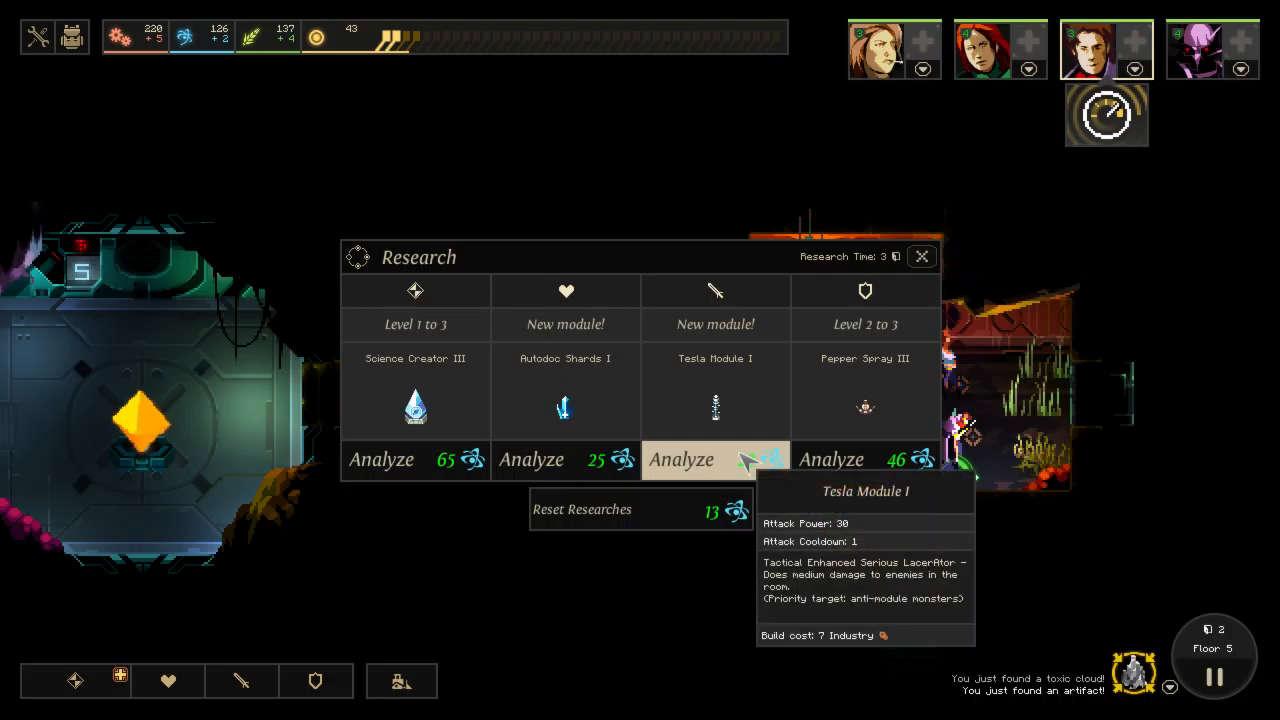
click(920, 256)
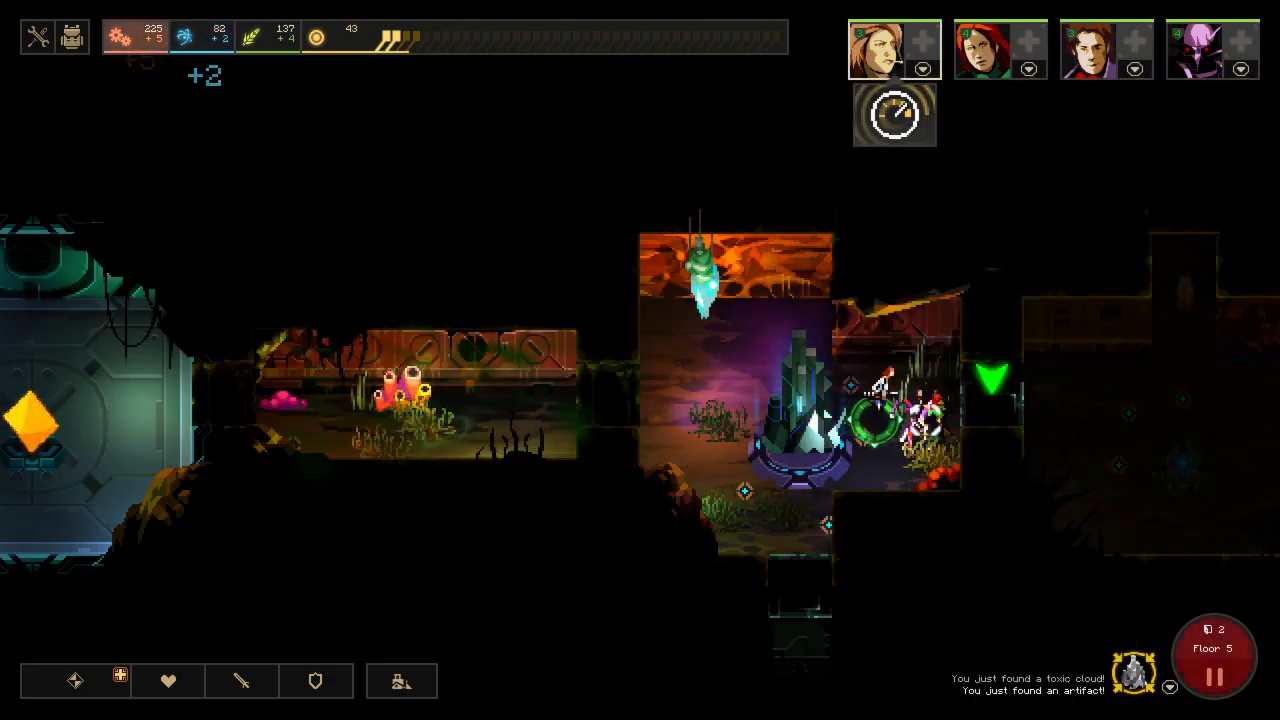
click(316, 680)
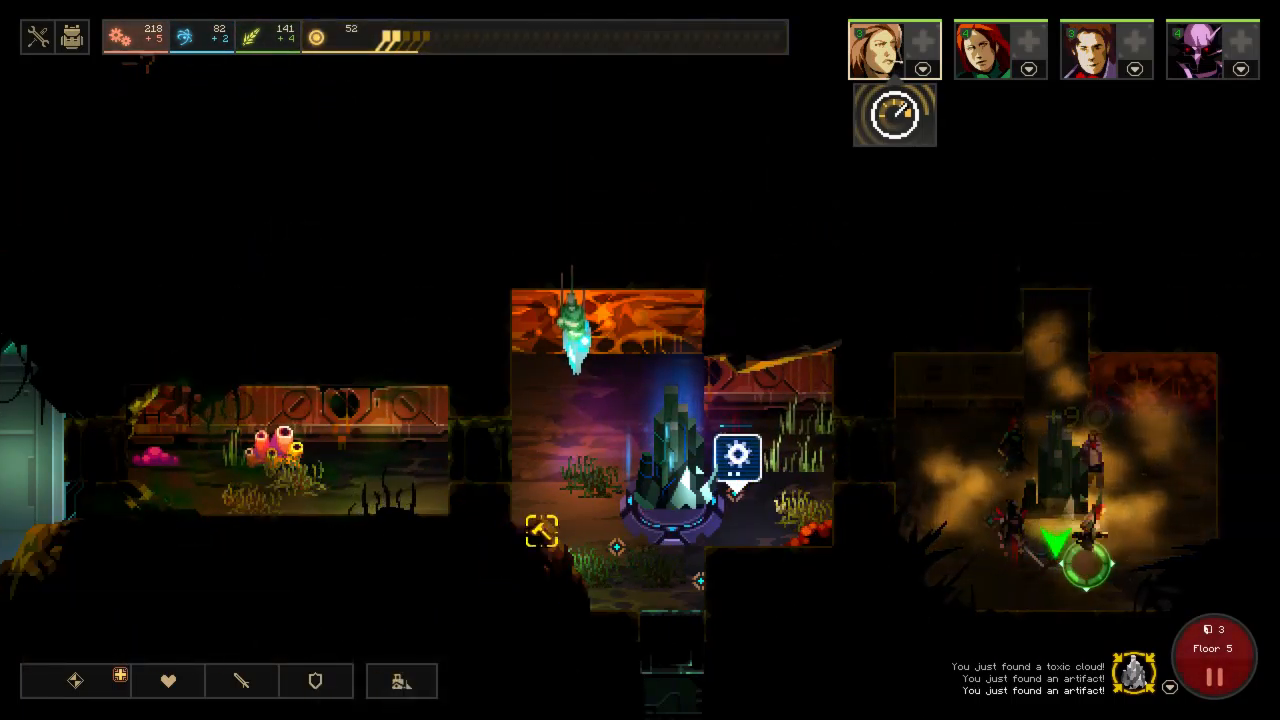
click(738, 456)
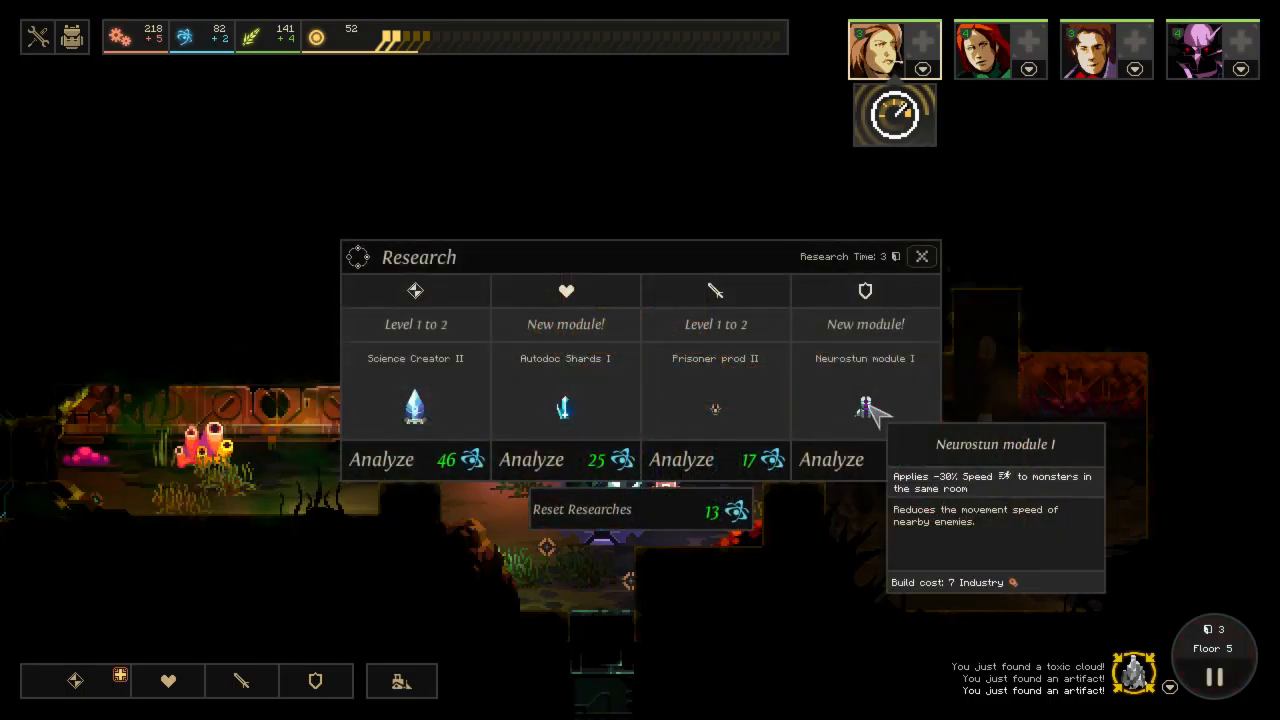
click(920, 256)
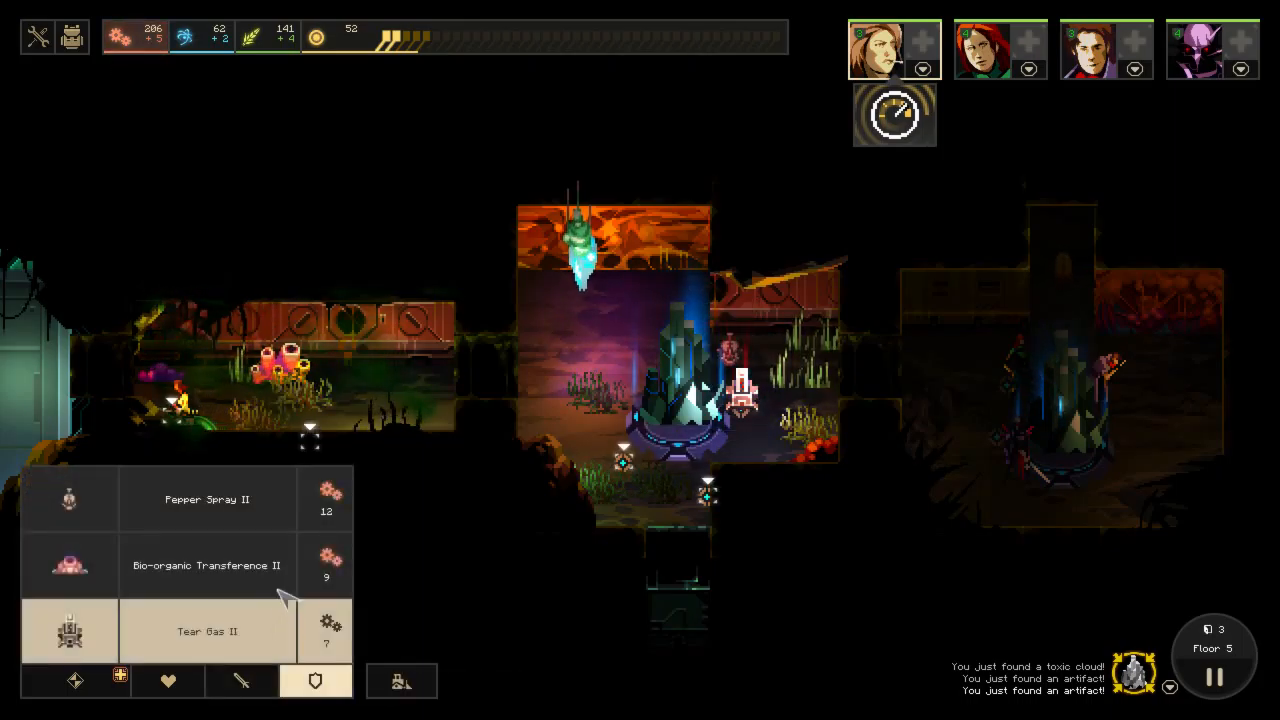
Browse the offensive modules list and check research for the new options.
click(168, 680)
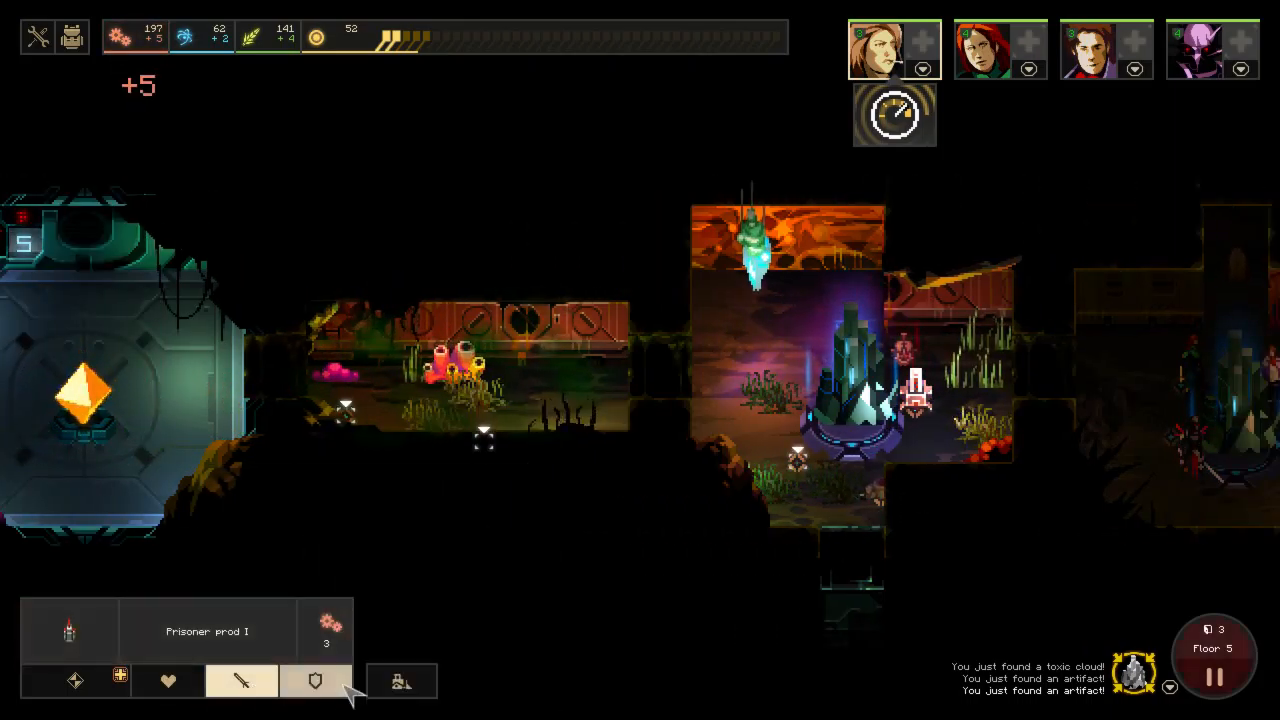
click(1000, 50)
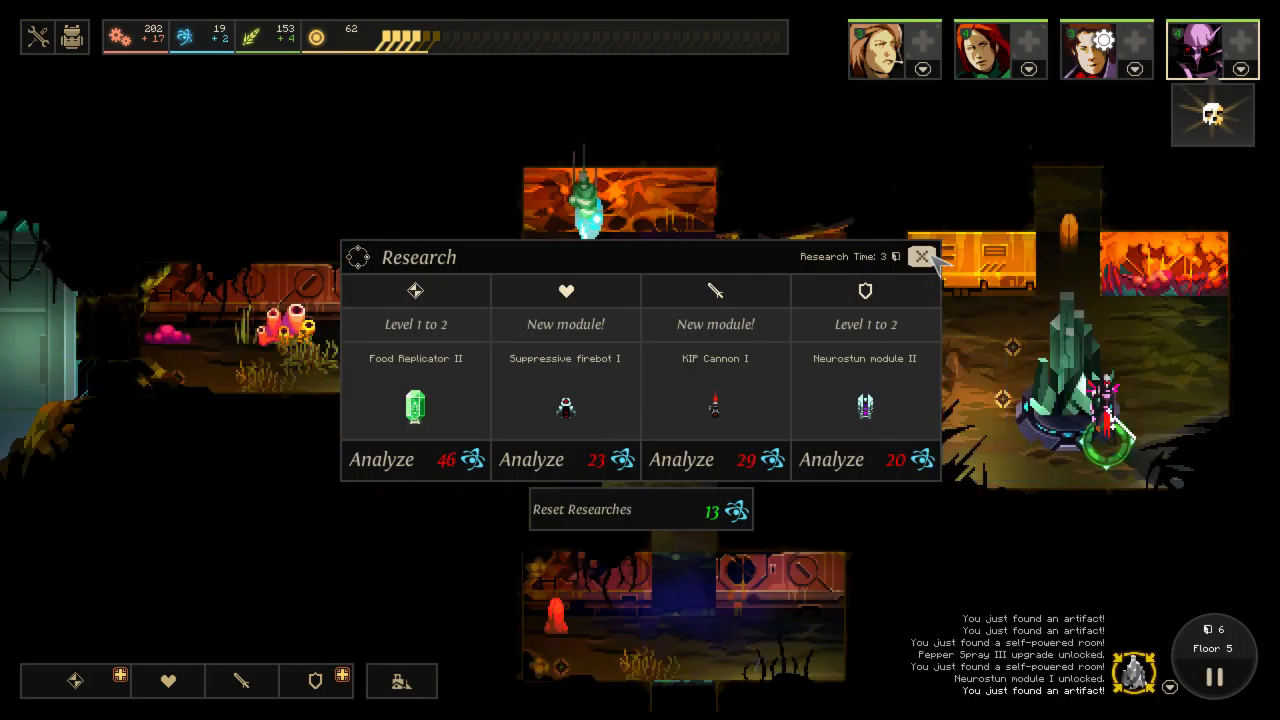
Close the research options and return to exploring floor 5.
click(920, 256)
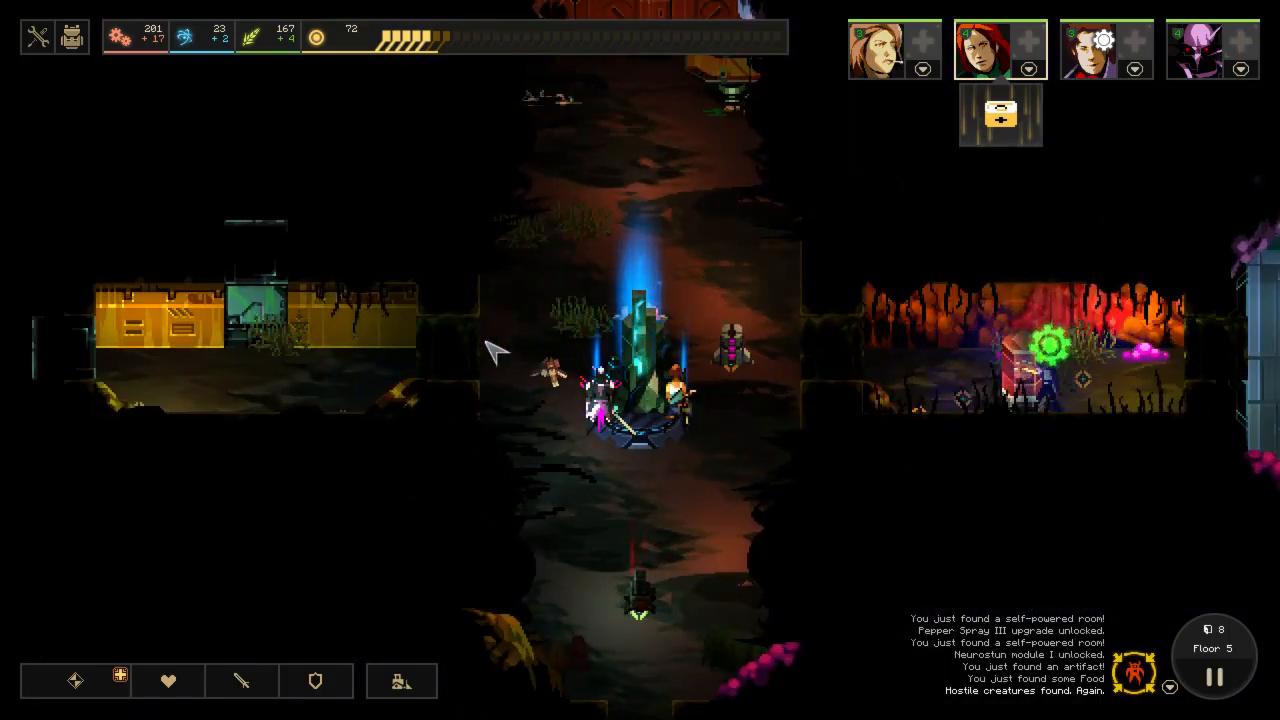
Review the research and build lists, then send a hero to the lower room.
click(316, 680)
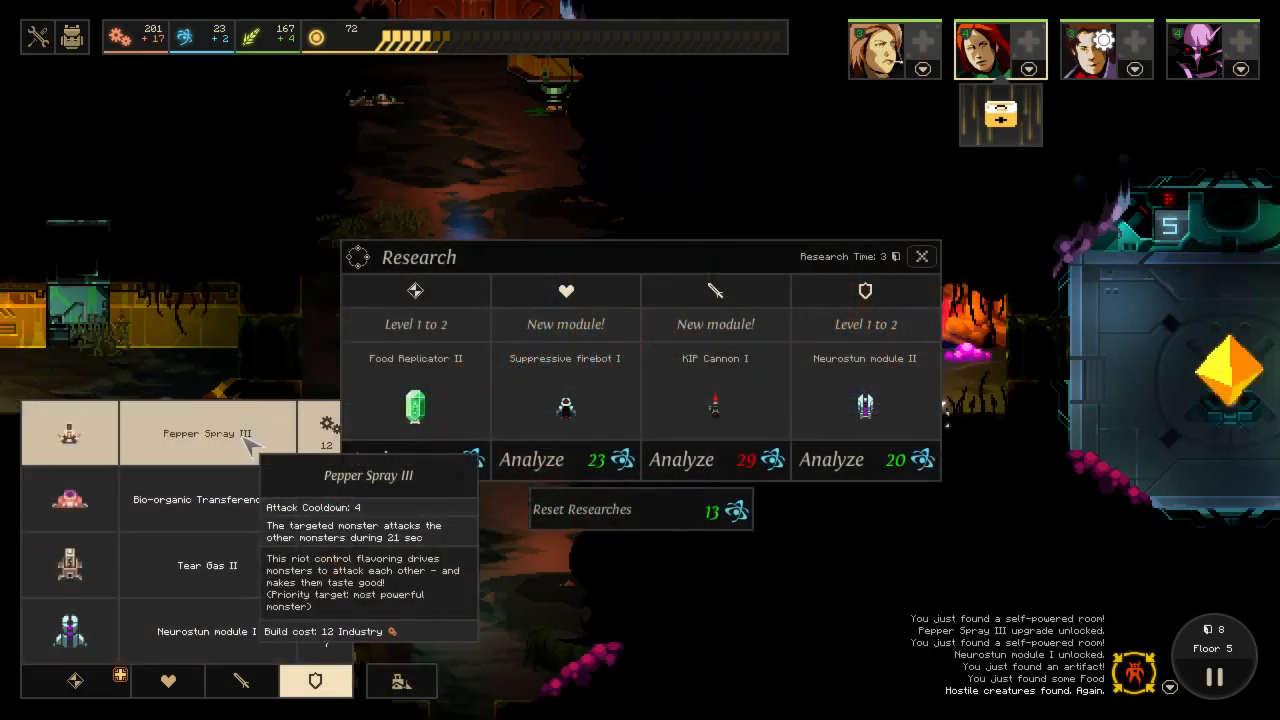
click(920, 256)
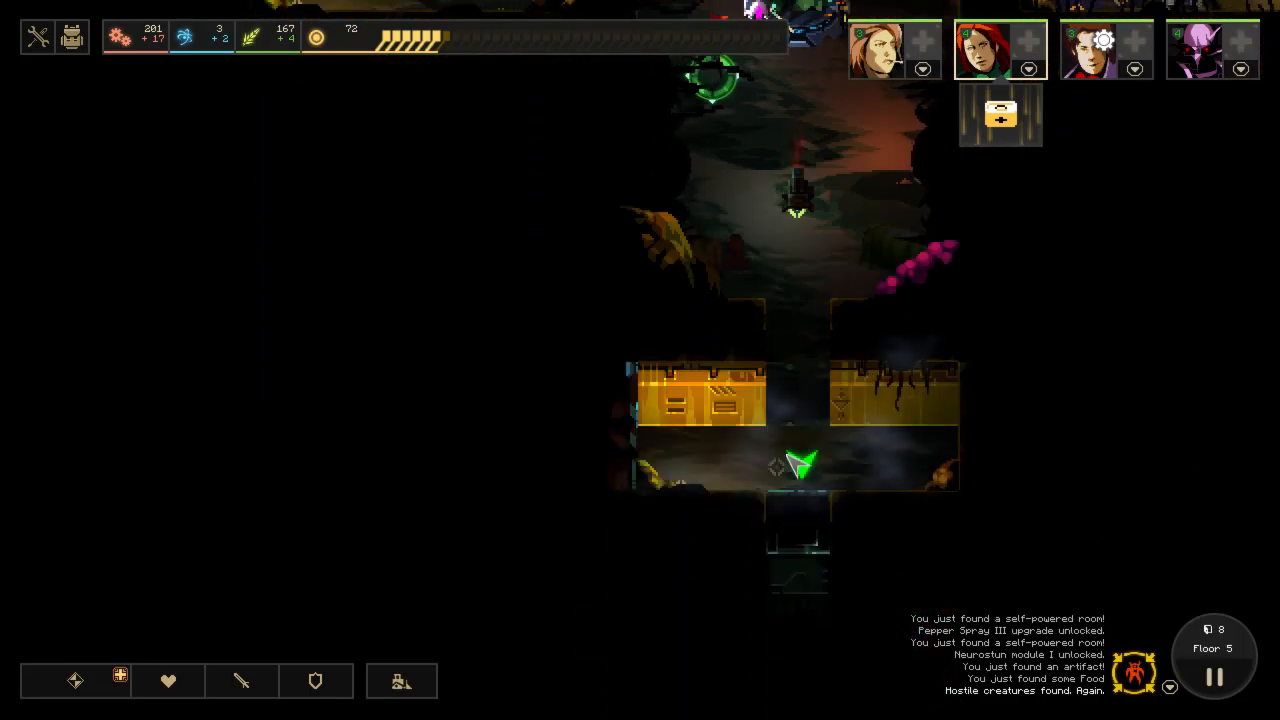
click(800, 464)
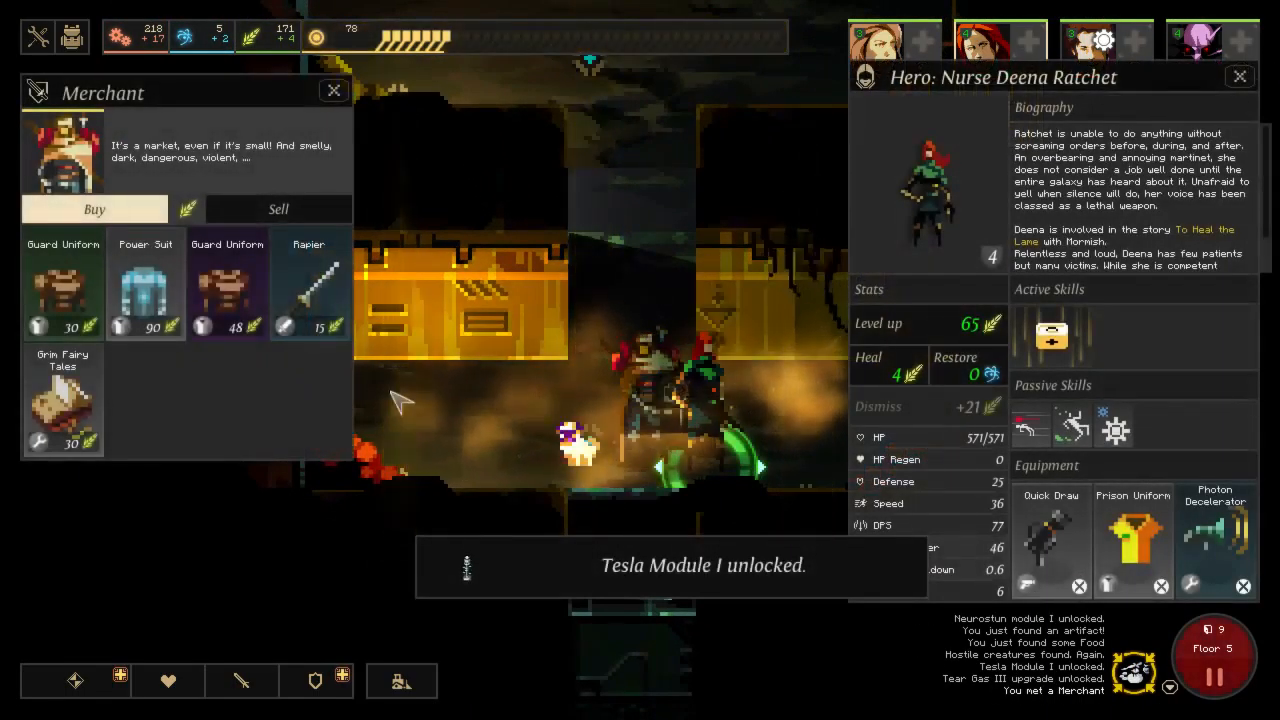
mouse_move(144, 284)
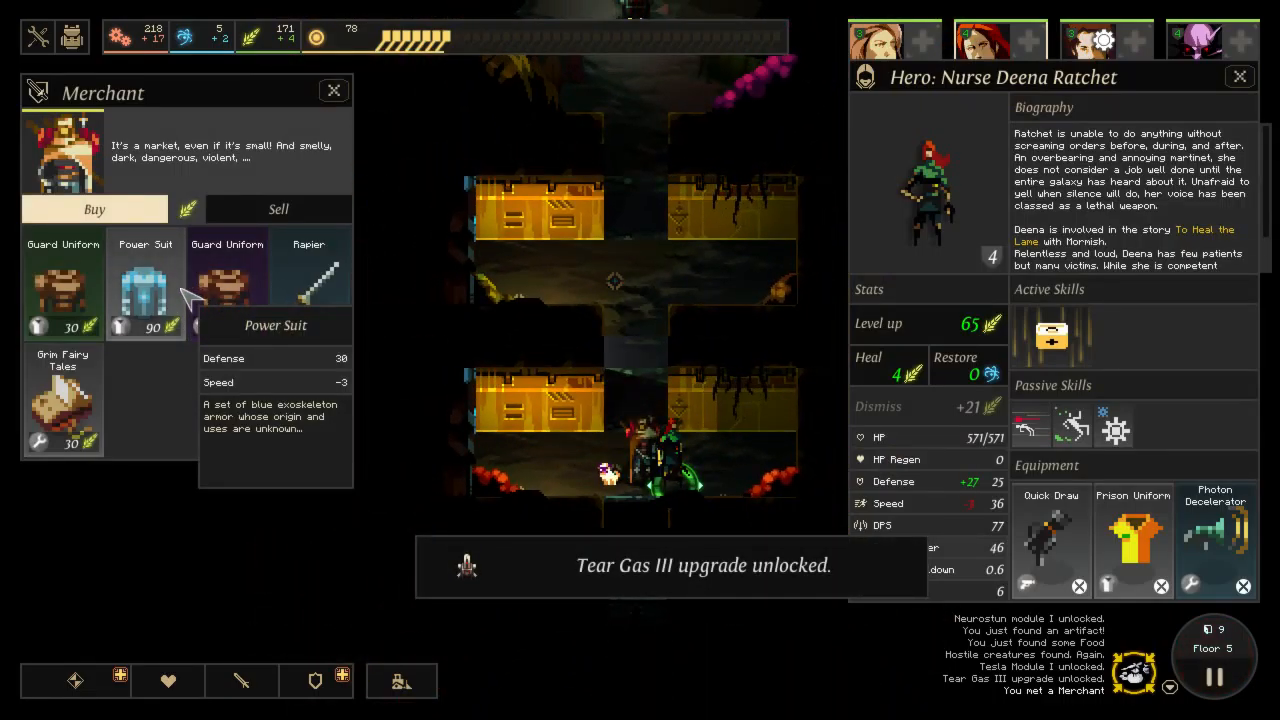
mouse_move(228, 270)
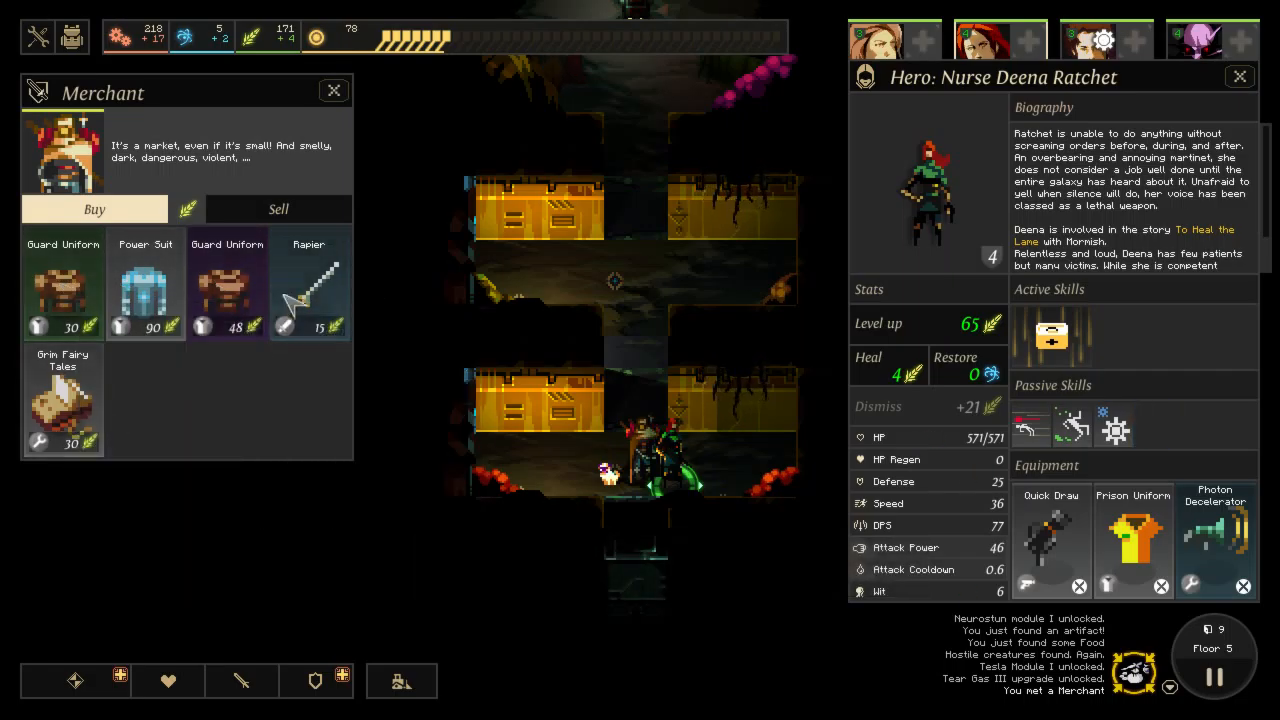
mouse_move(62, 400)
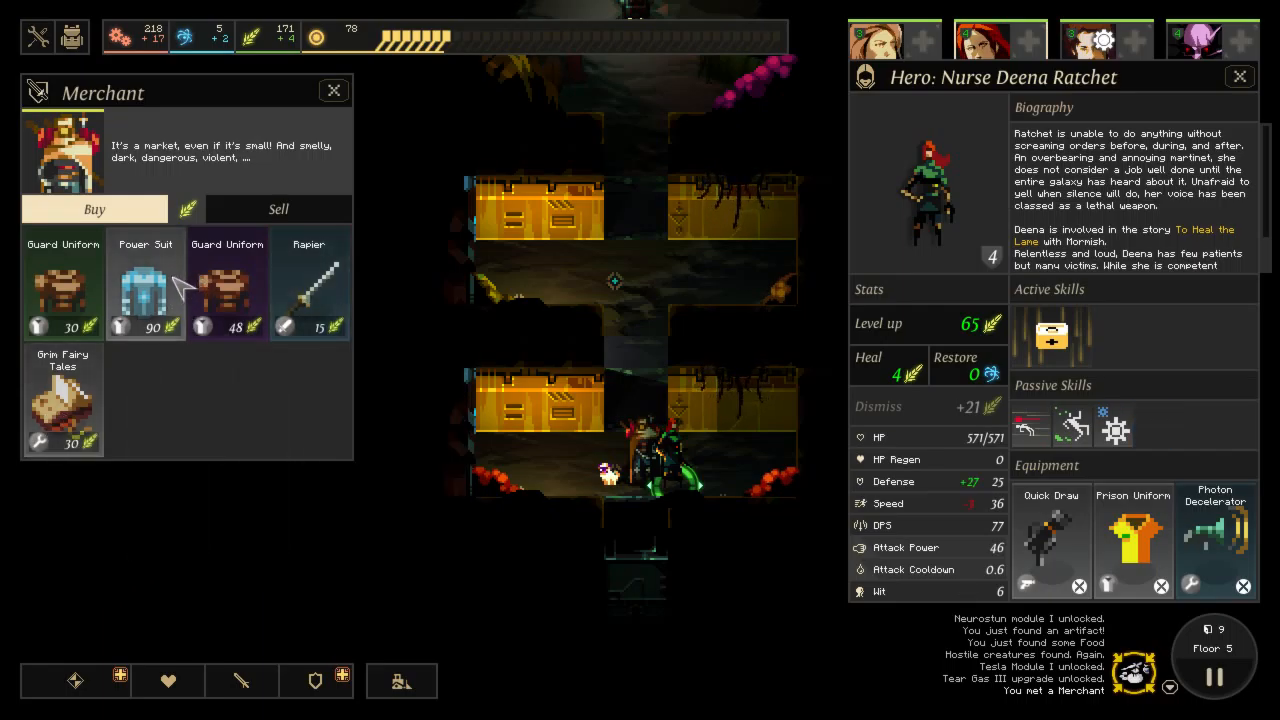
Buy Grin Fairy Tales from the merchant and review Rakya's and Hikensha's sheets.
click(892, 38)
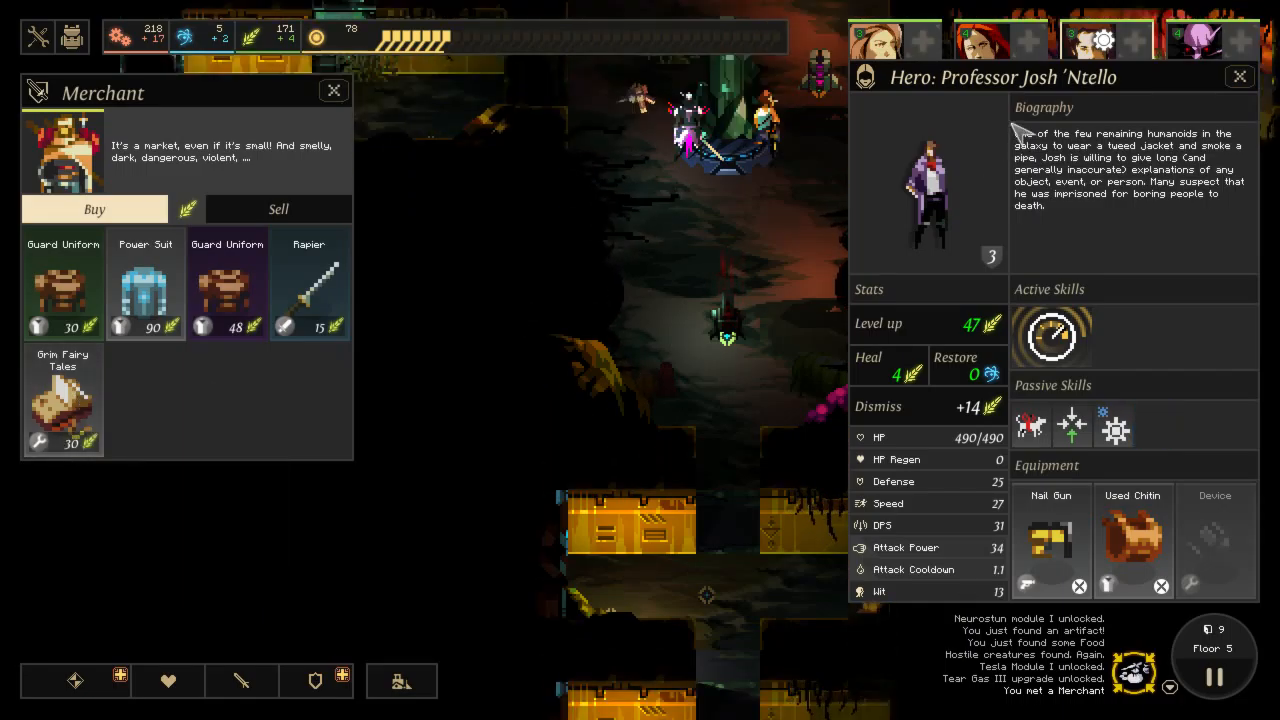
click(1000, 40)
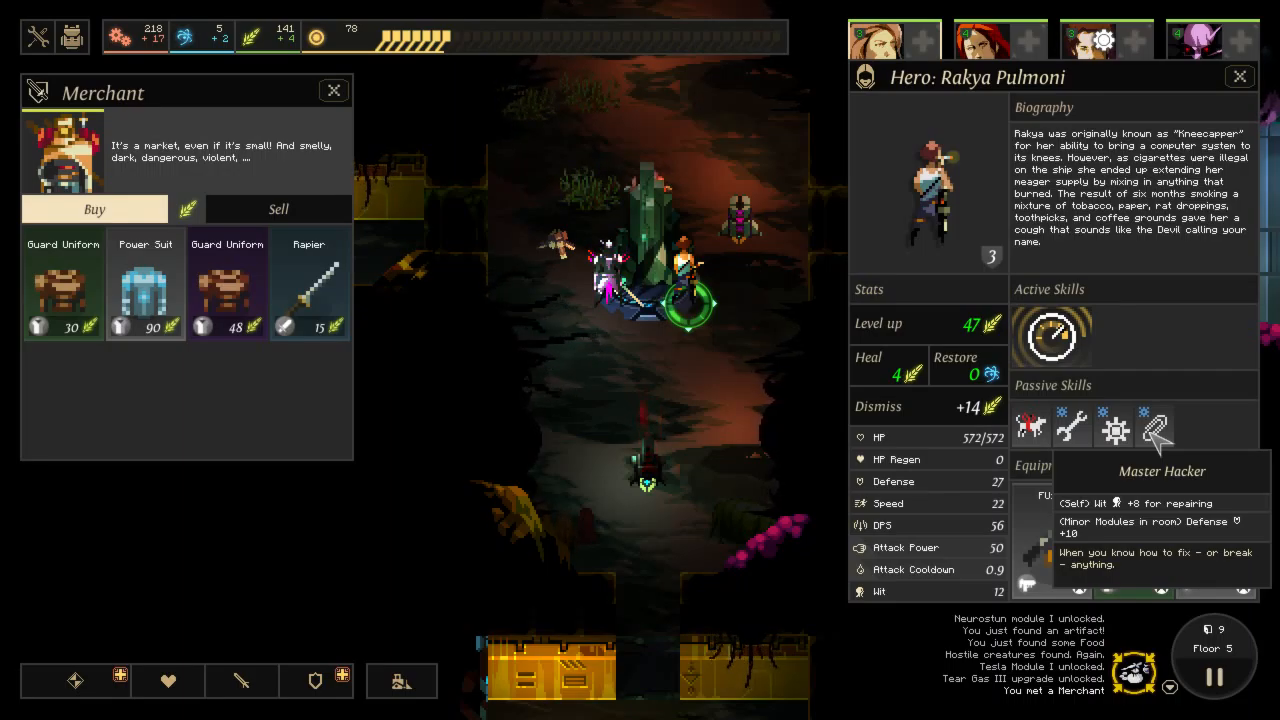
click(1210, 38)
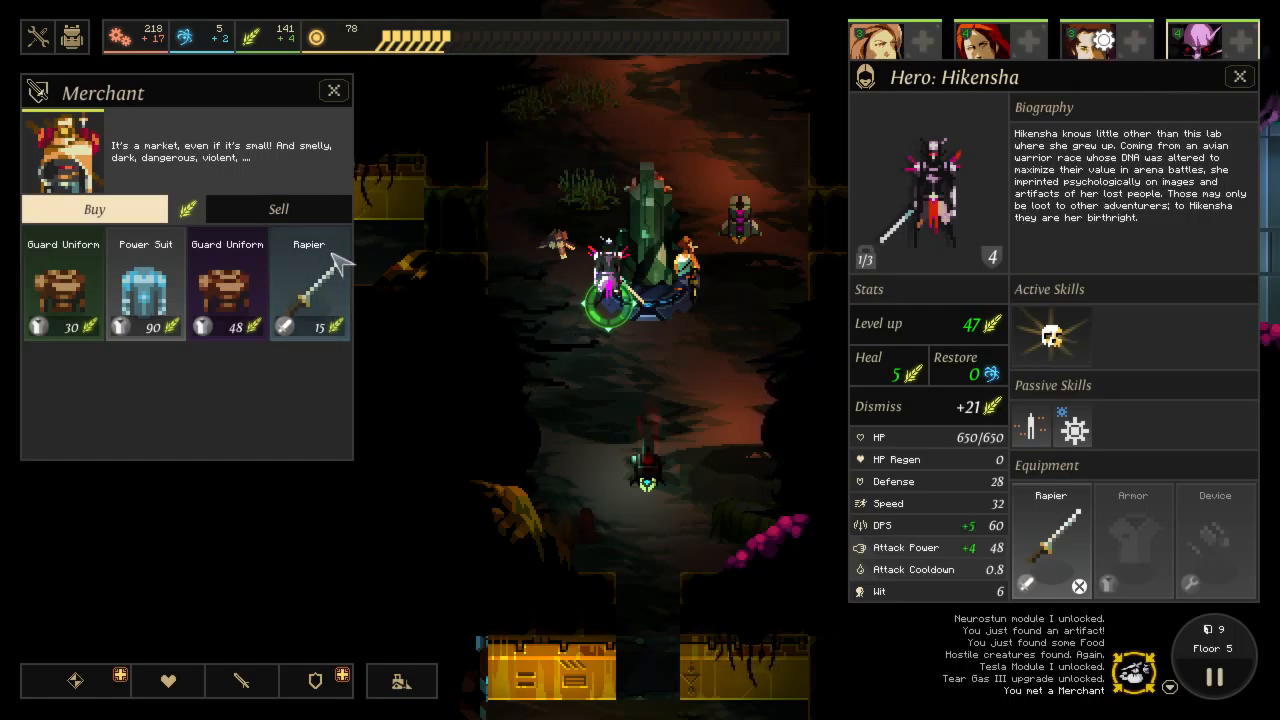
mouse_move(24, 320)
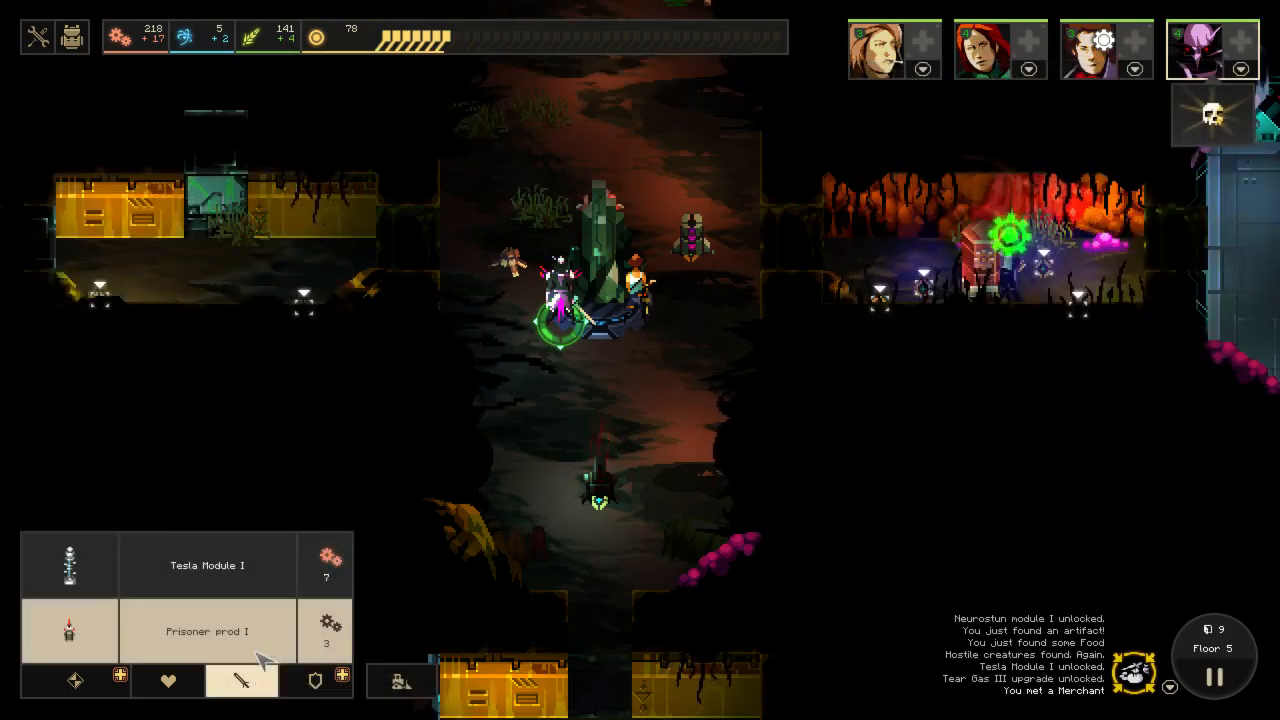
mouse_move(208, 632)
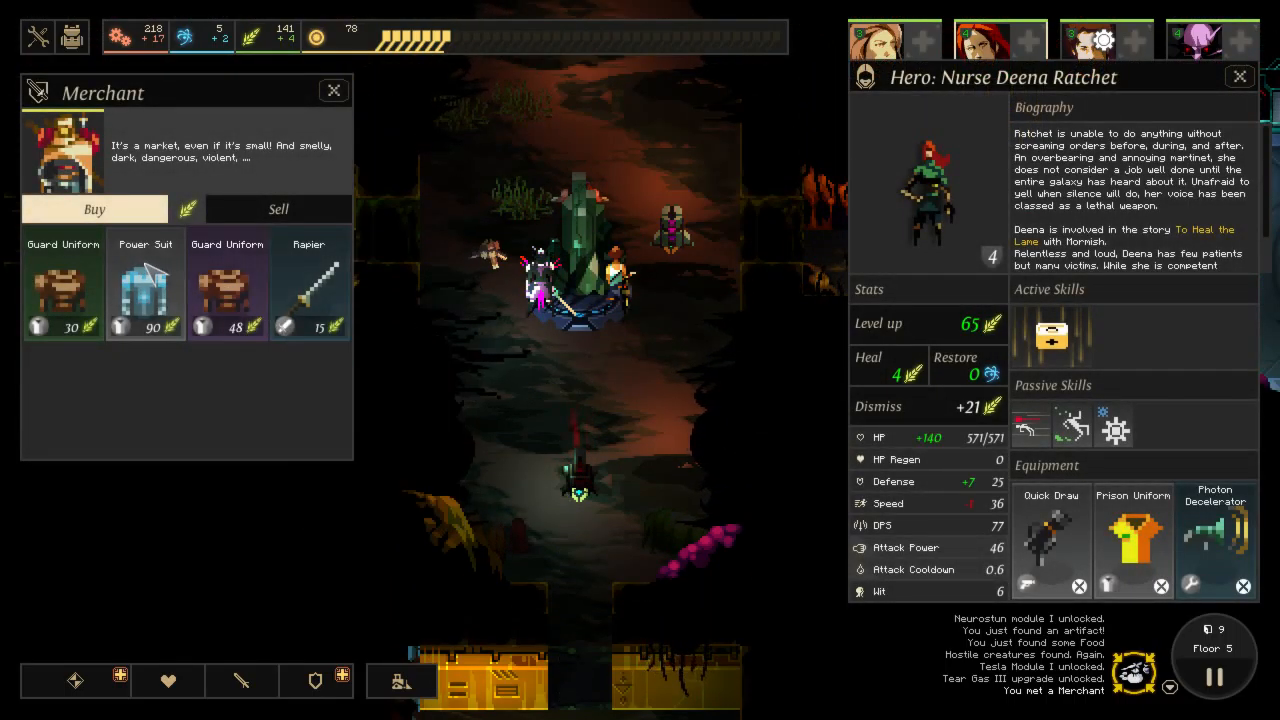
mouse_move(228, 284)
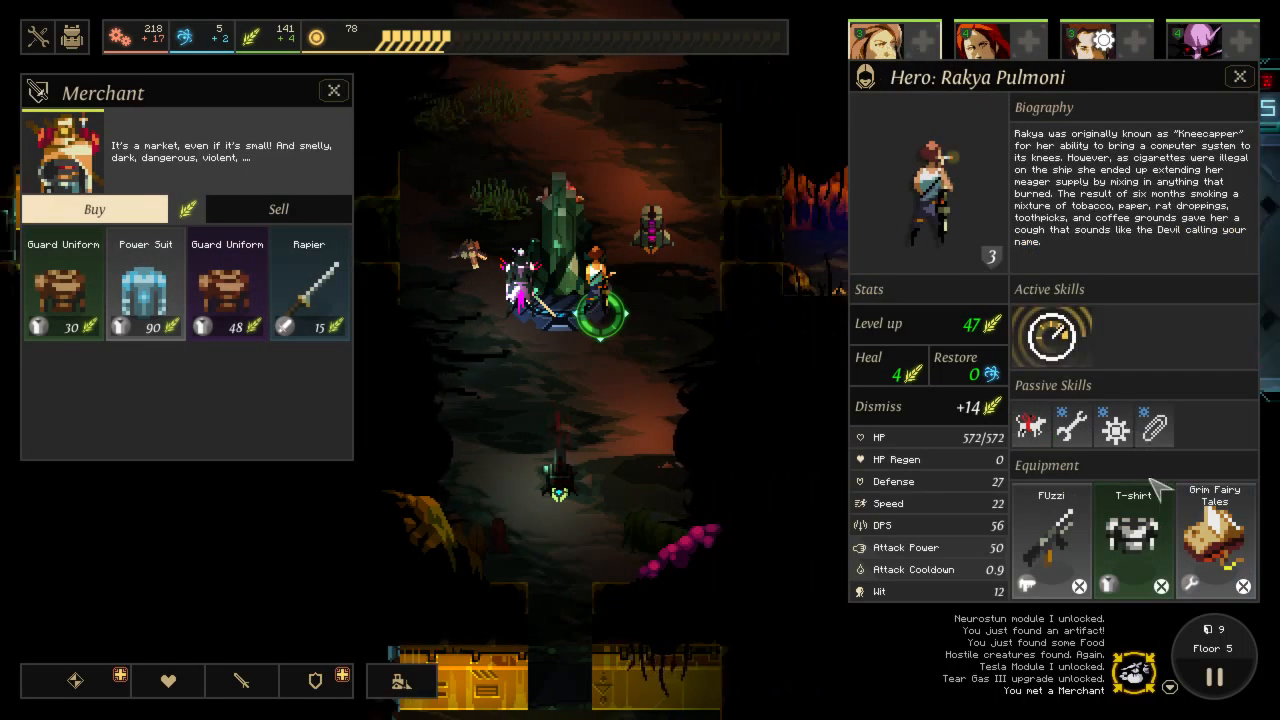
mouse_move(1134, 540)
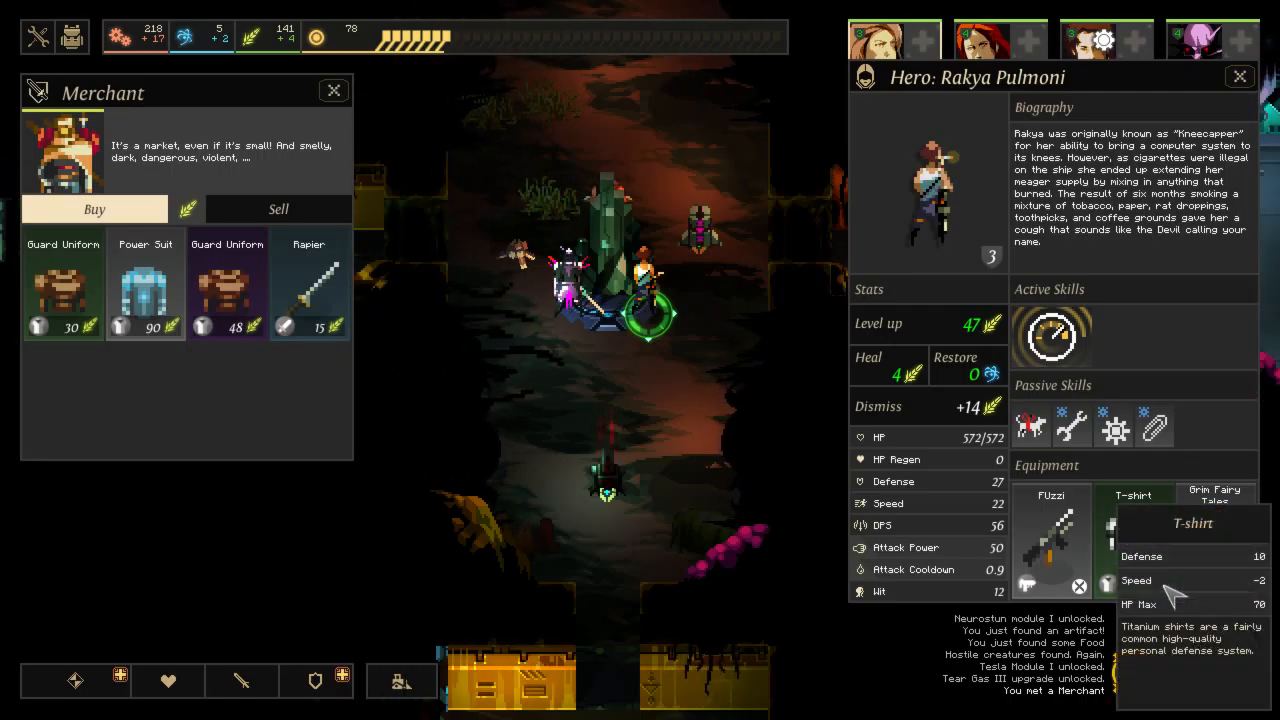
Buy the Power Suit for Rakya Pulmoni and equip the T-shirt as Hikensha's armor.
click(144, 284)
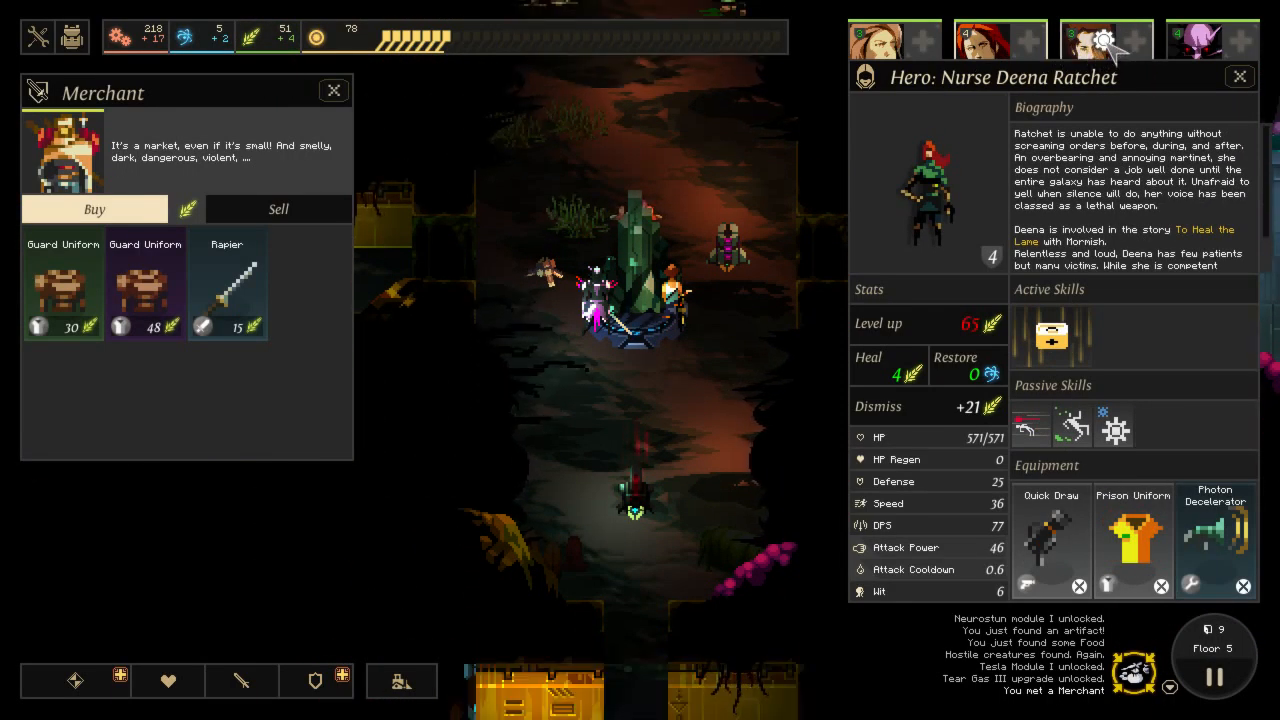
click(892, 38)
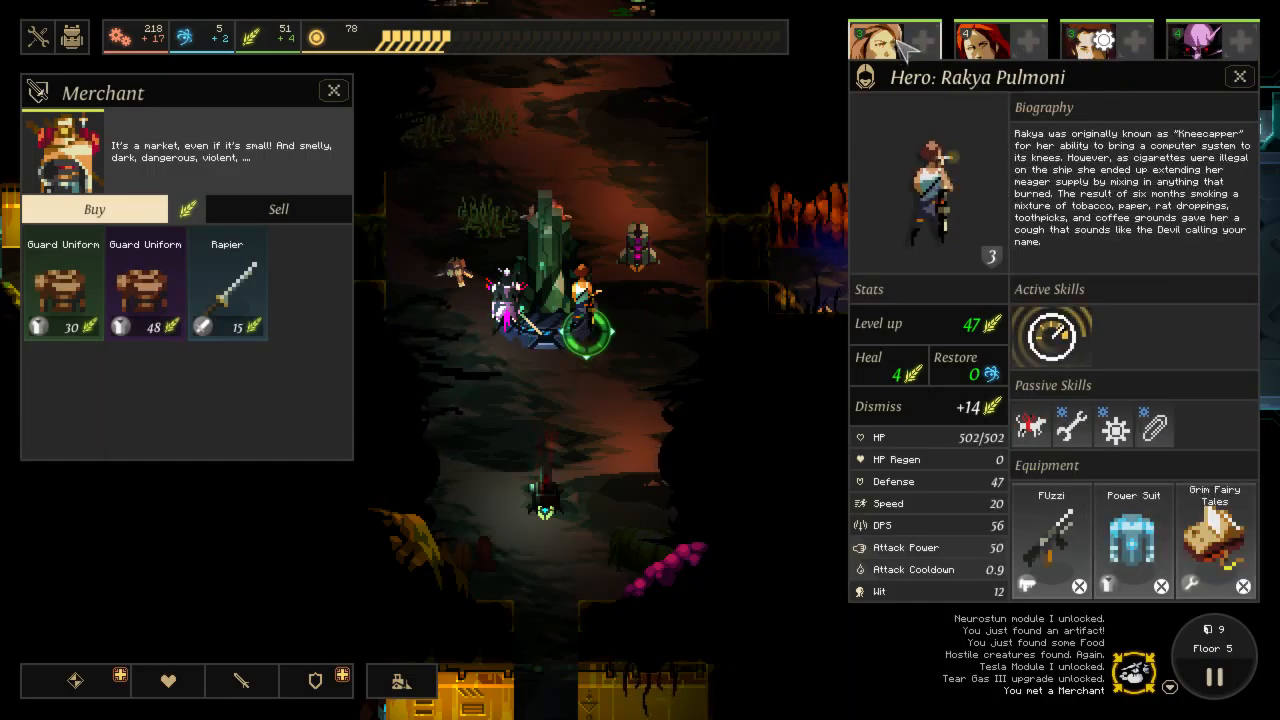
click(1212, 38)
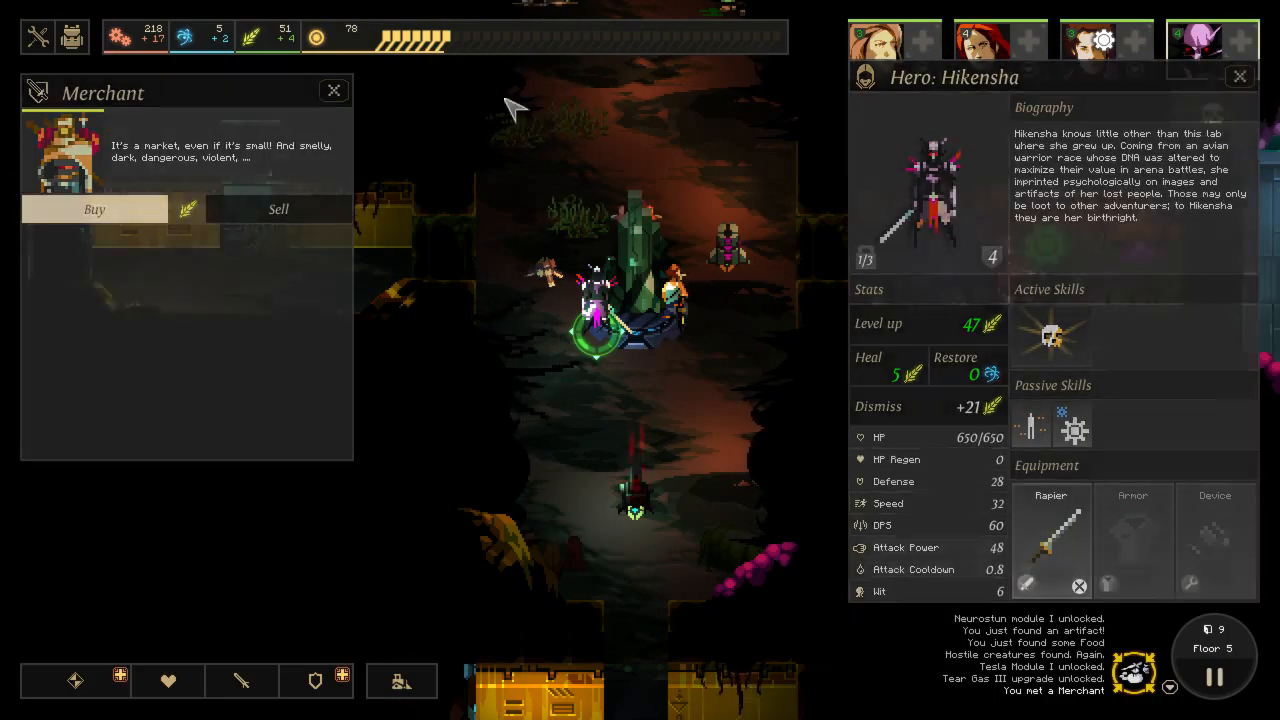
click(72, 36)
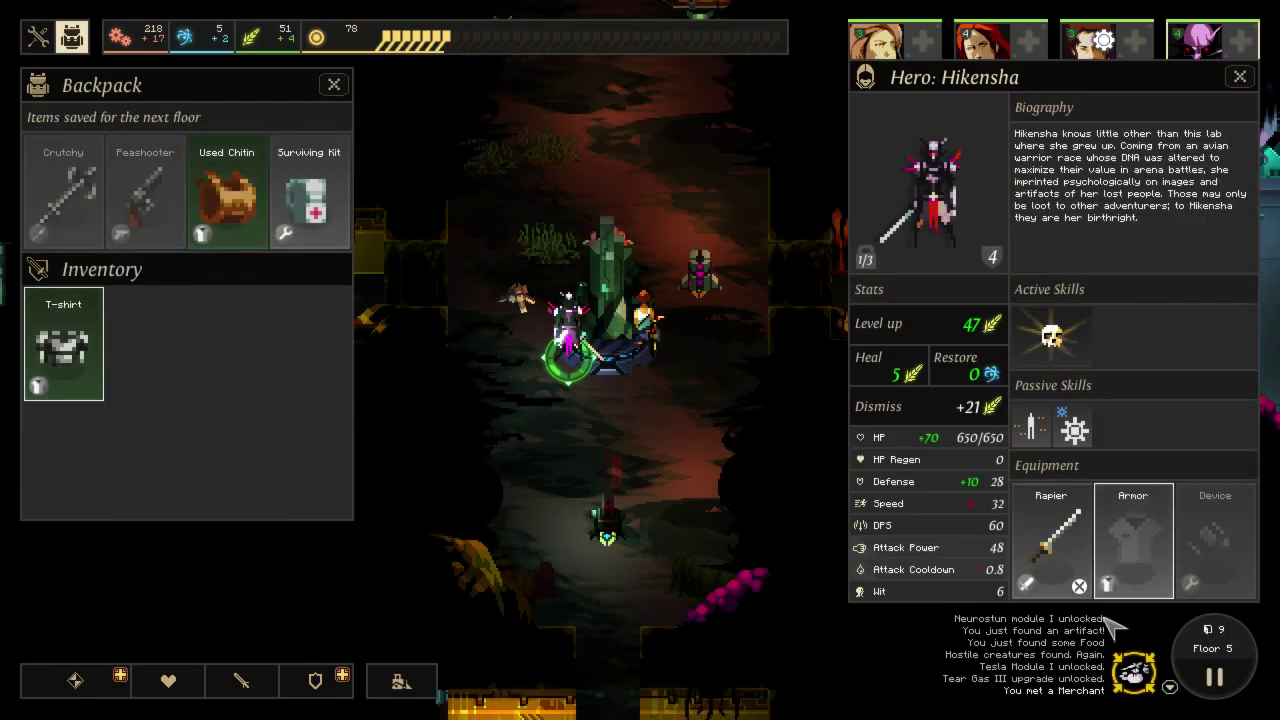
drag(64, 344, 1132, 540)
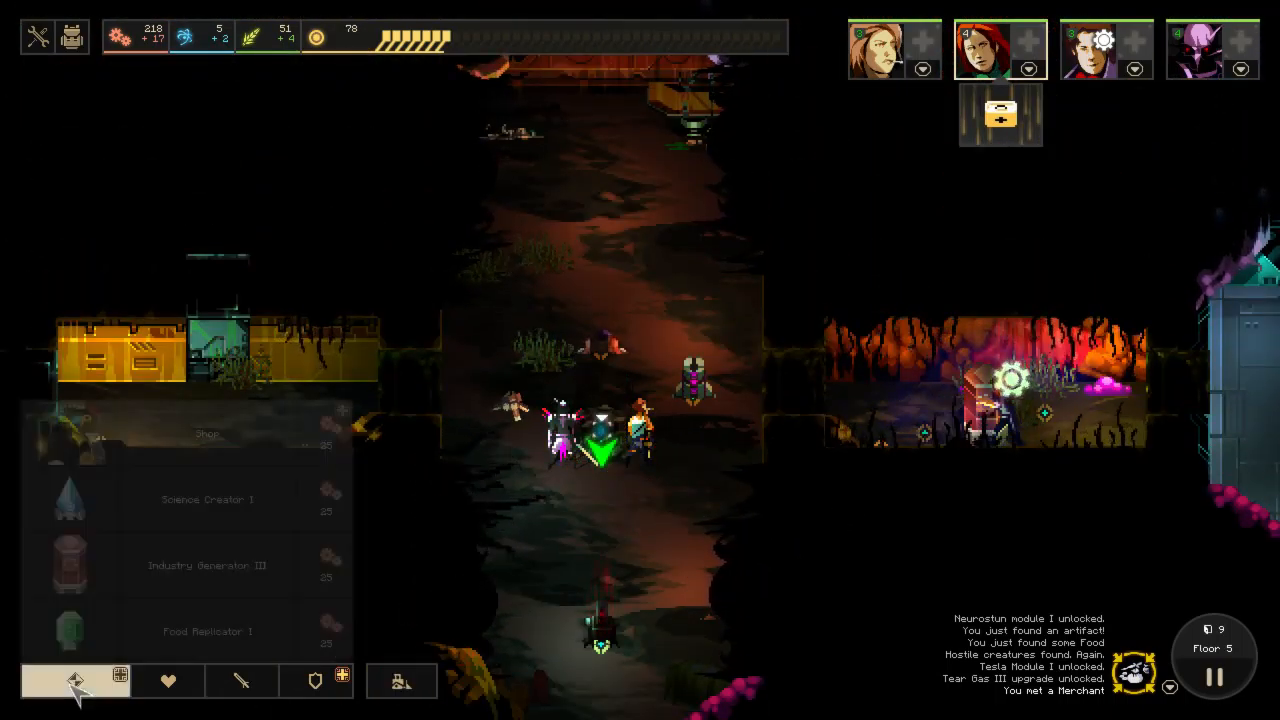
mouse_move(70, 630)
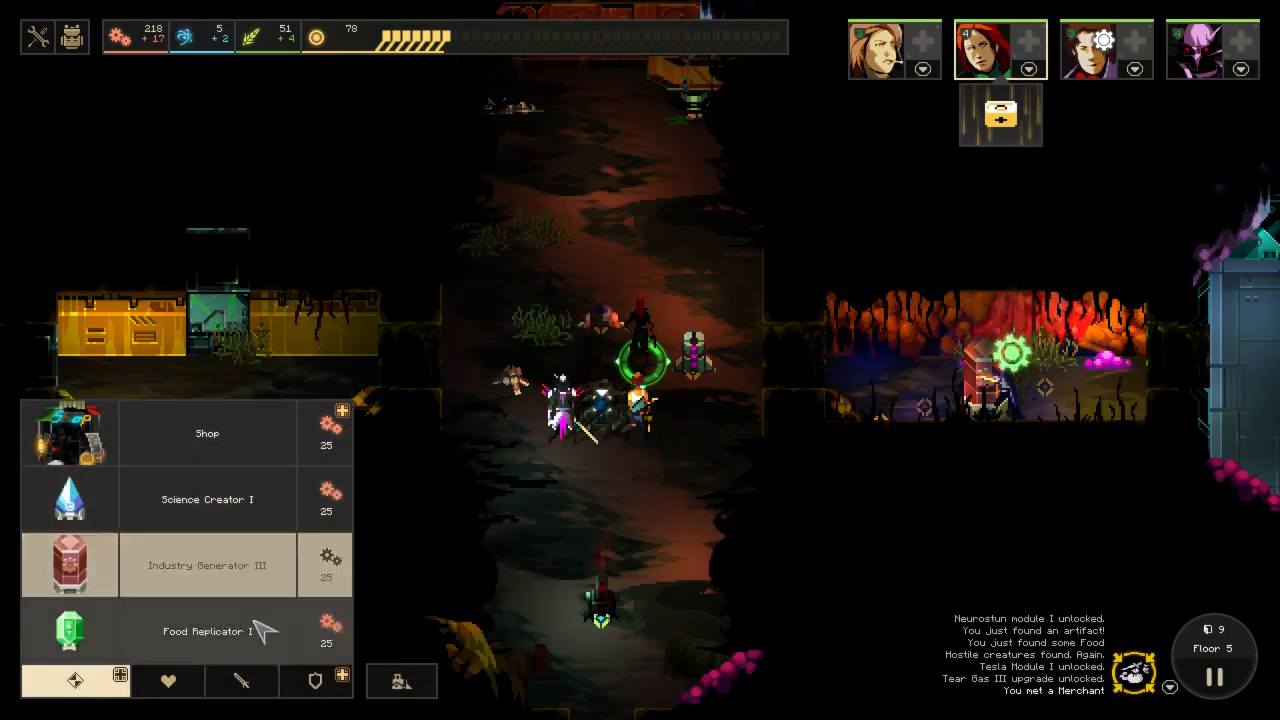
mouse_move(208, 632)
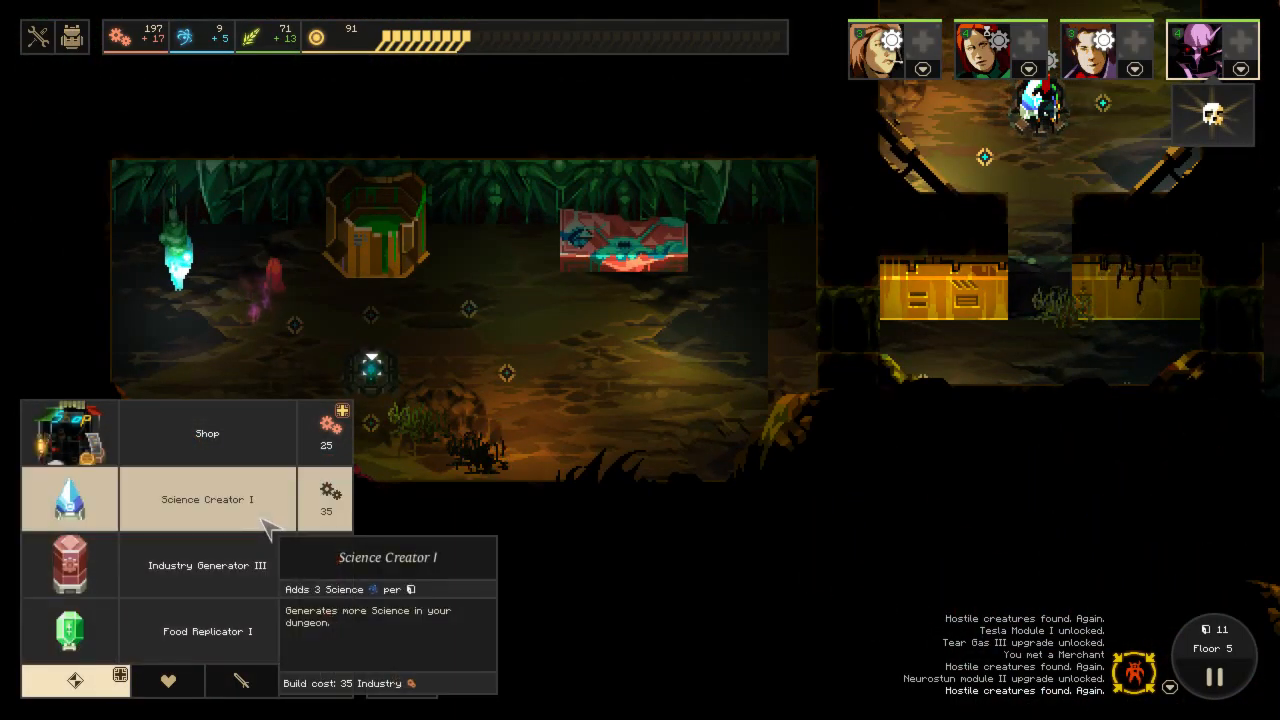
Pick Science Creator I from the major module build list.
click(208, 500)
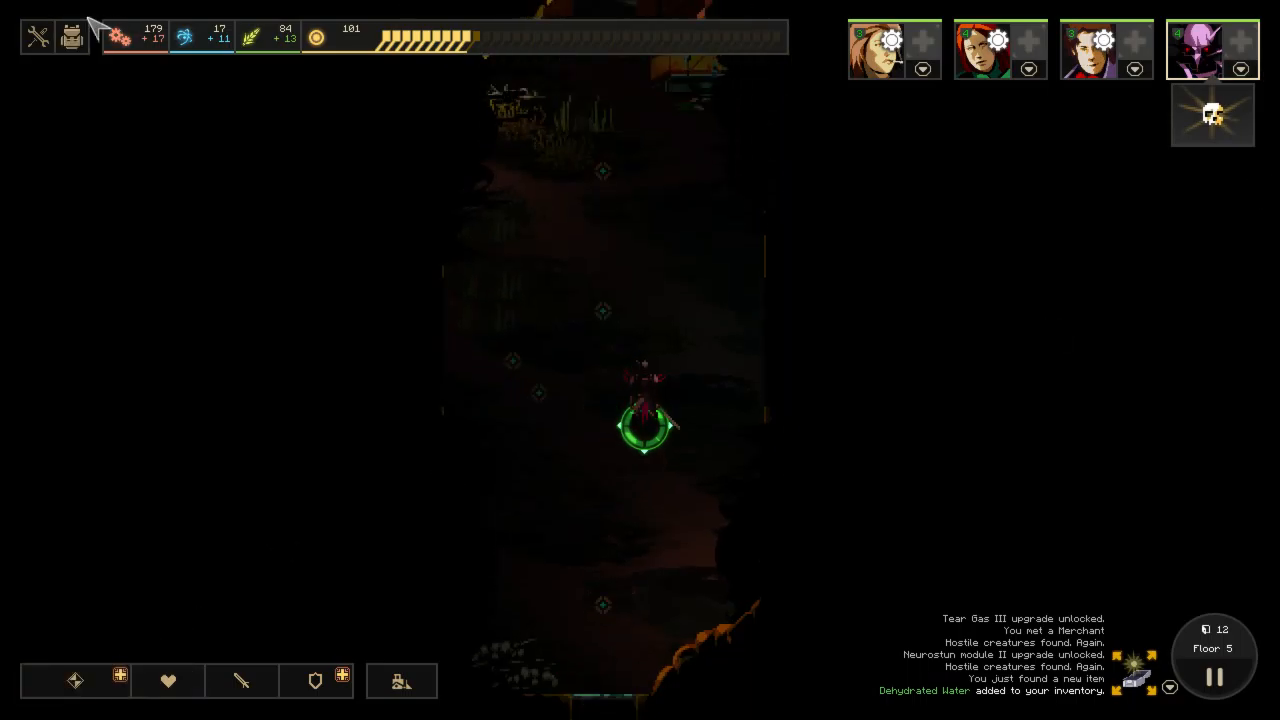
Check Hikensha's sheet showing Rapier, T-shirt and the new Dehydrated Water.
click(70, 36)
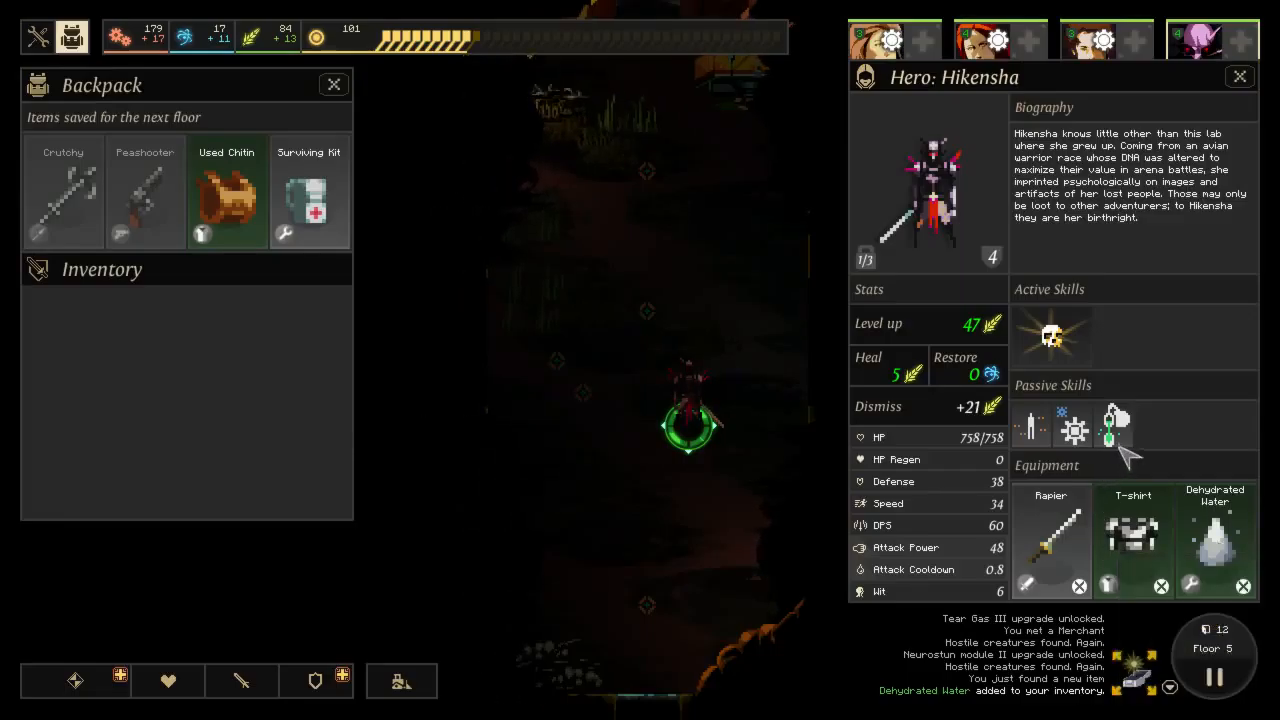
mouse_move(1112, 430)
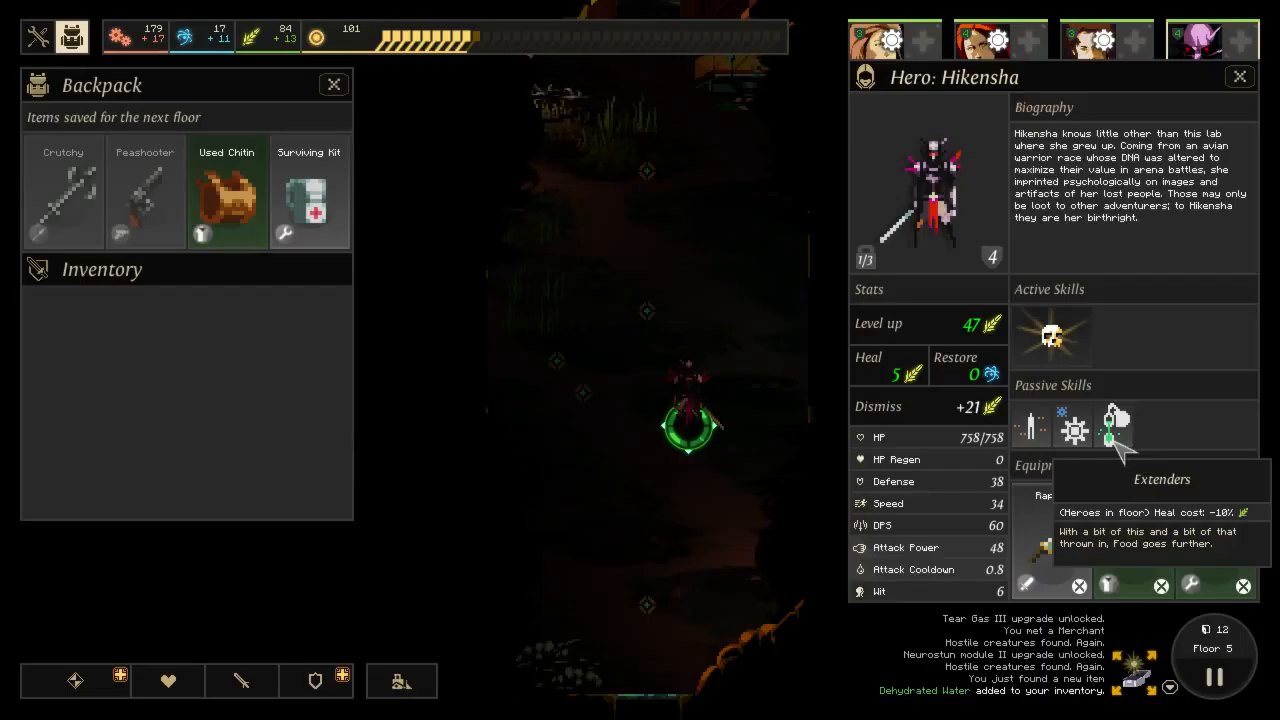
mouse_move(896, 376)
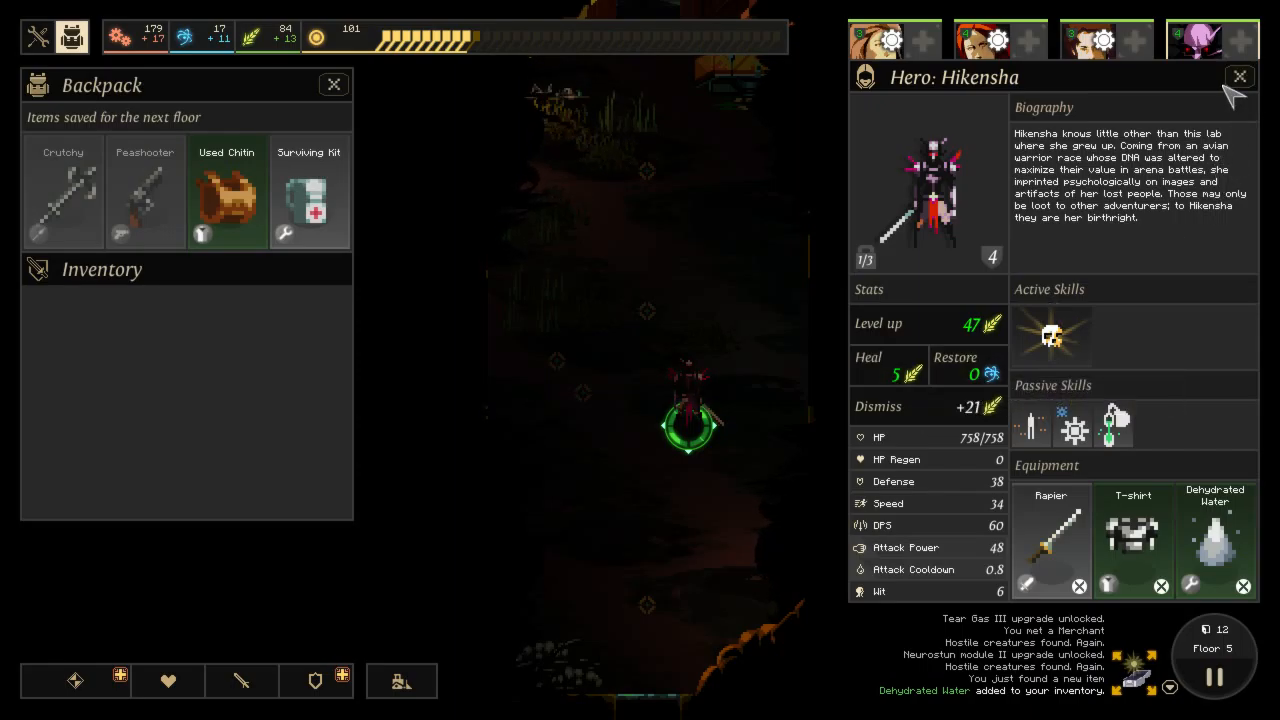
click(1240, 76)
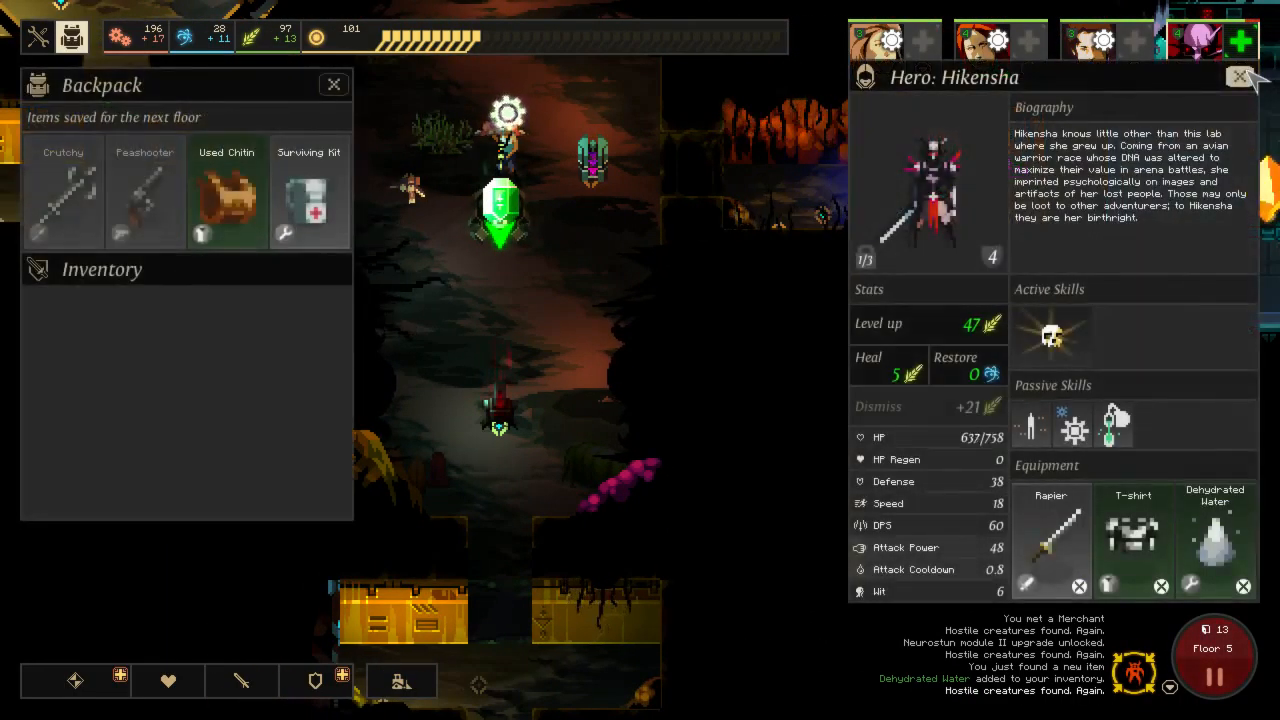
mouse_move(1216, 530)
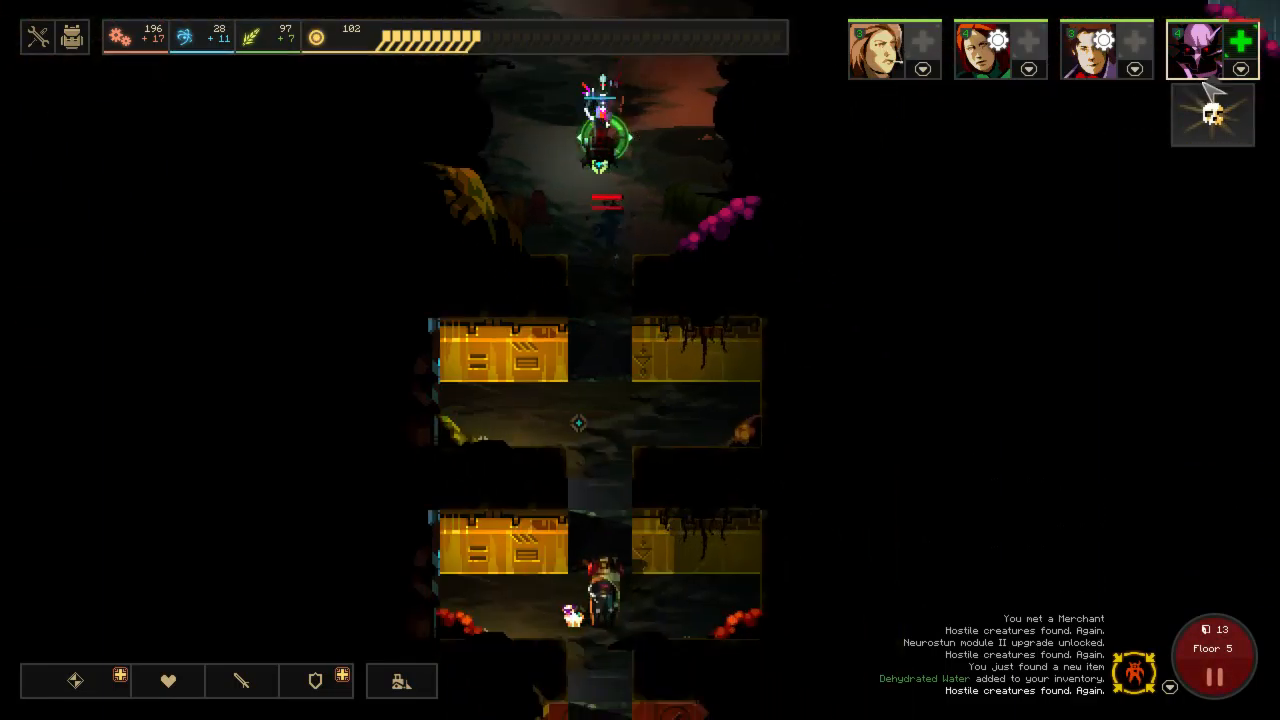
Reopen and close Hikensha's hero sheet while she pushes down the corridor.
click(1212, 48)
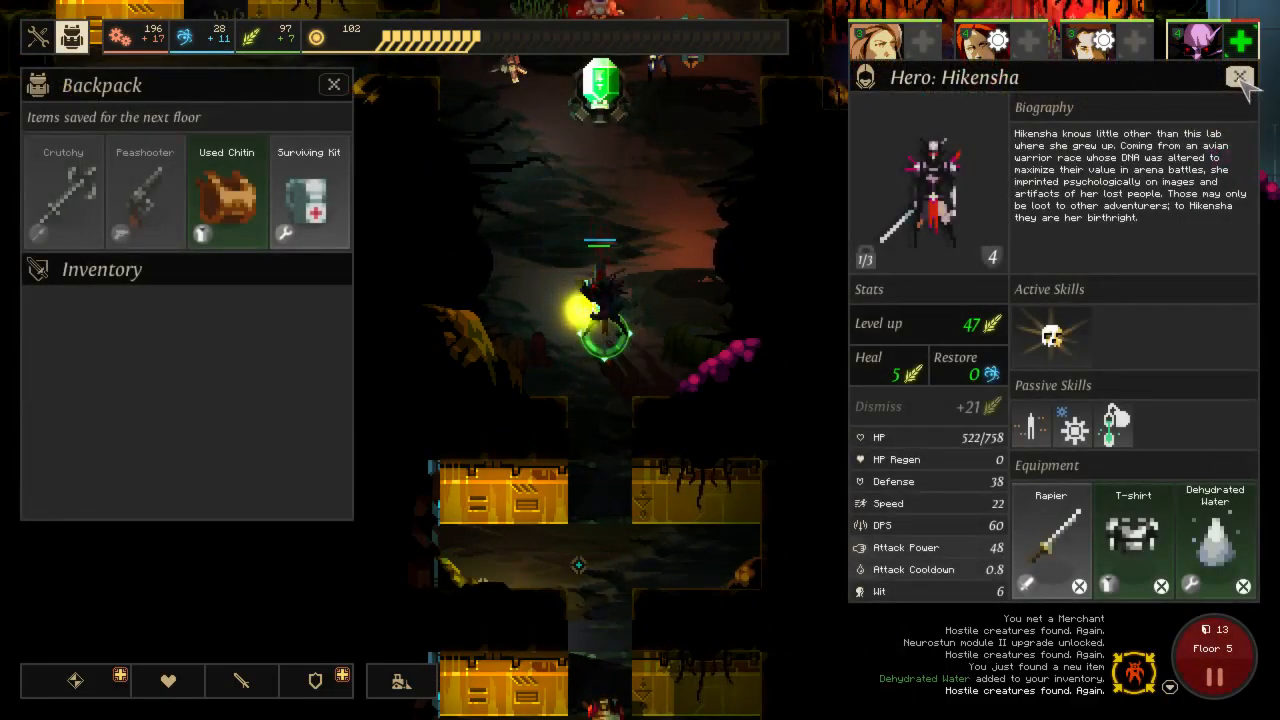
click(1240, 78)
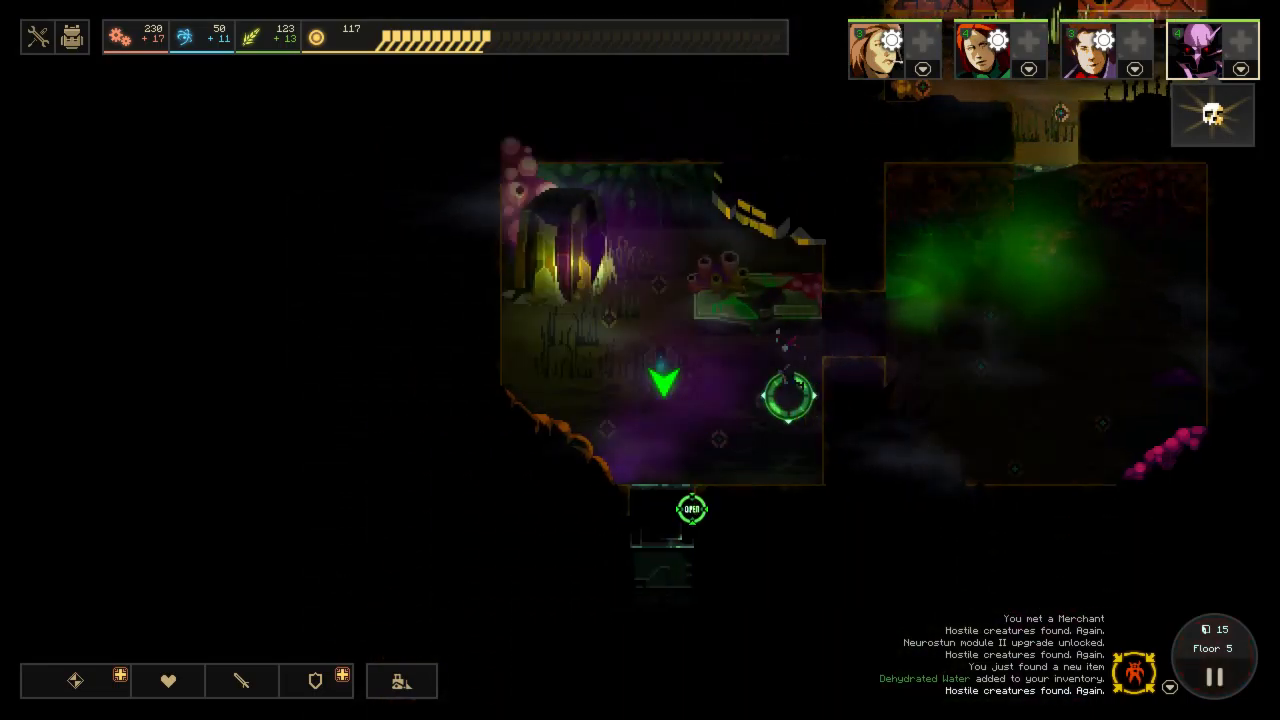
Send Hikensha into the gas-filled room ahead.
click(692, 510)
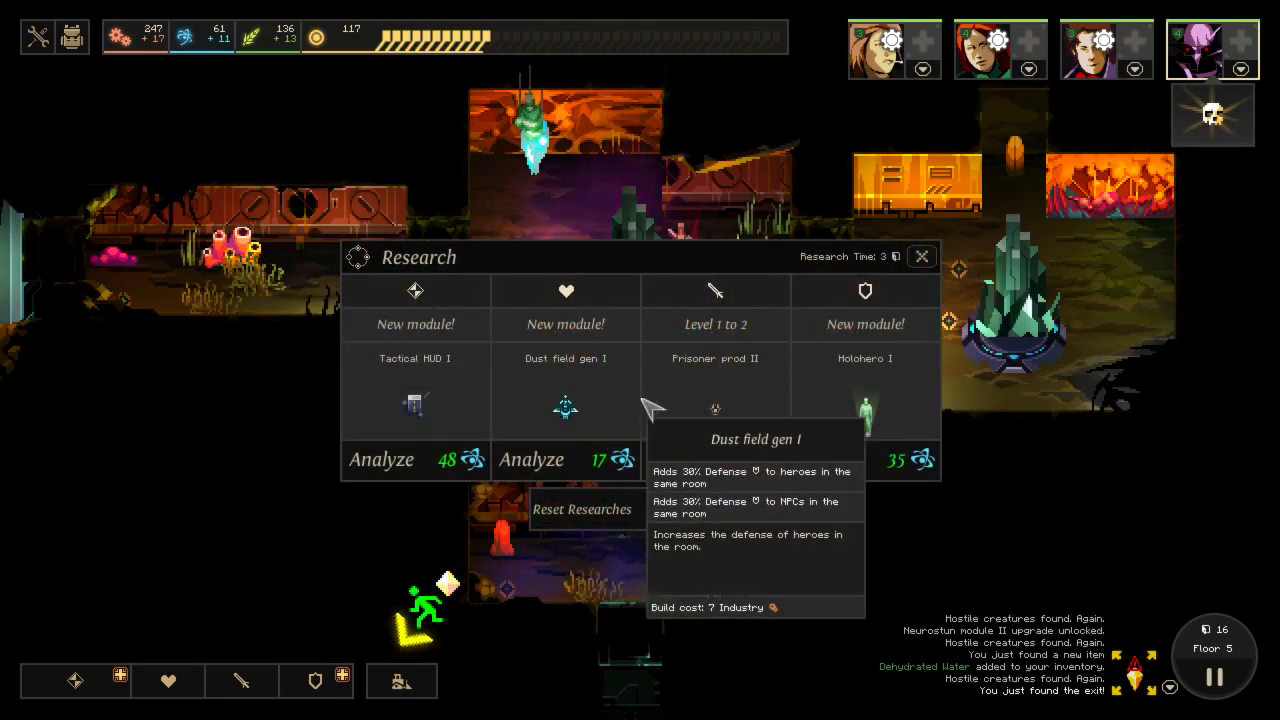
mouse_move(716, 408)
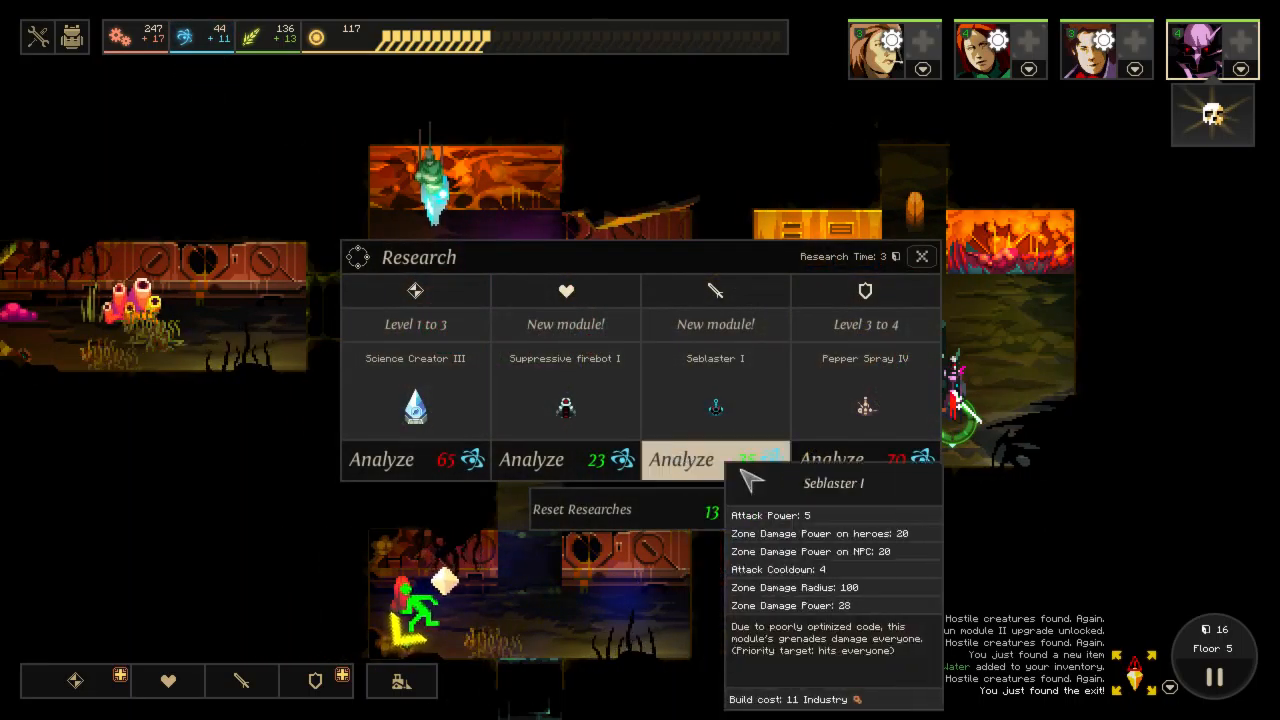
mouse_move(880, 470)
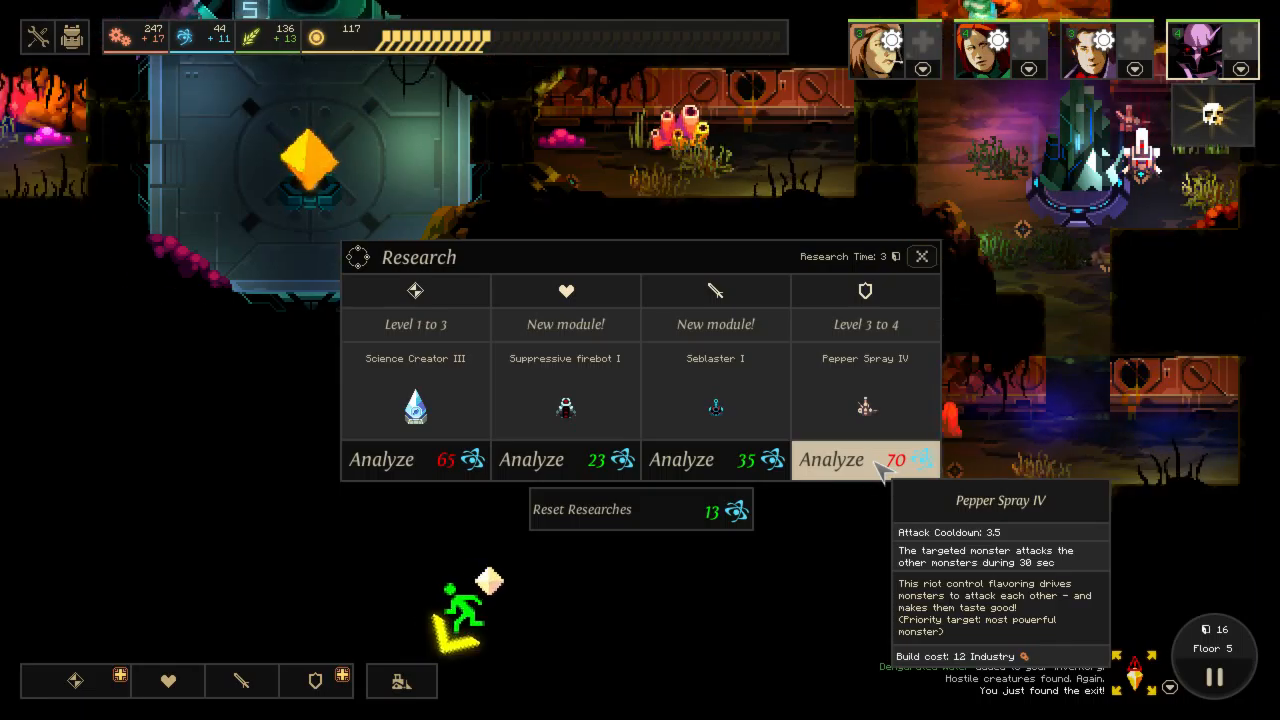
Close the Research panel and bring up the defensive modules build list.
click(920, 256)
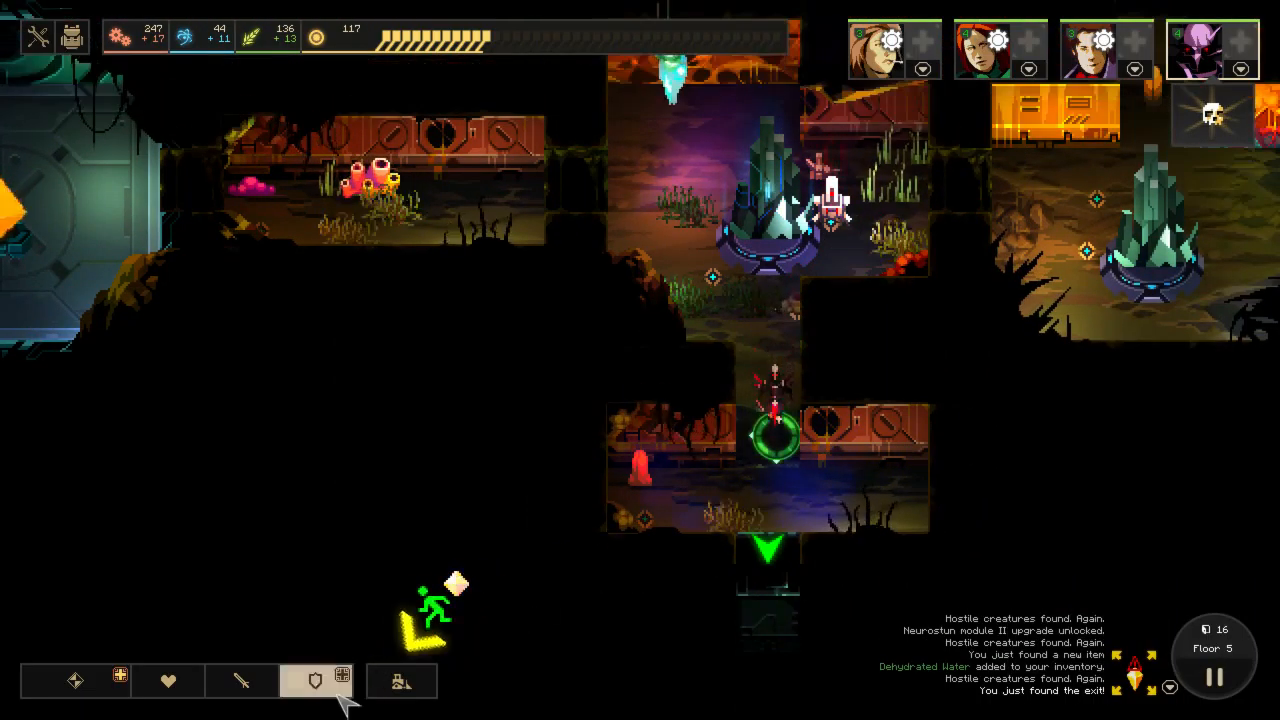
click(316, 680)
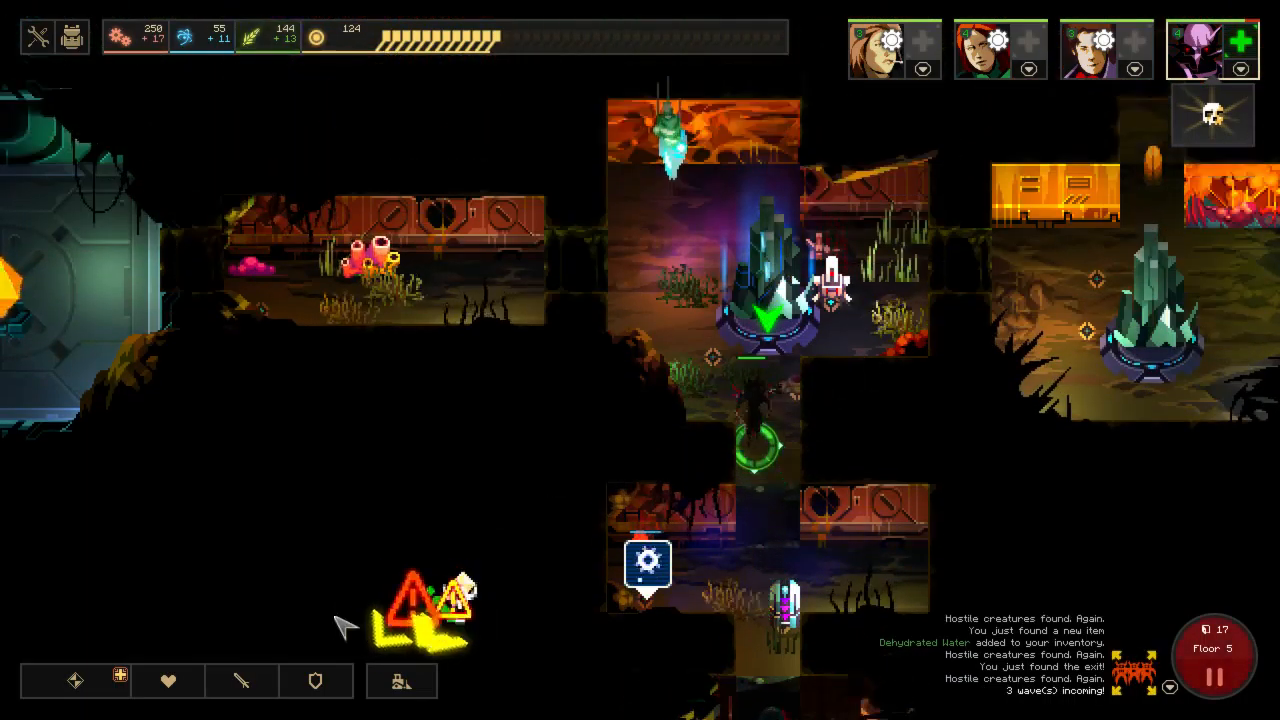
Build a Tear Gas III module from the module list.
click(316, 680)
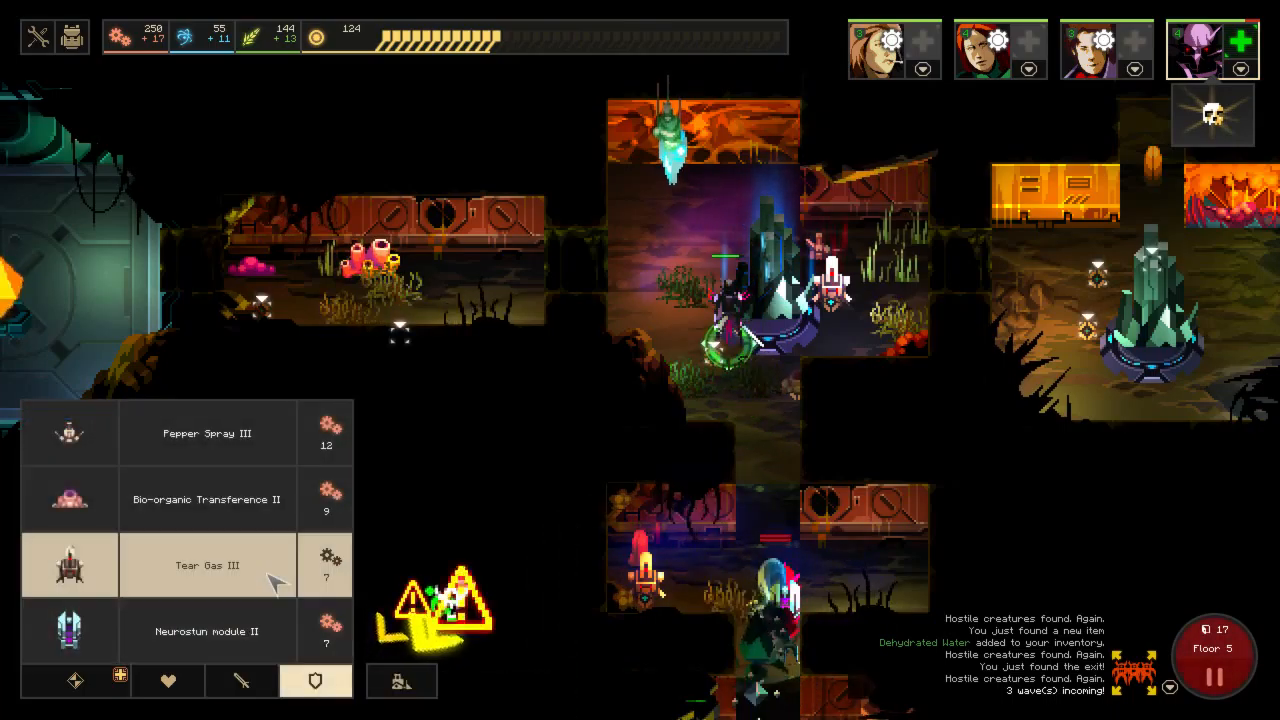
click(240, 680)
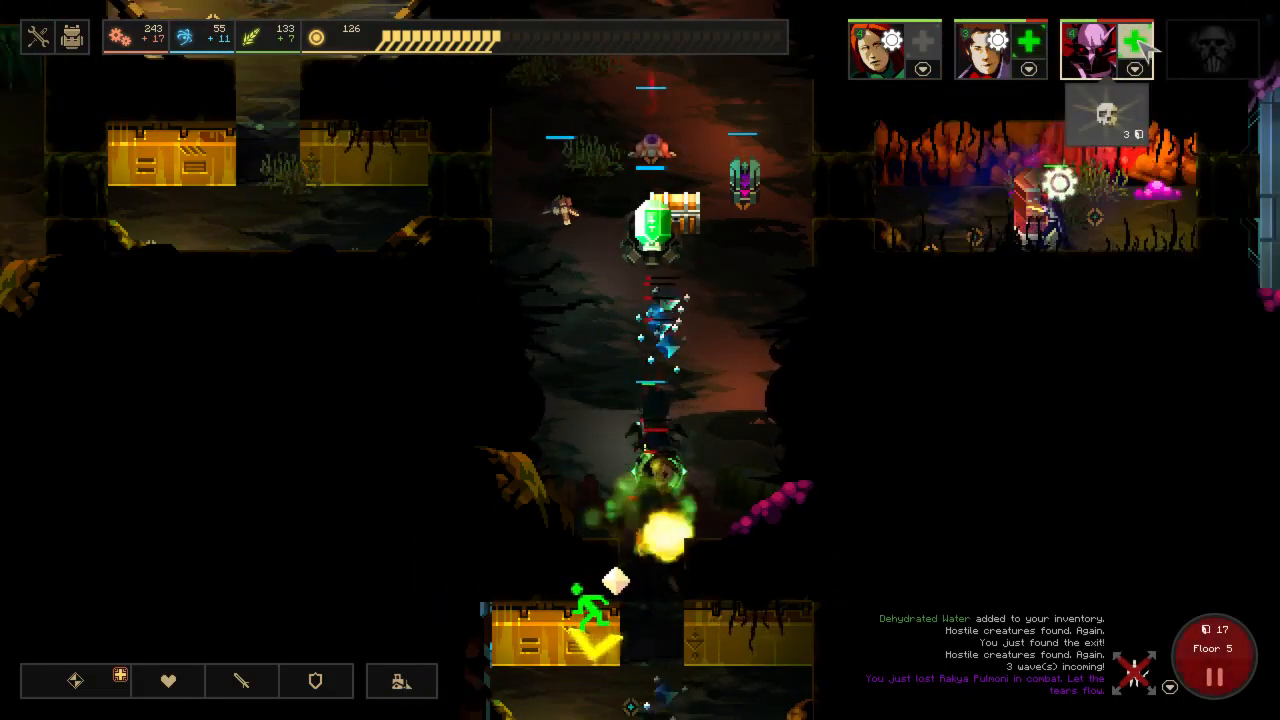
mouse_move(1132, 40)
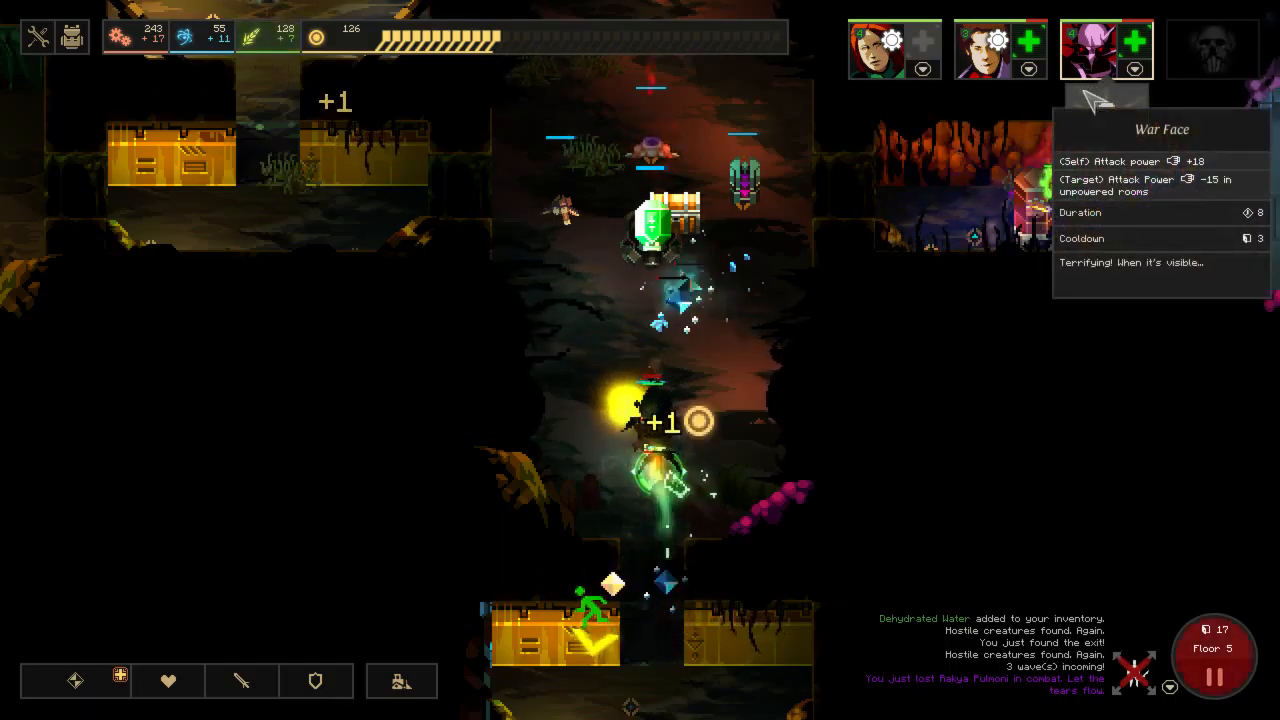
Activate War Face and send the hero into the nearby room to collect its items.
click(1106, 48)
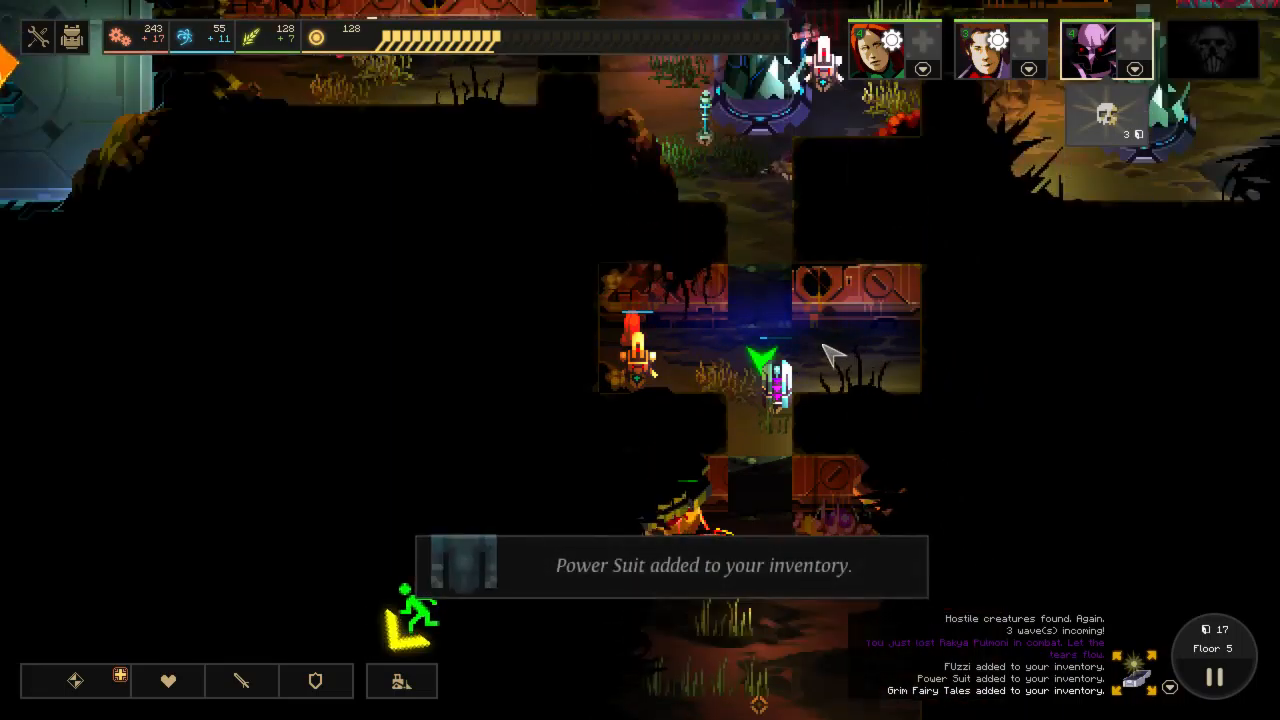
click(72, 36)
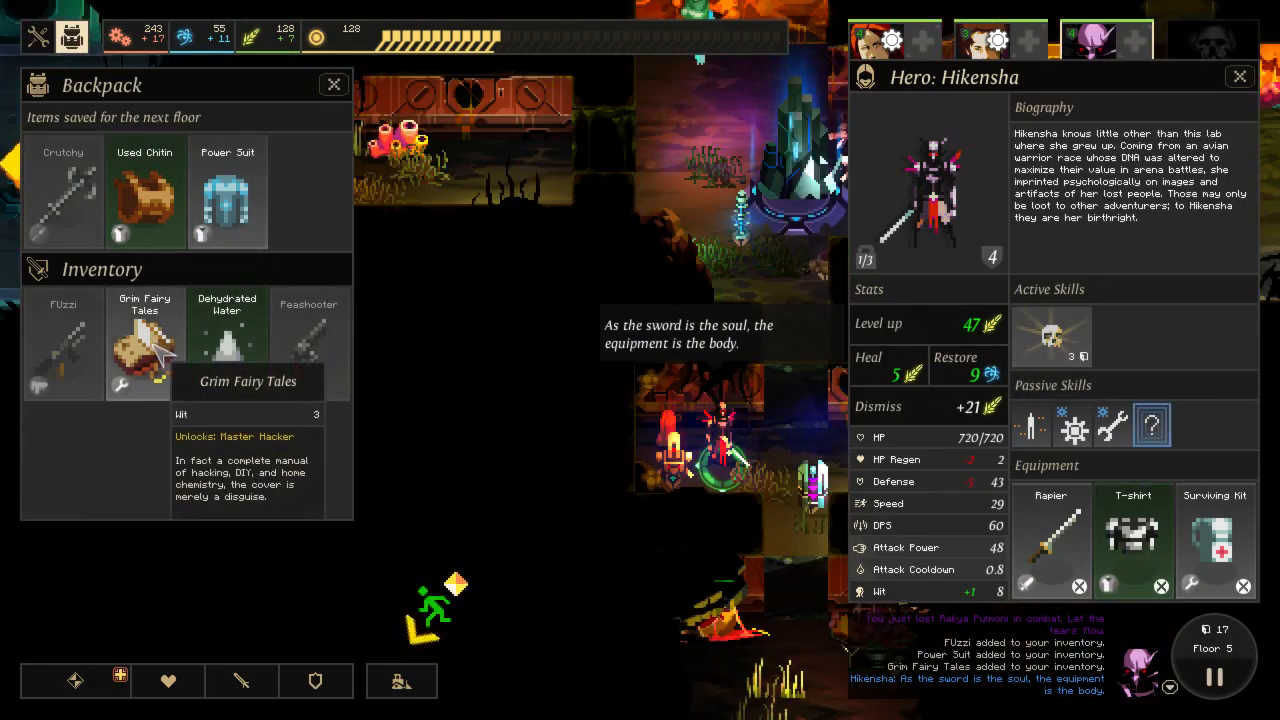
mouse_move(258, 204)
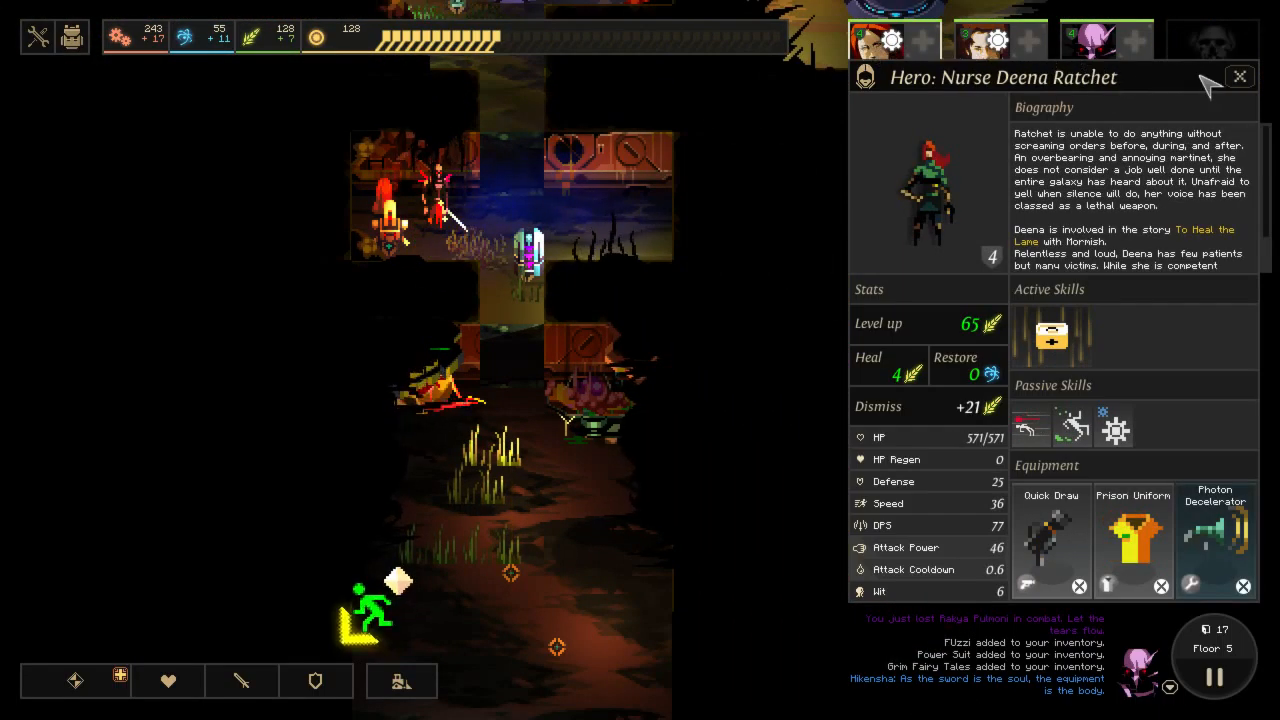
click(1240, 76)
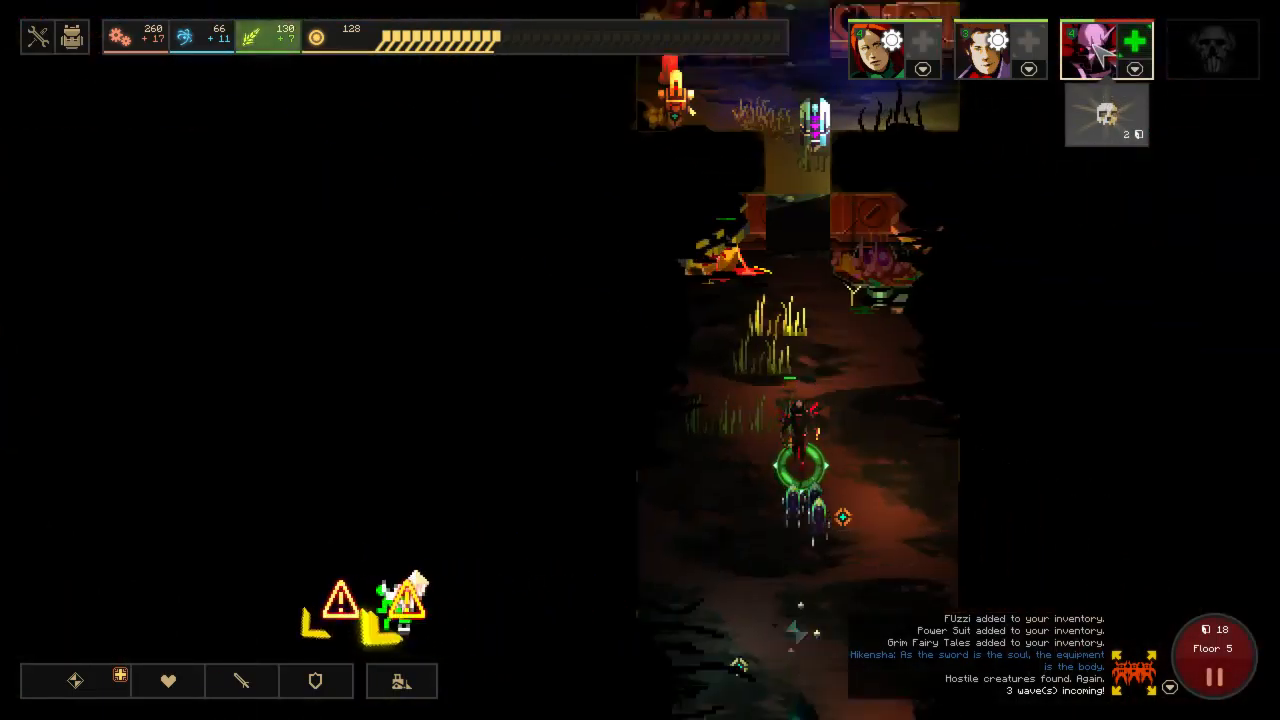
mouse_move(1136, 40)
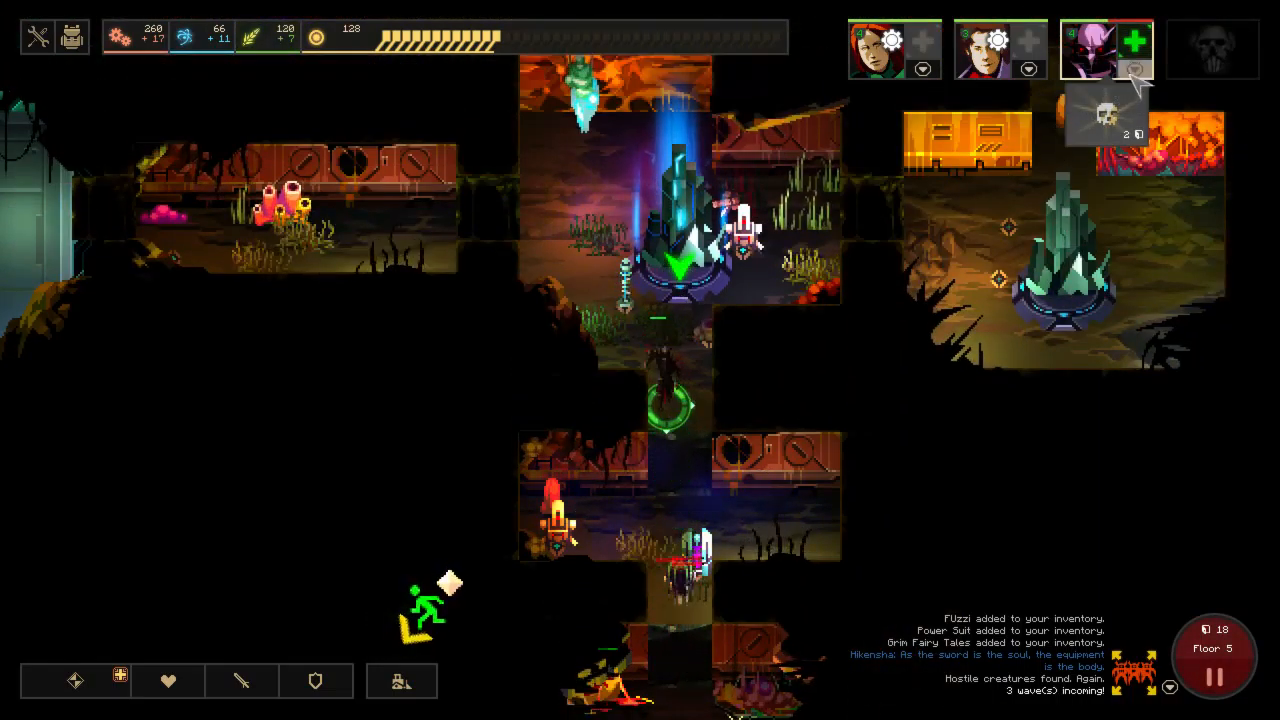
Spend food twice to heal the wounded hero during the attack waves.
click(1106, 48)
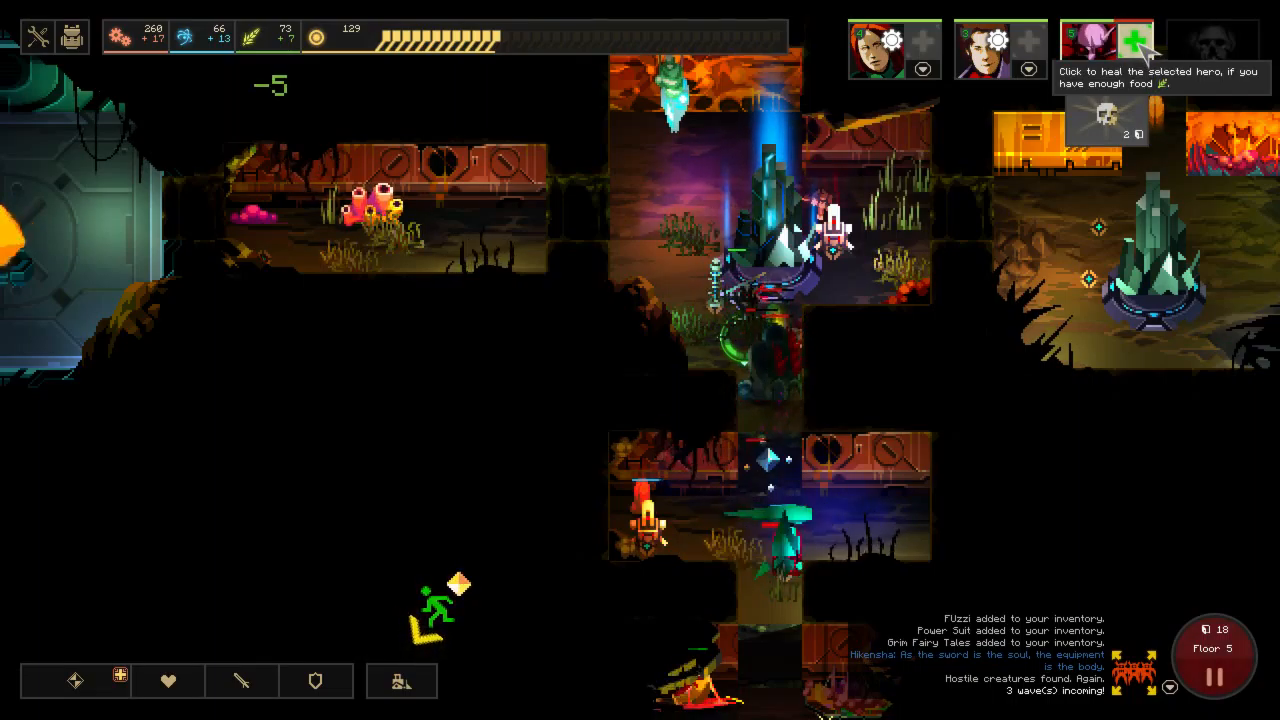
click(1132, 40)
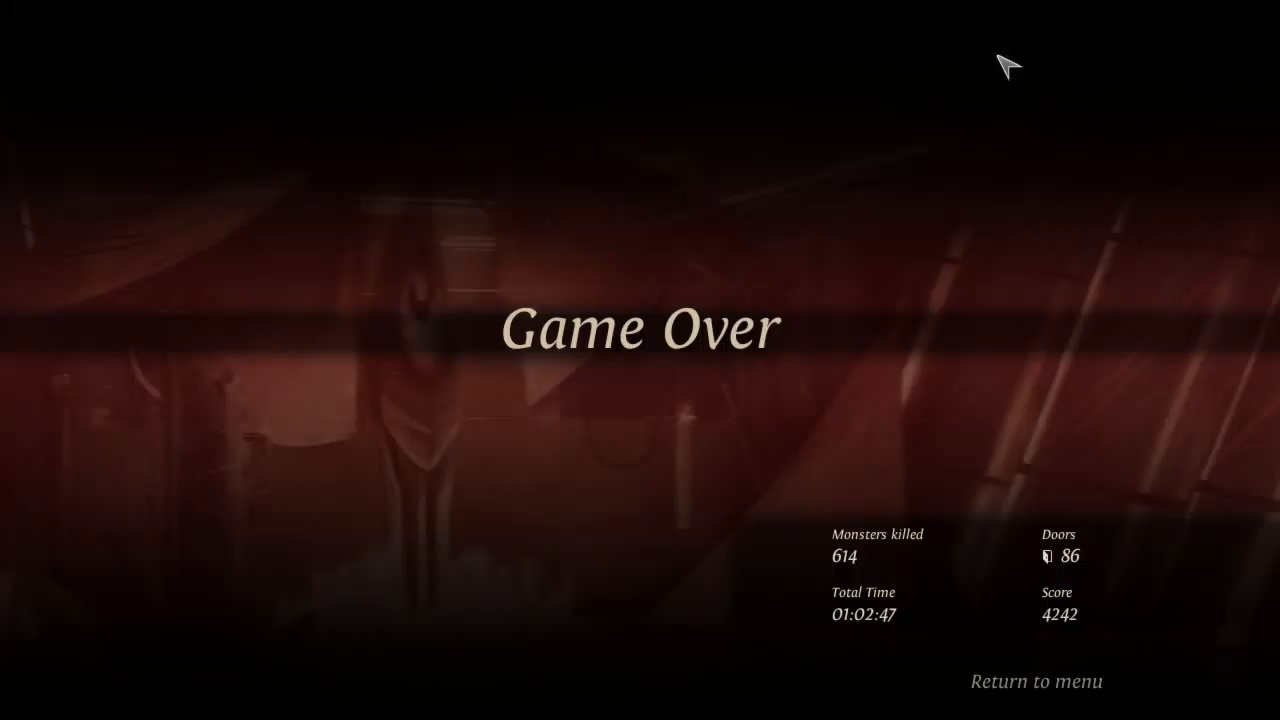
mouse_move(978, 556)
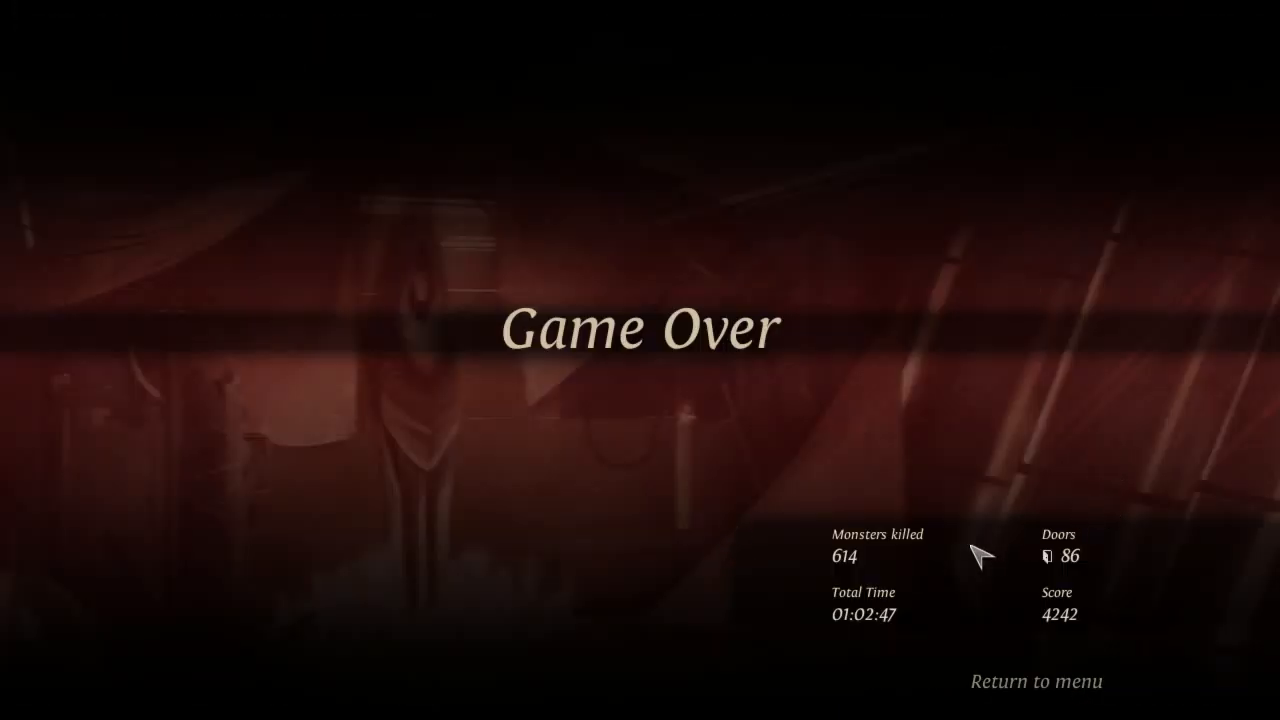
mouse_move(1036, 680)
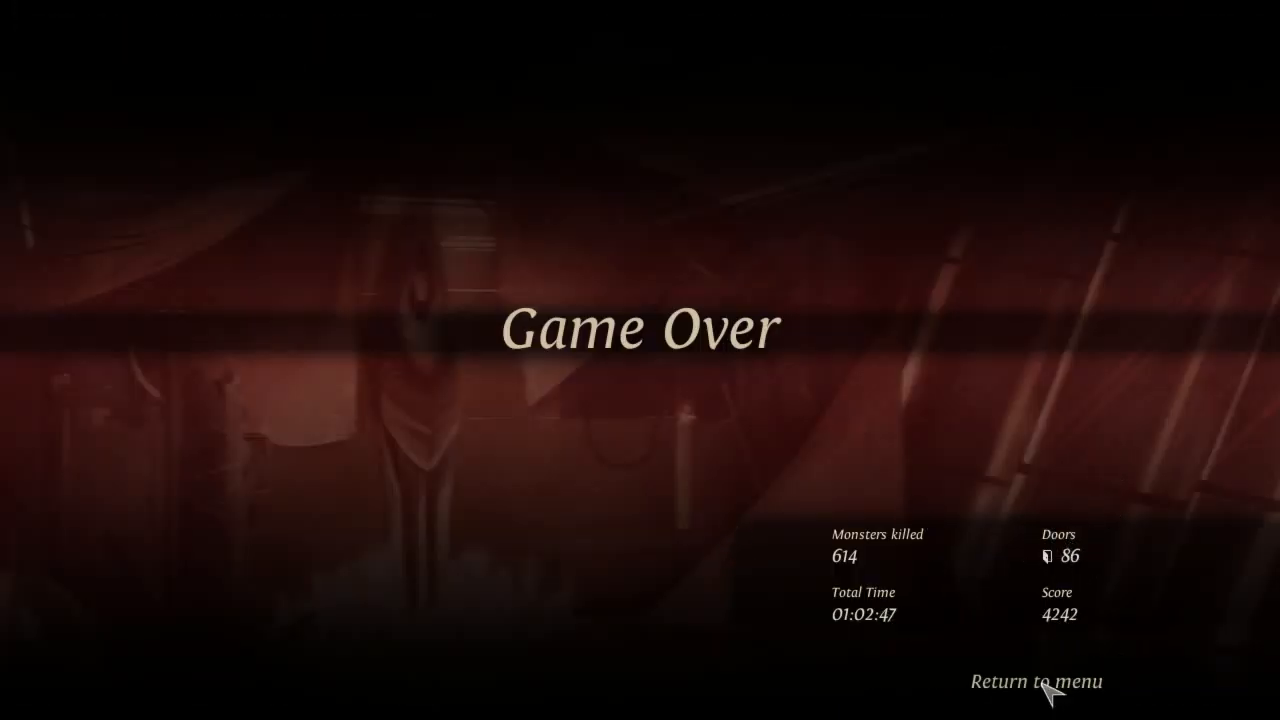
mouse_move(504, 380)
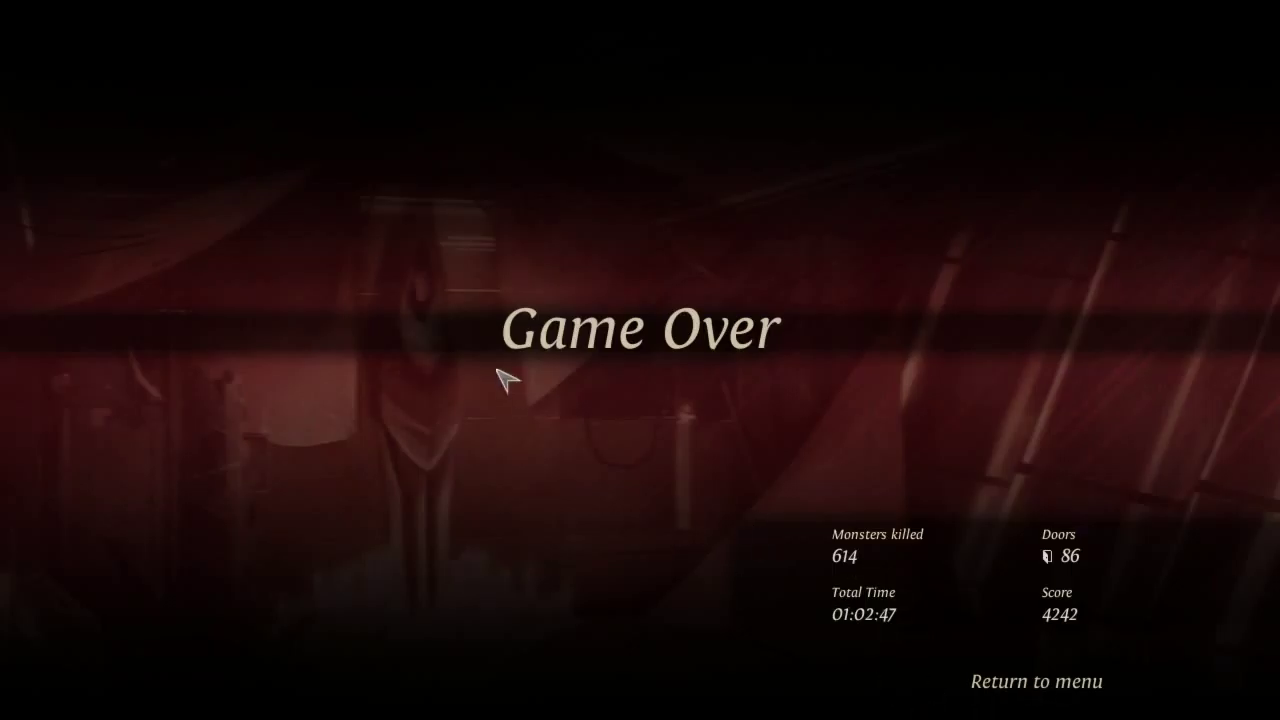
Leave the Game Over summary and return to the menu.
click(1036, 680)
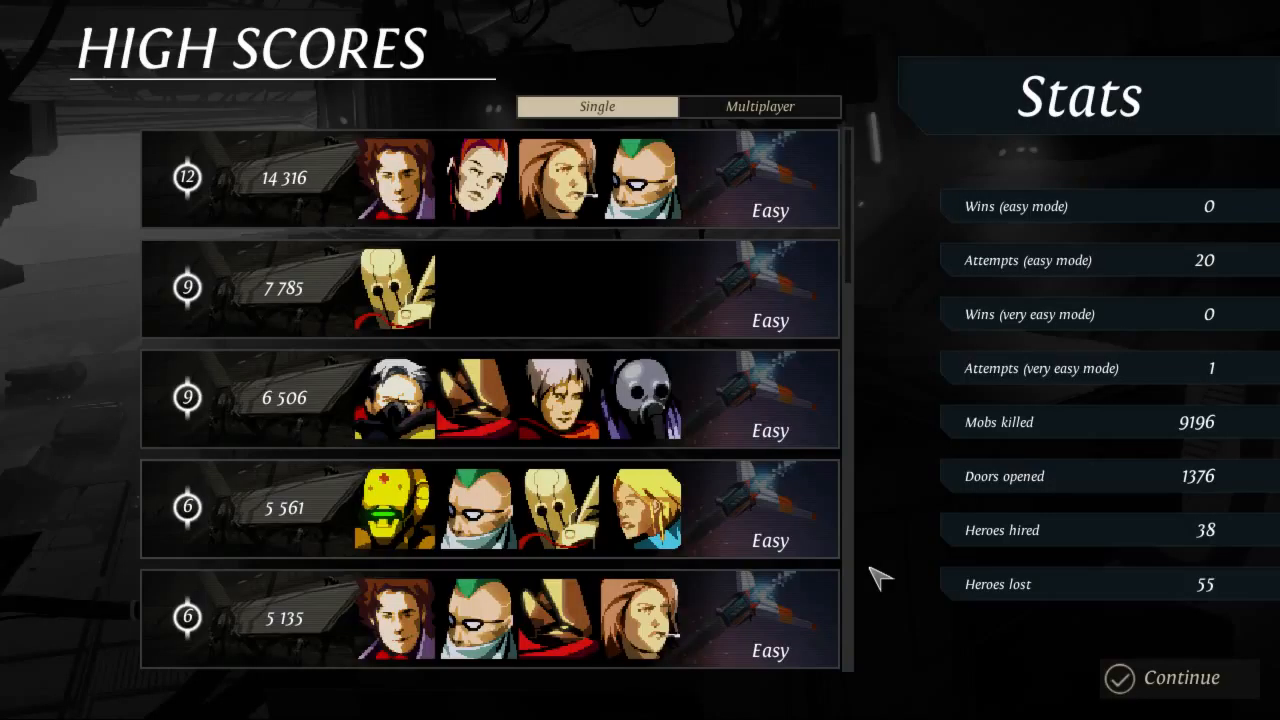
mouse_move(240, 204)
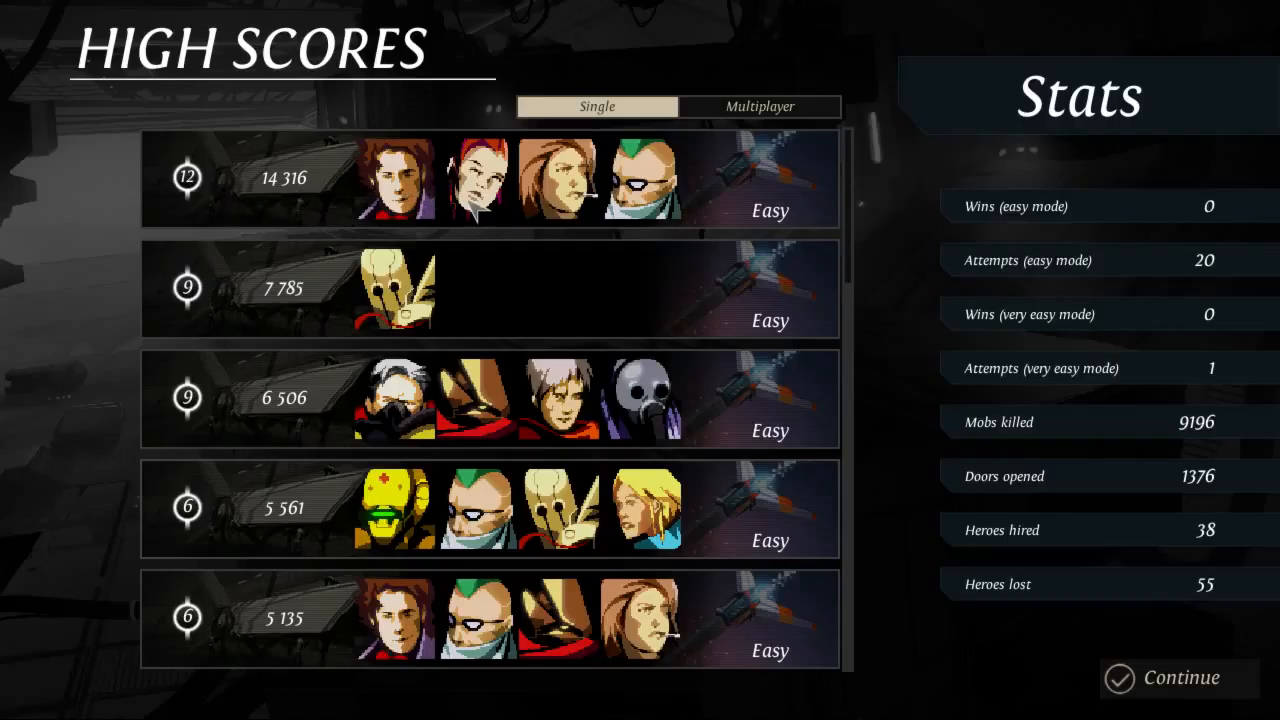
mouse_move(920, 504)
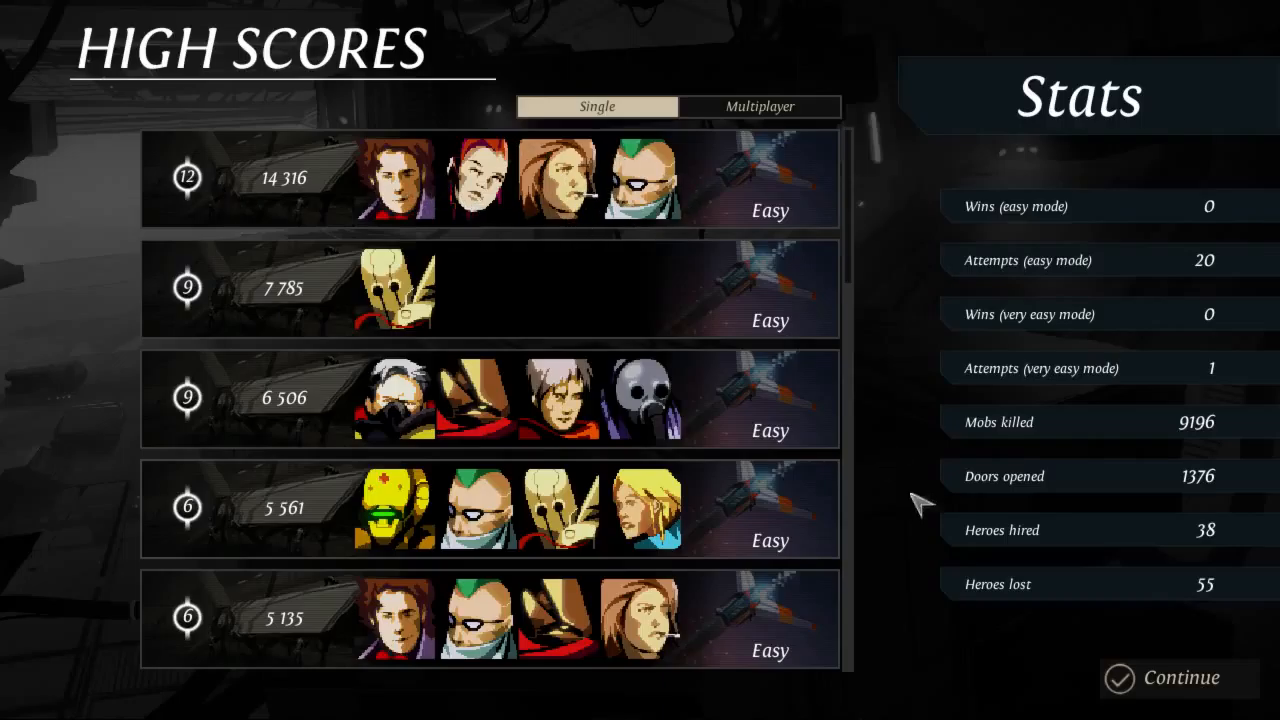
Continue past the High Scores and choose Quit on the main menu.
click(1180, 676)
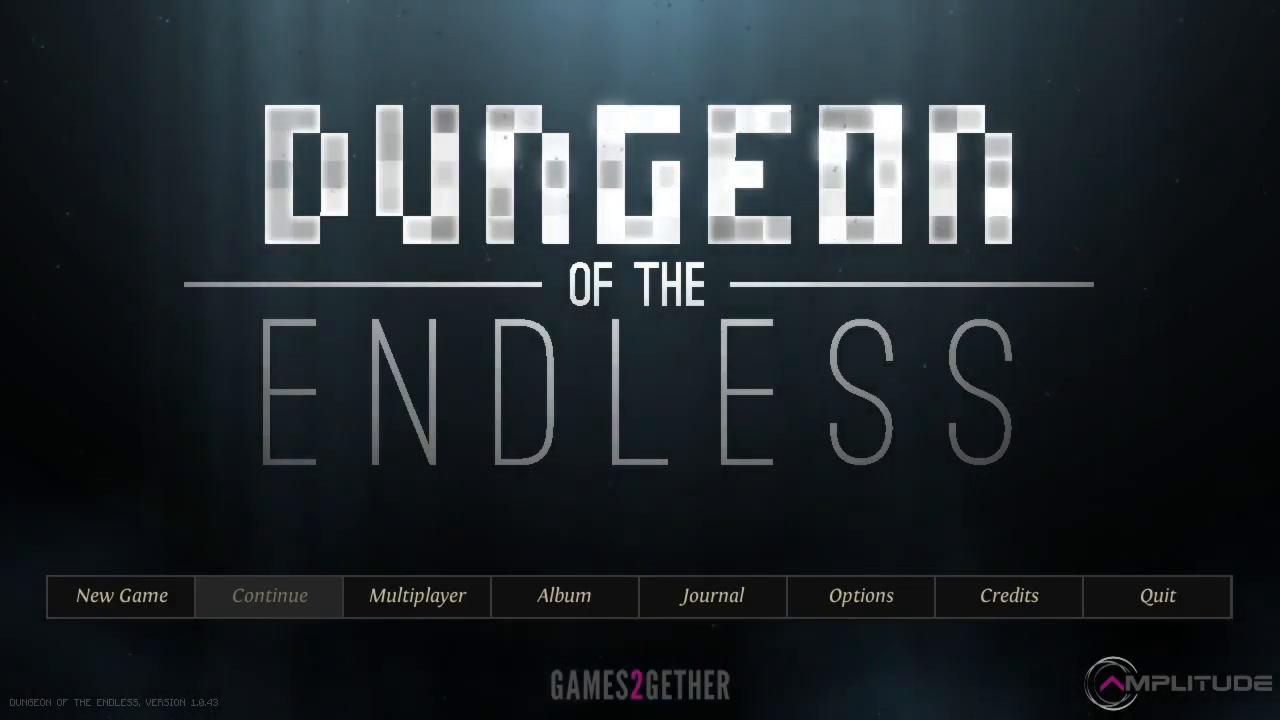
click(1156, 596)
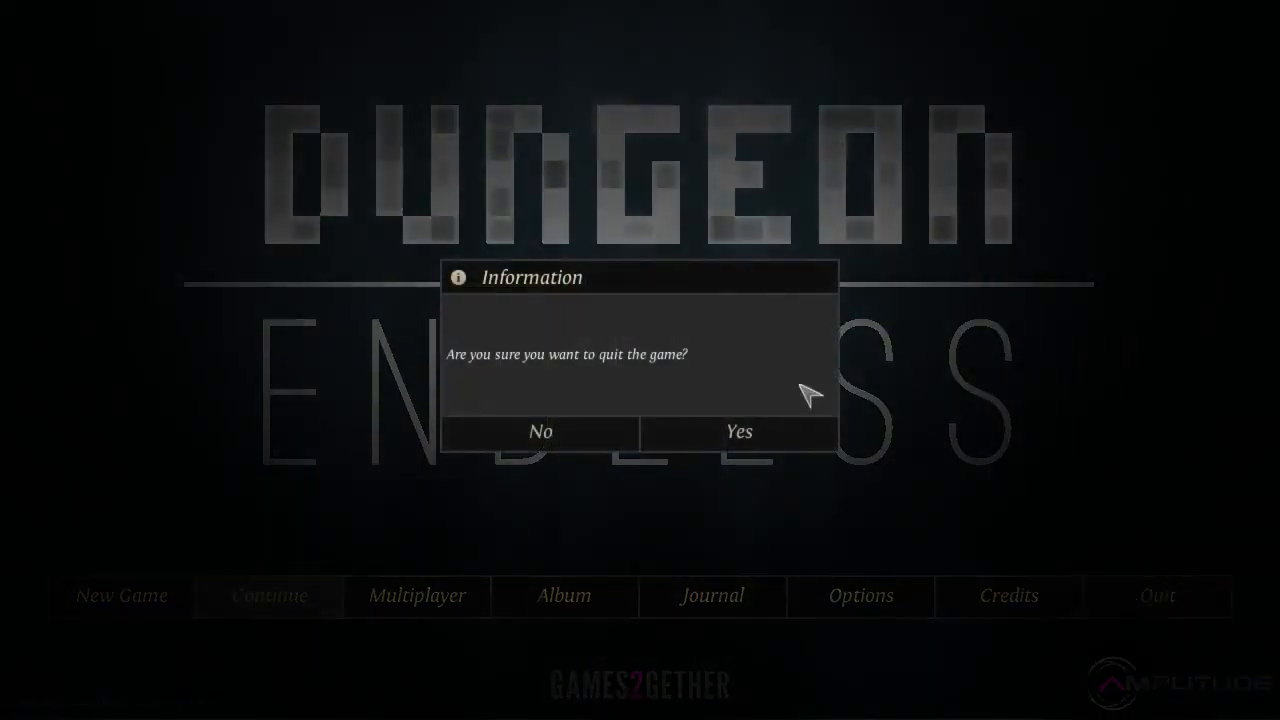
mouse_move(740, 432)
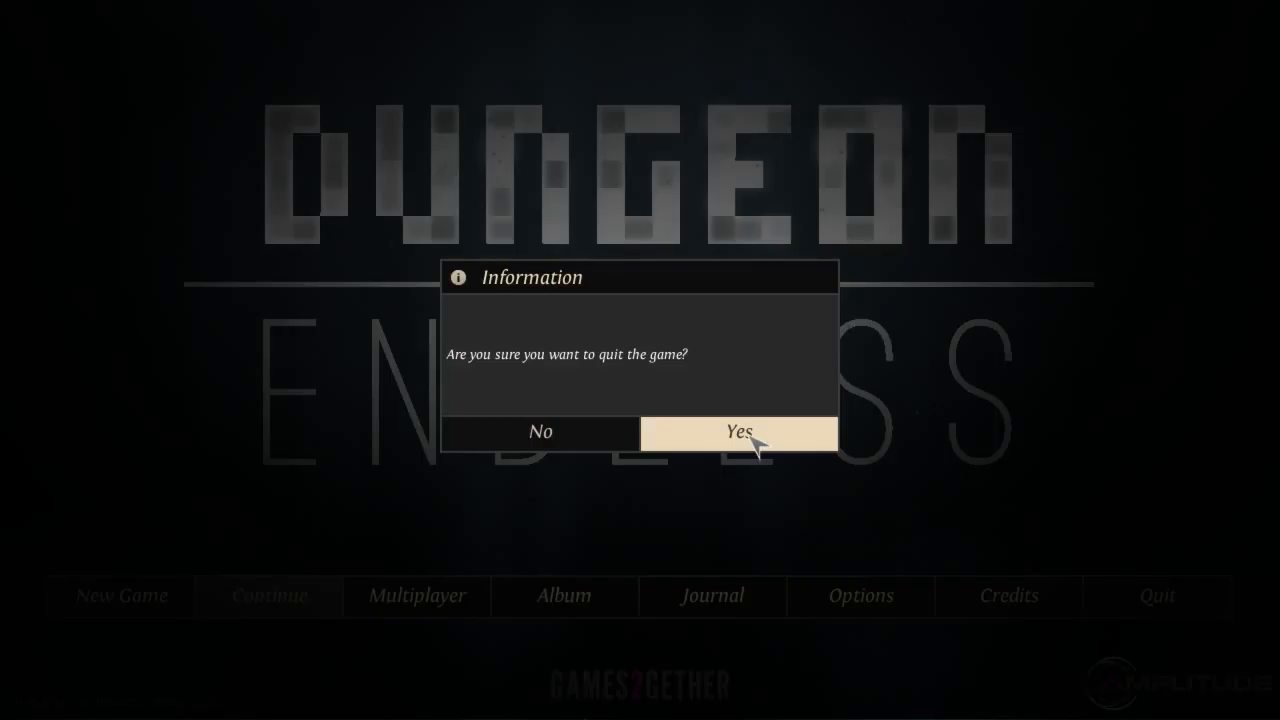